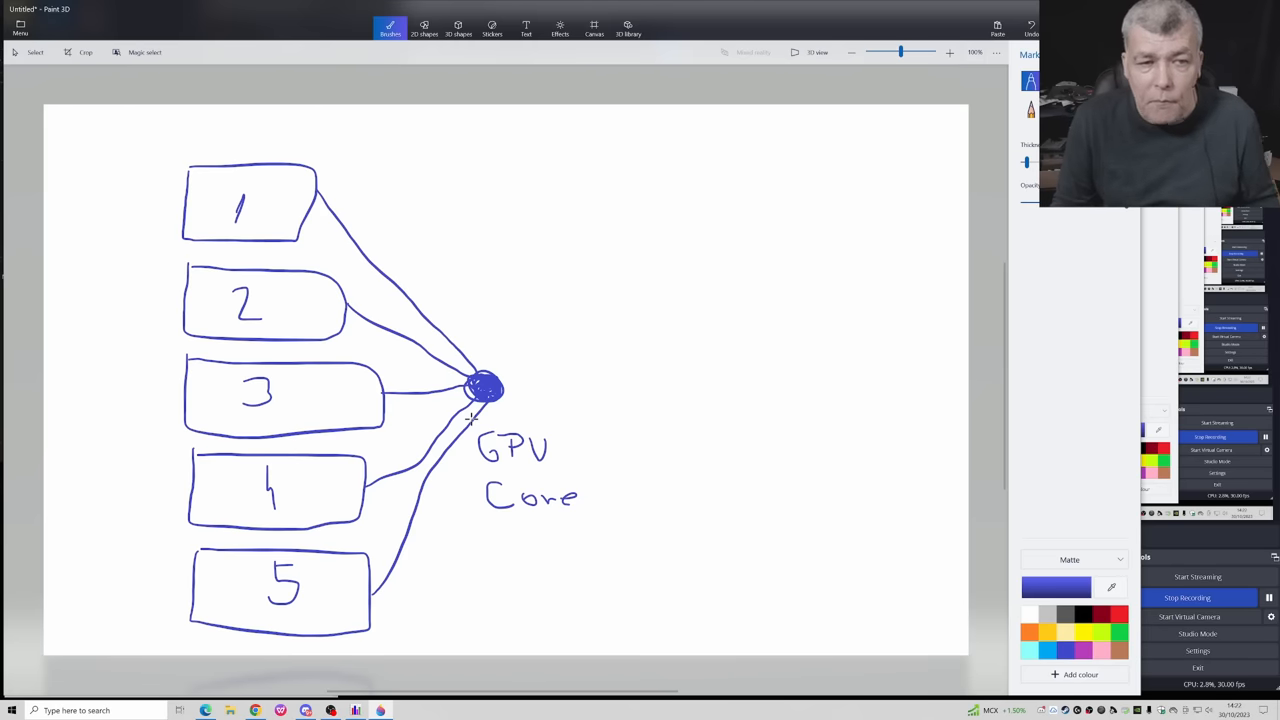
pyautogui.moveTo(298, 196)
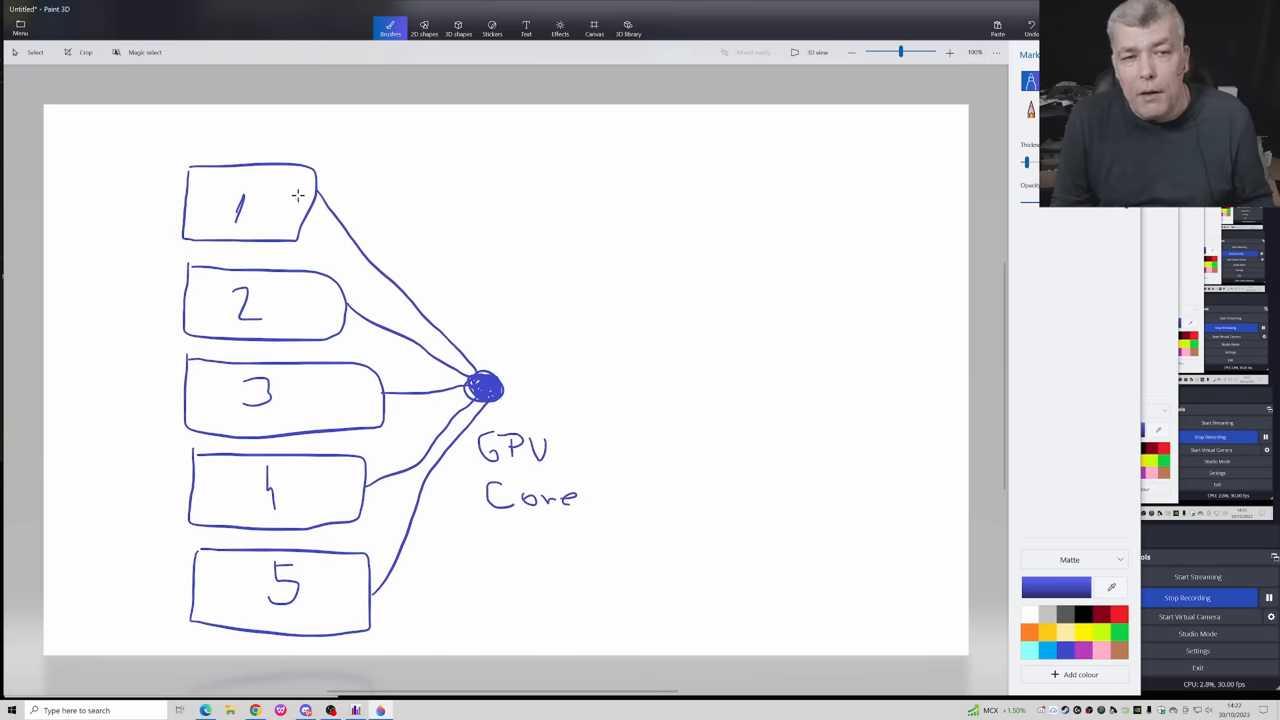
pyautogui.moveTo(350, 402)
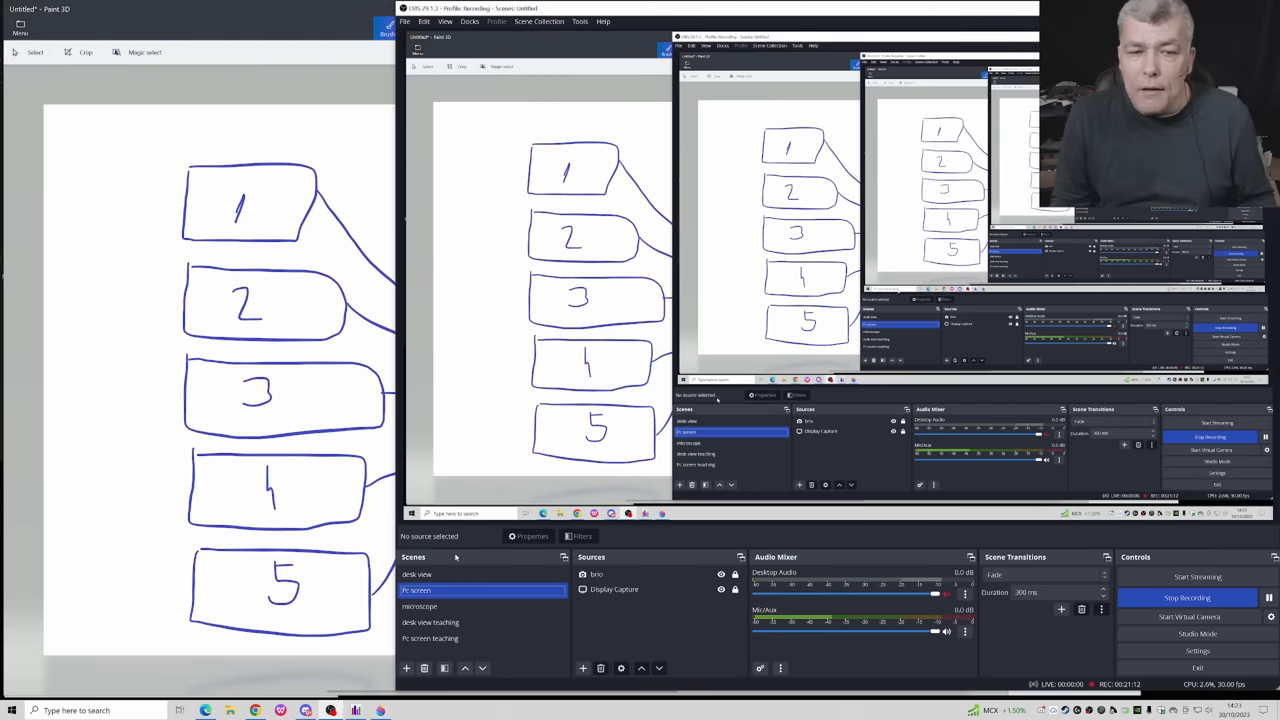
# Step: Sketch a first rounded pulse hump beside the GPU Core diagram with the Marker brush
pyautogui.click(416, 576)
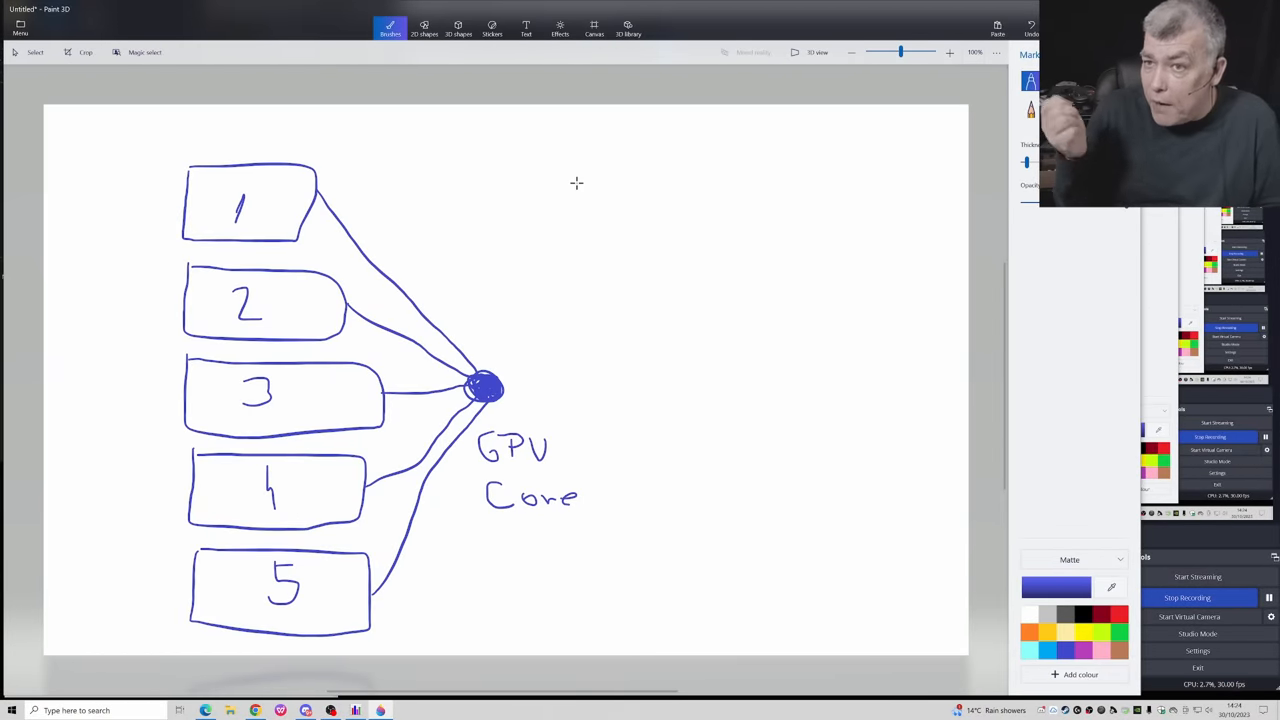
pyautogui.moveTo(556, 170); pyautogui.dragTo(550, 216)
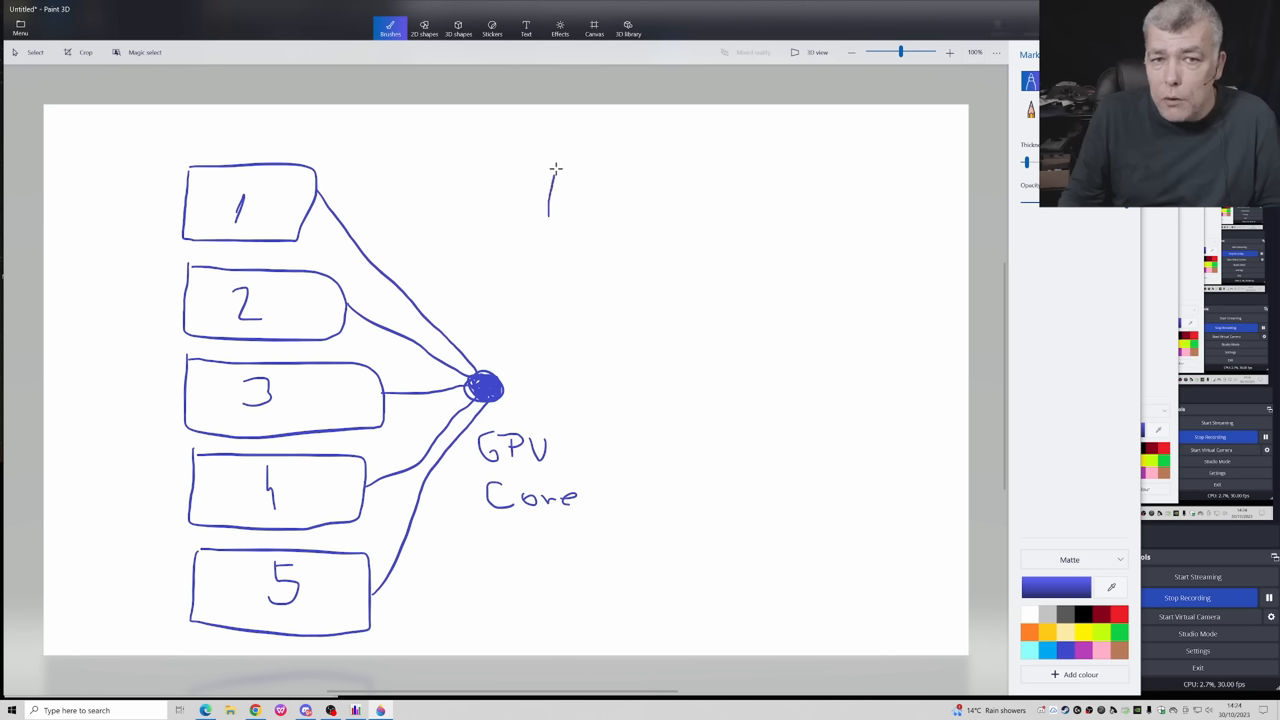
pyautogui.moveTo(556, 168); pyautogui.dragTo(652, 276)
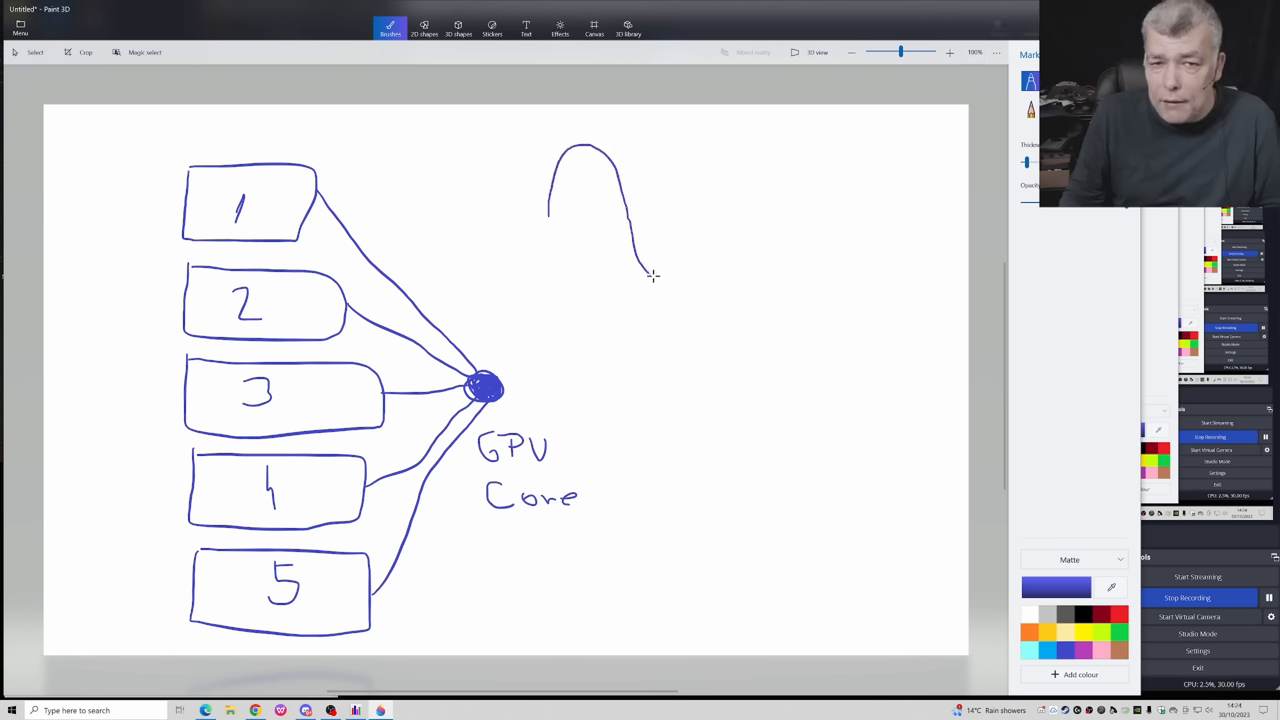
pyautogui.moveTo(652, 276); pyautogui.dragTo(672, 278)
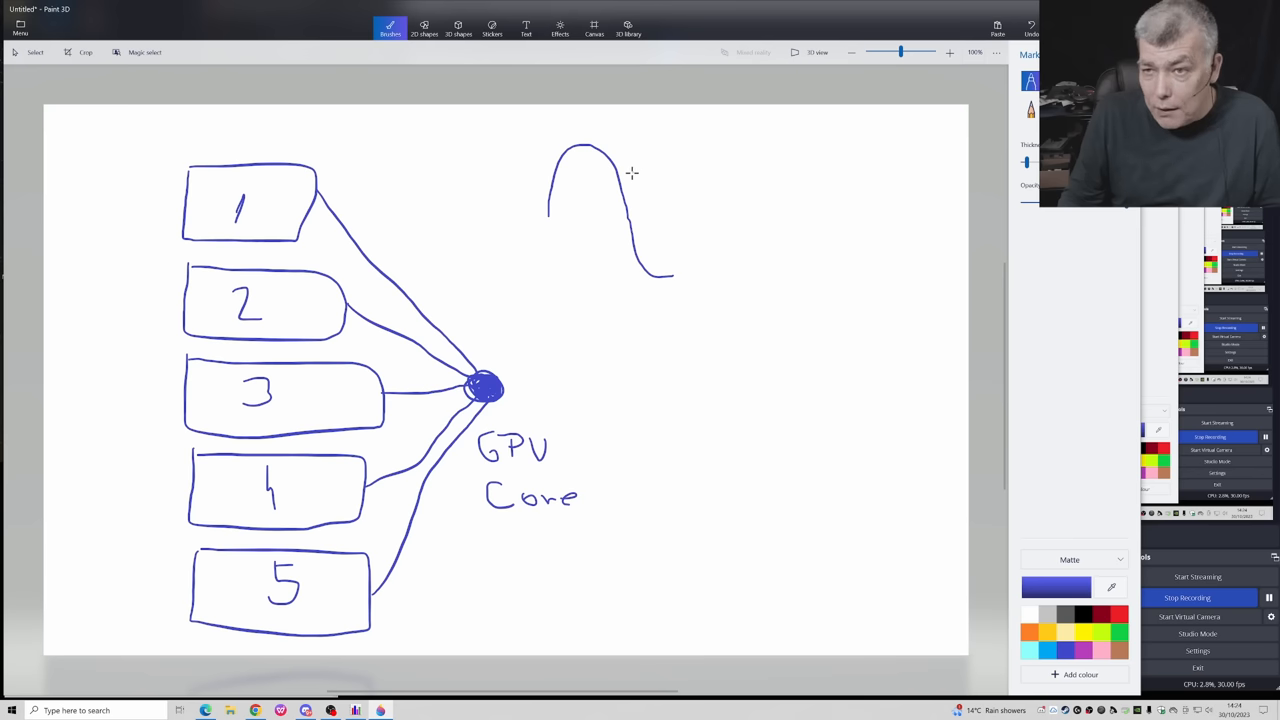
pyautogui.moveTo(594, 206)
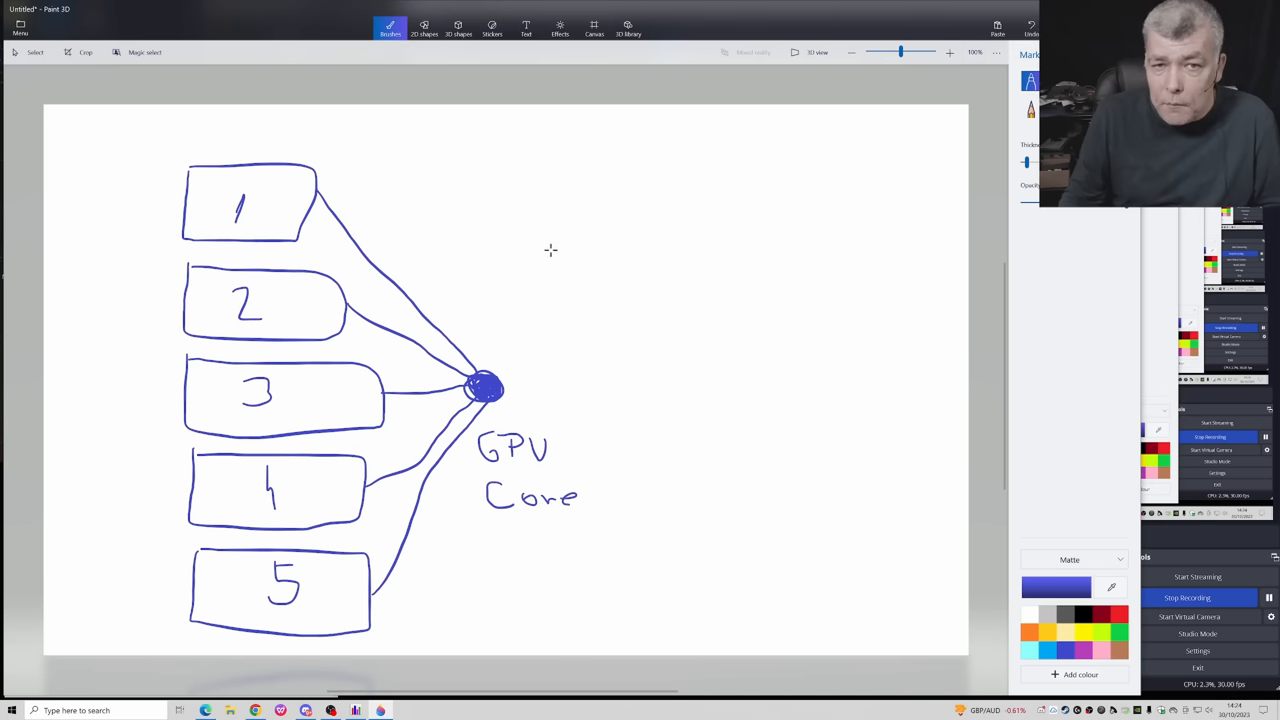
# Step: Draw square-edged staggered pulses stepping down: baseline, rising edge and top, then the next pulses below
pyautogui.moveTo(544, 232); pyautogui.dragTo(596, 232)
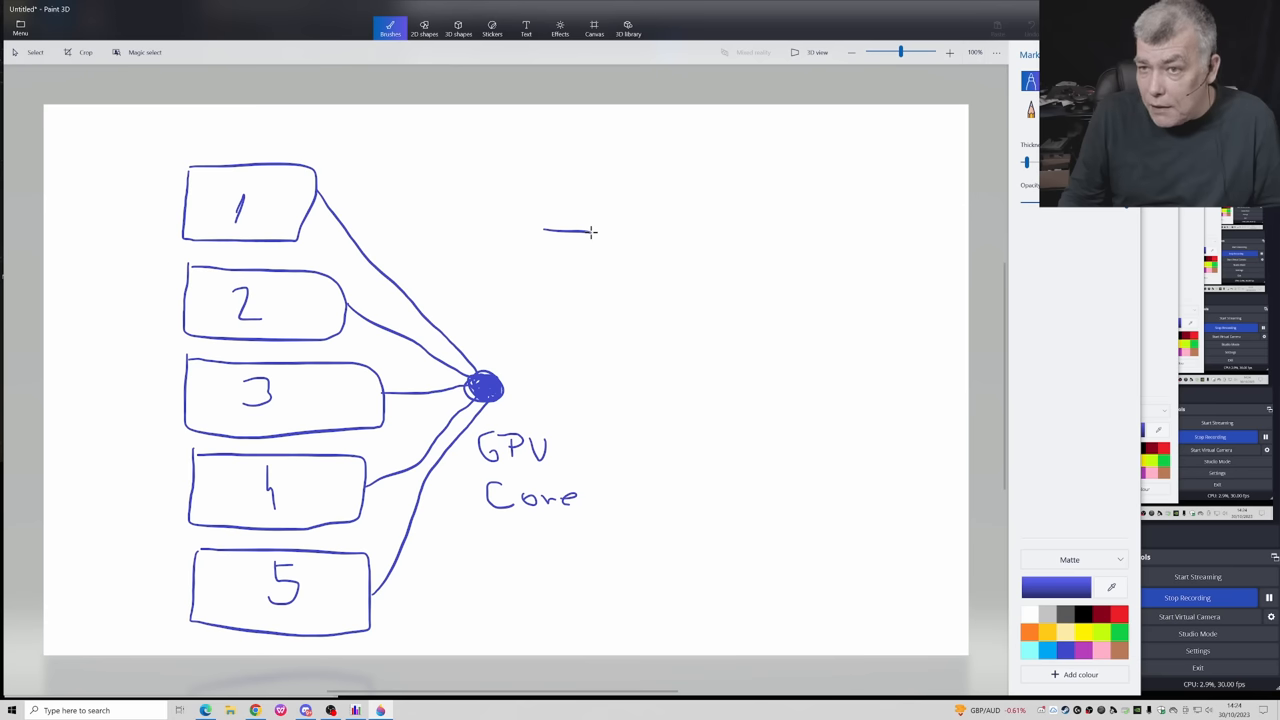
pyautogui.moveTo(592, 230); pyautogui.dragTo(596, 152)
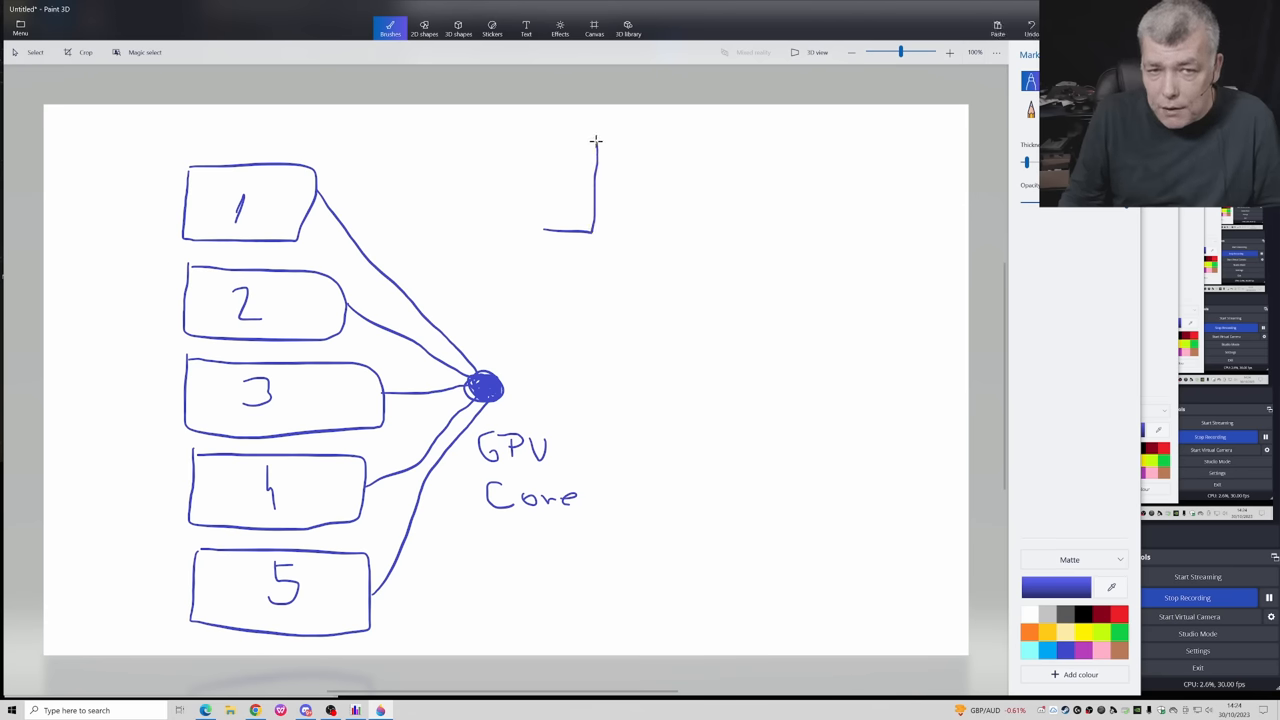
pyautogui.moveTo(596, 144); pyautogui.dragTo(630, 144)
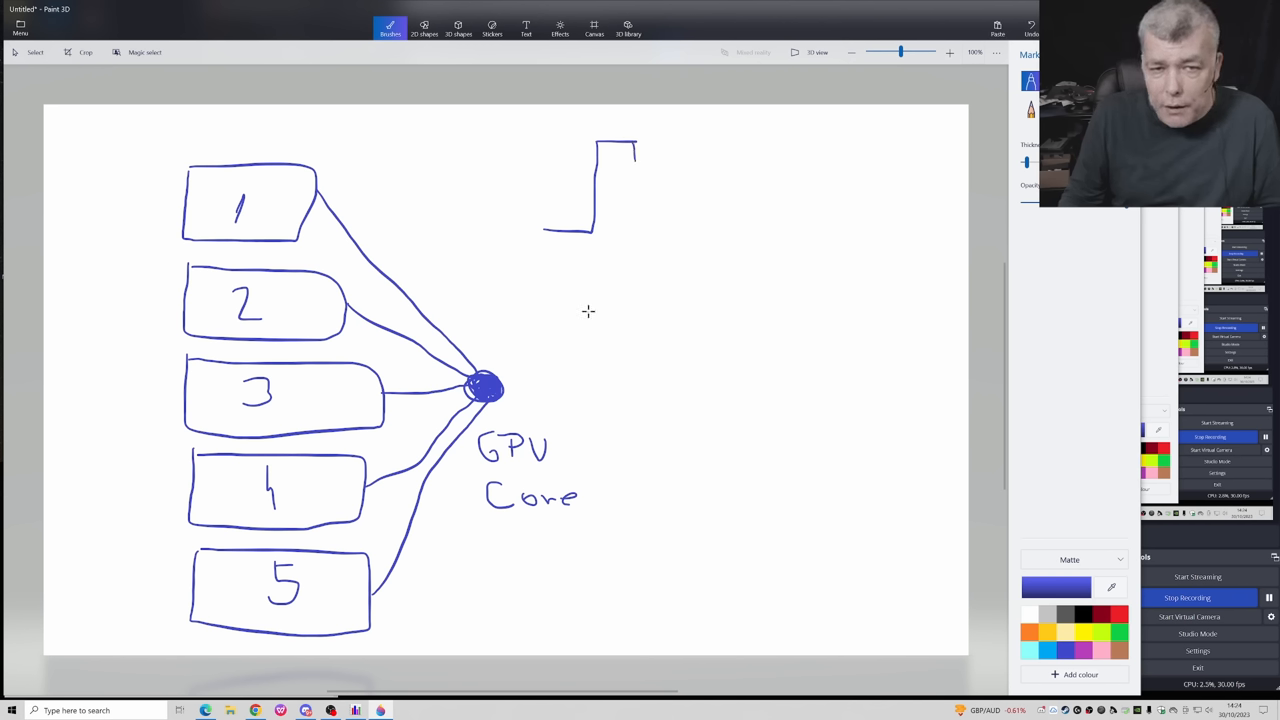
pyautogui.moveTo(592, 300)
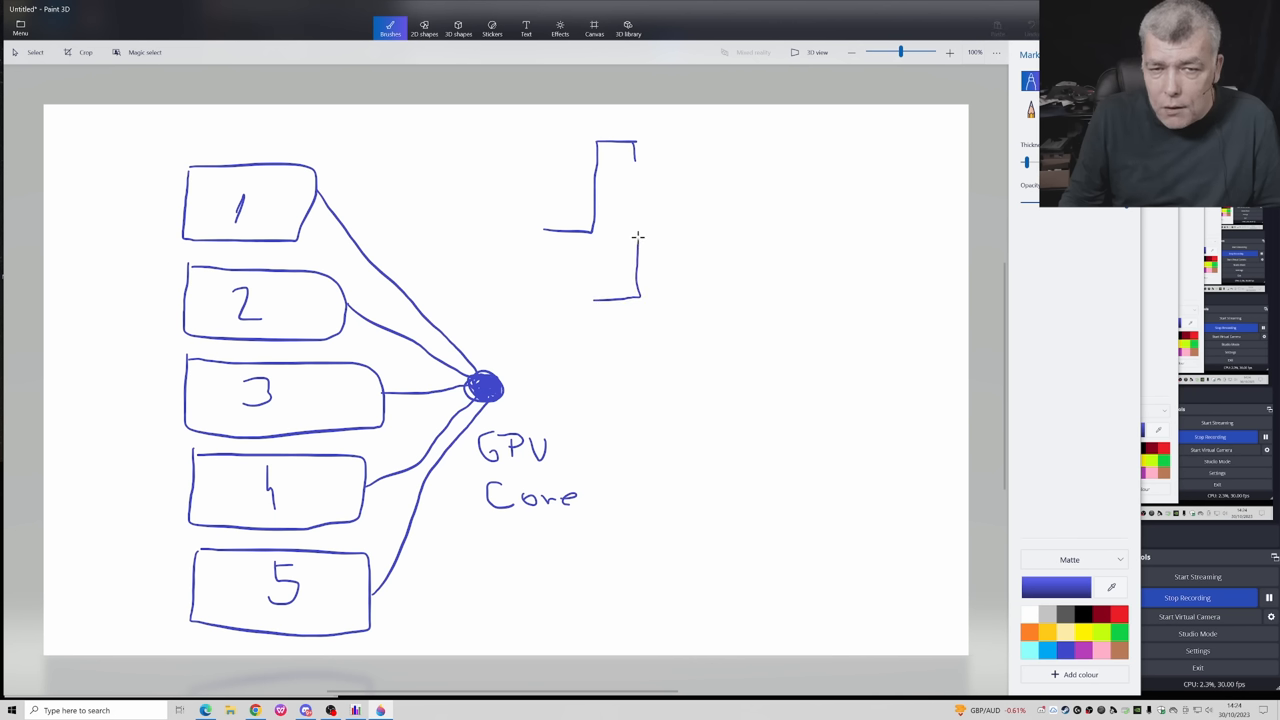
pyautogui.moveTo(636, 230); pyautogui.dragTo(672, 230)
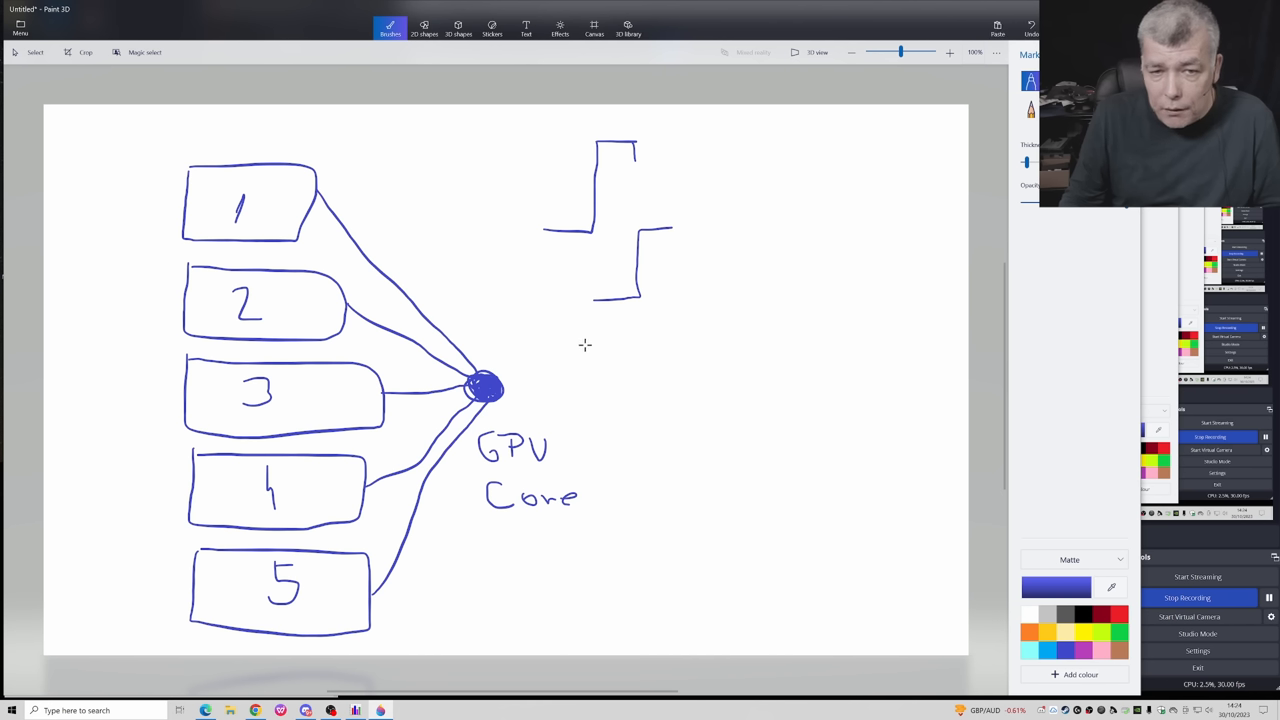
pyautogui.moveTo(676, 232)
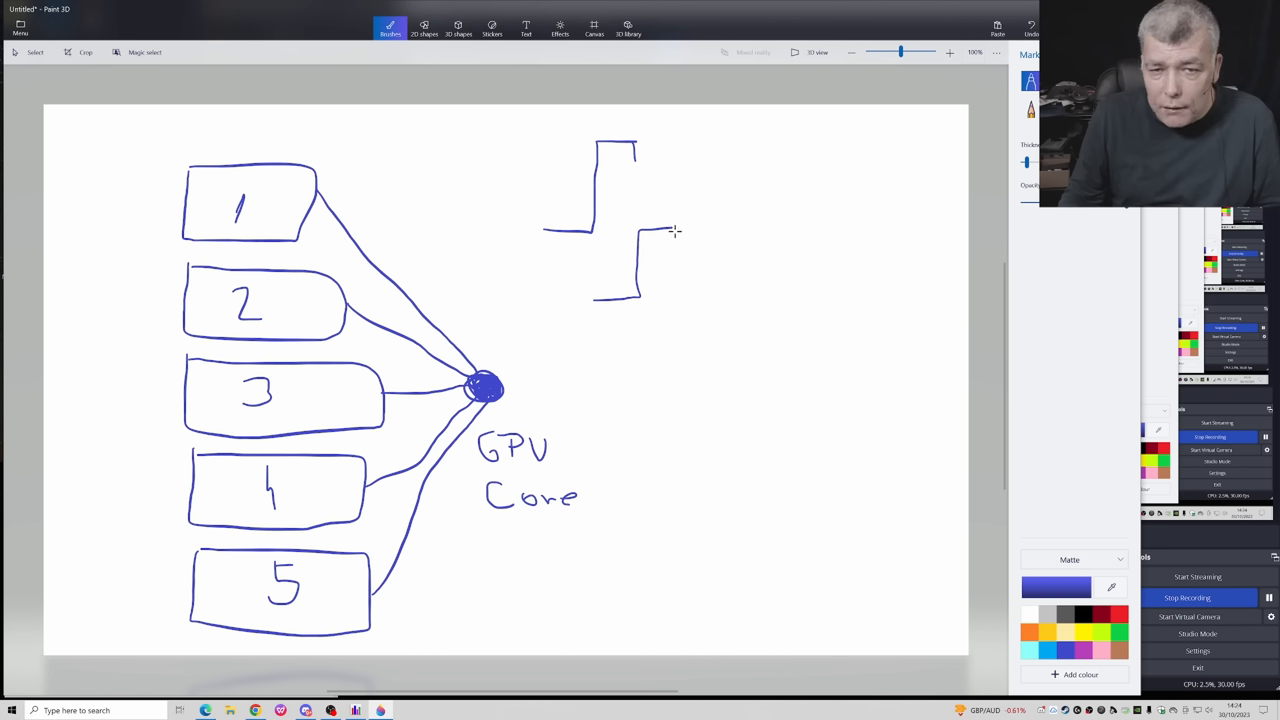
pyautogui.moveTo(632, 370); pyautogui.dragTo(684, 366)
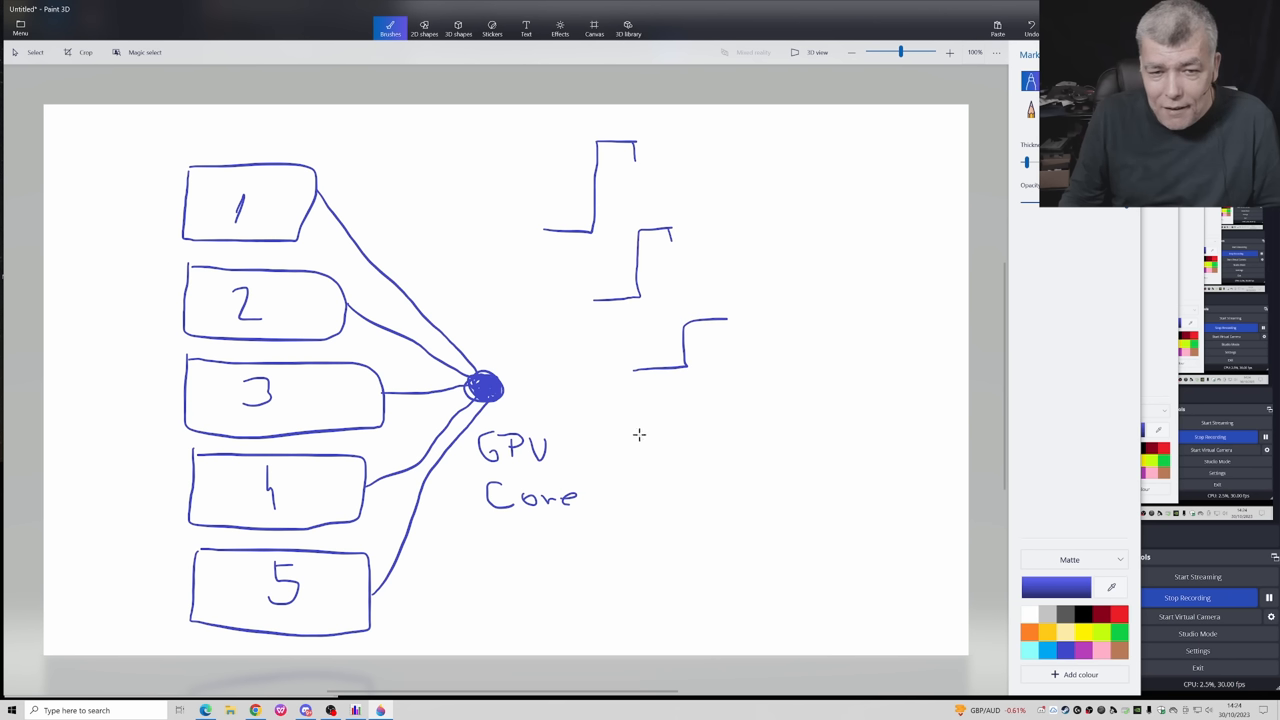
pyautogui.moveTo(724, 320)
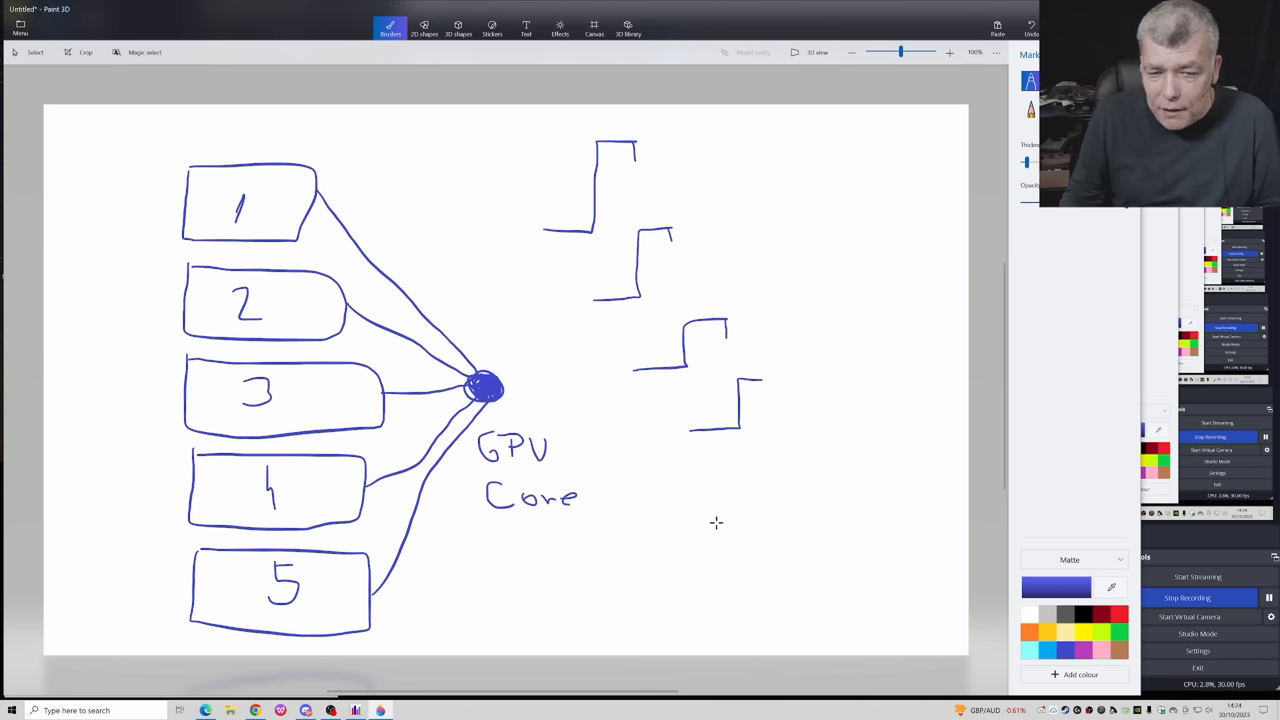
pyautogui.moveTo(764, 388)
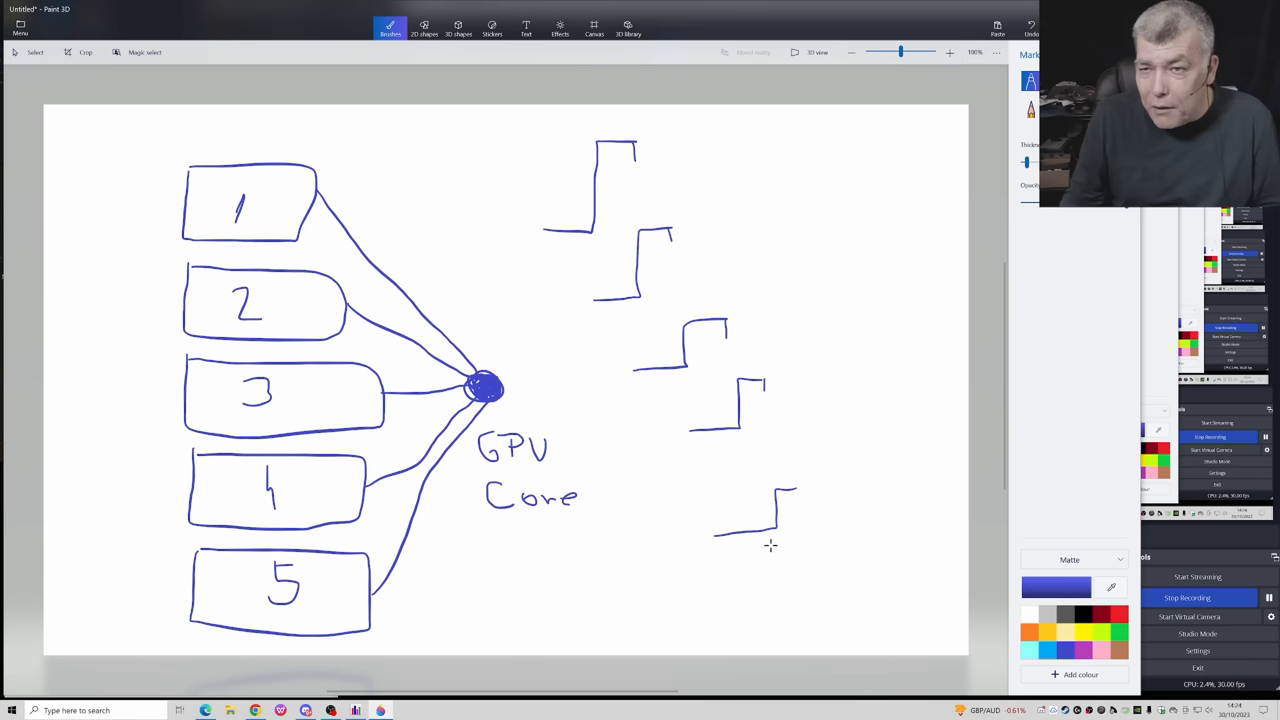
pyautogui.moveTo(756, 540)
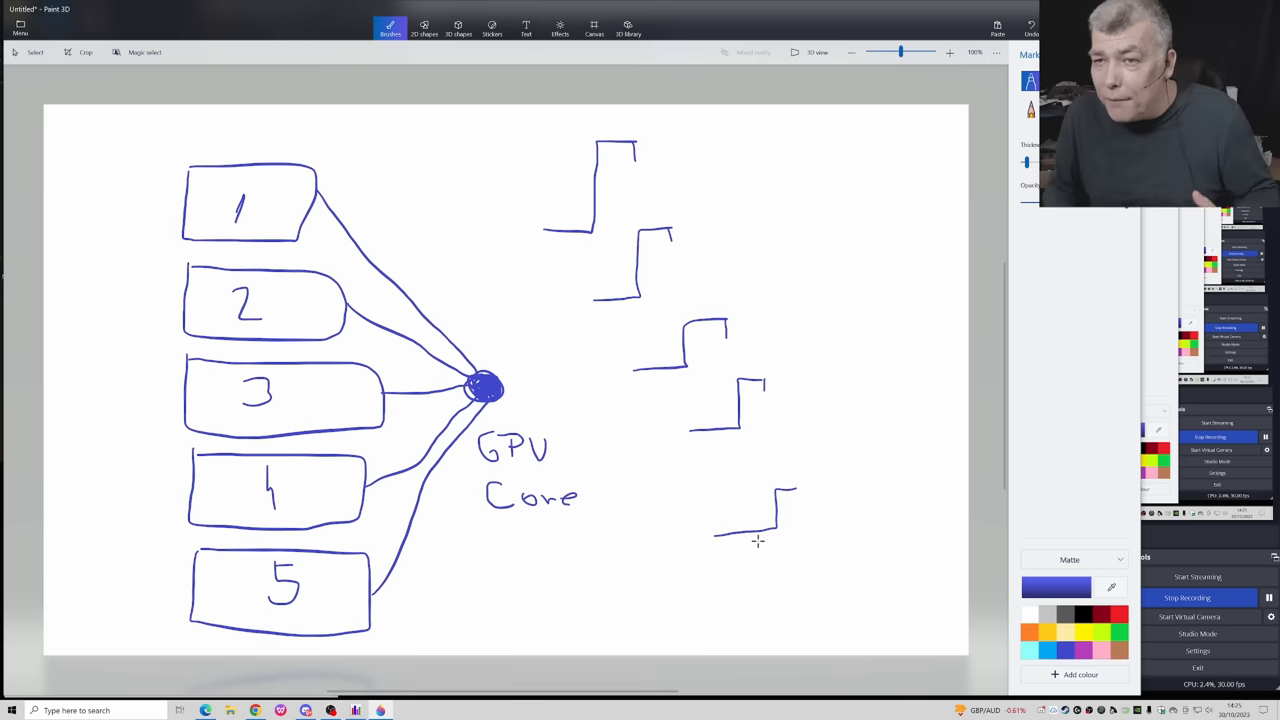
pyautogui.moveTo(784, 392)
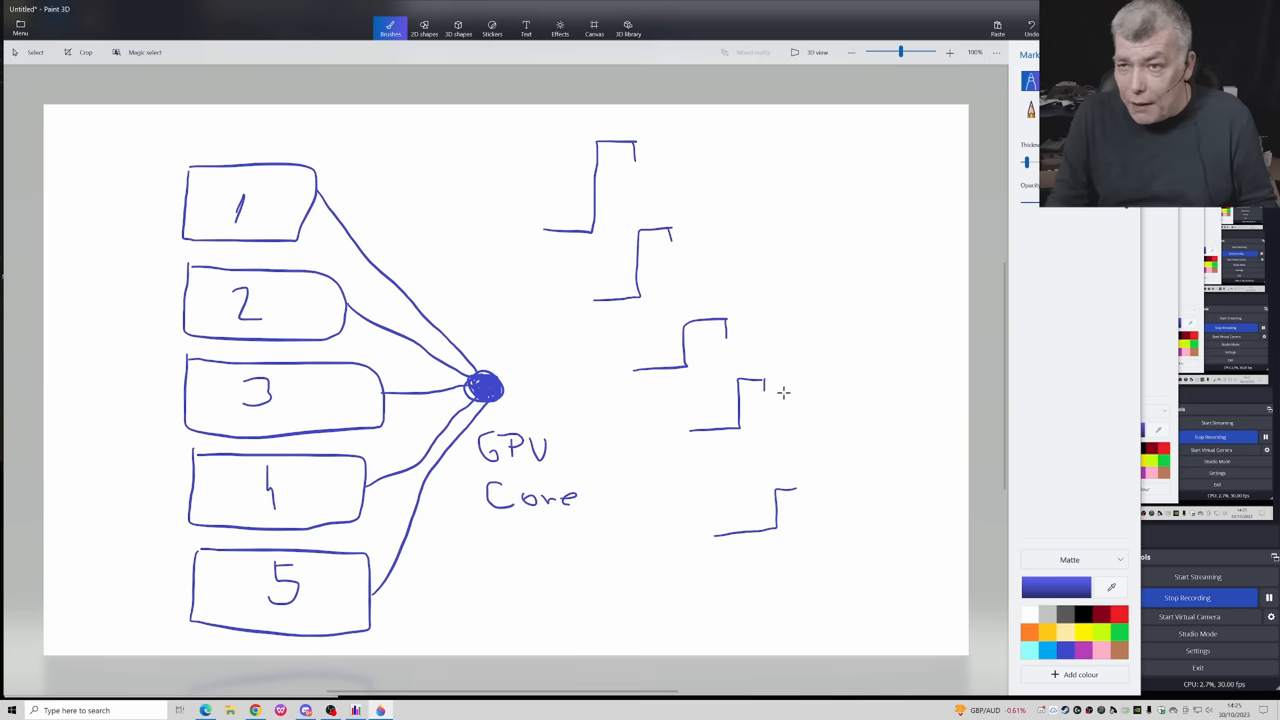
pyautogui.moveTo(788, 380)
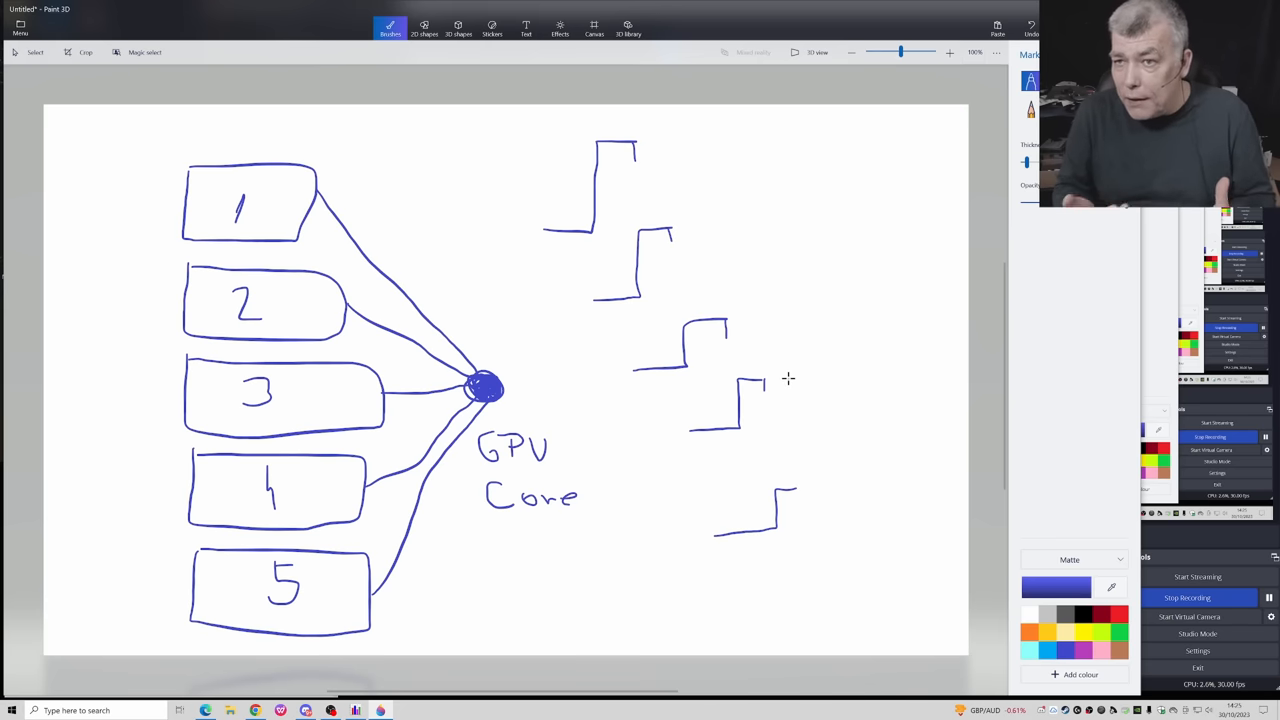
pyautogui.moveTo(770, 360)
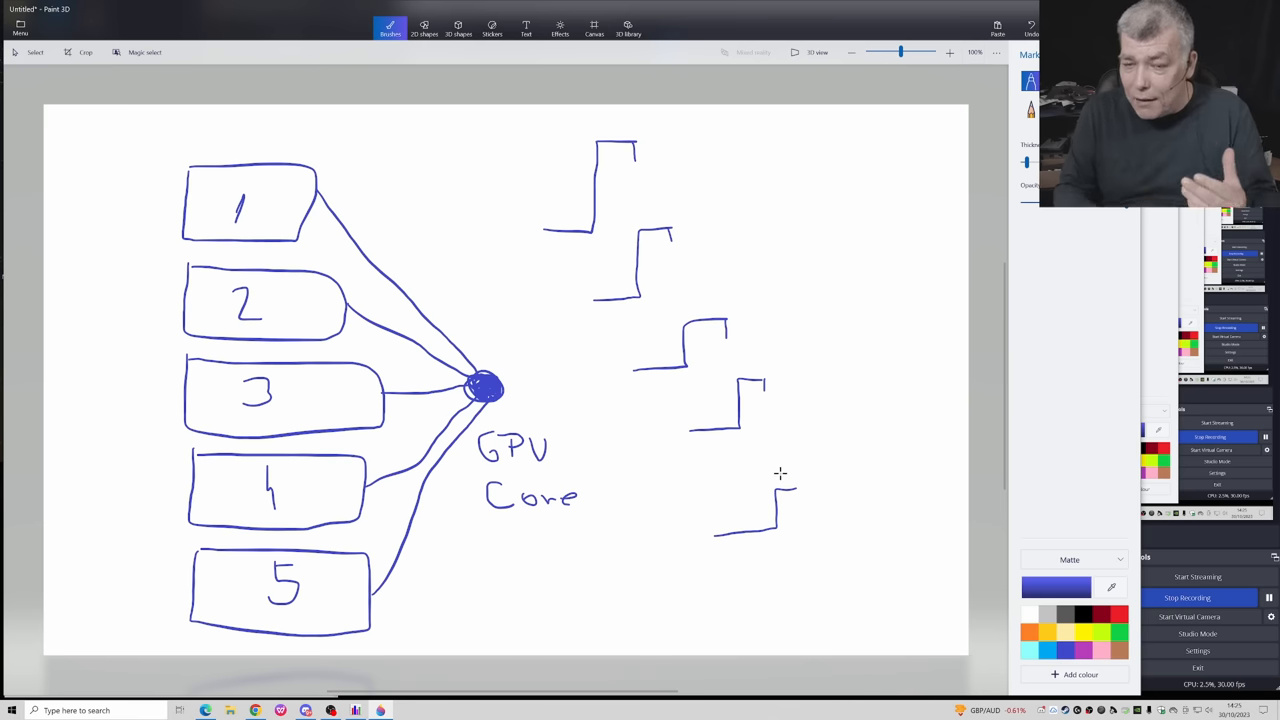
pyautogui.moveTo(796, 490)
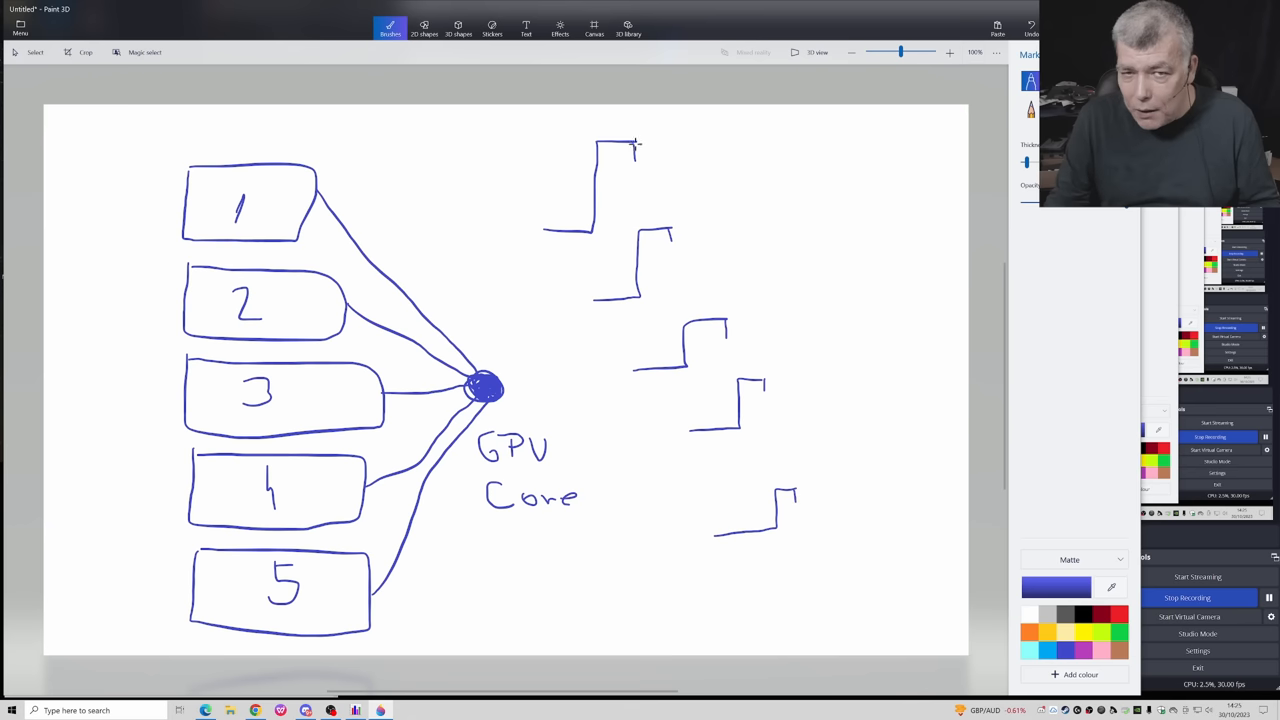
pyautogui.moveTo(608, 144)
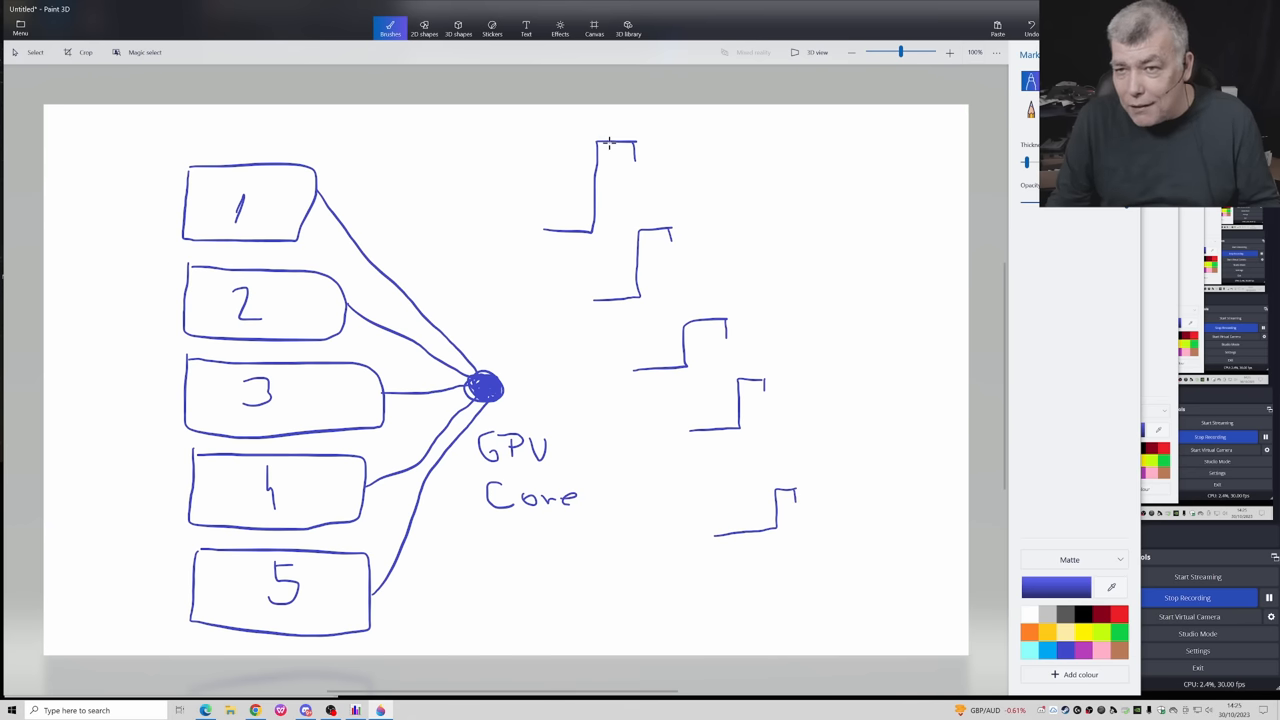
pyautogui.moveTo(588, 166)
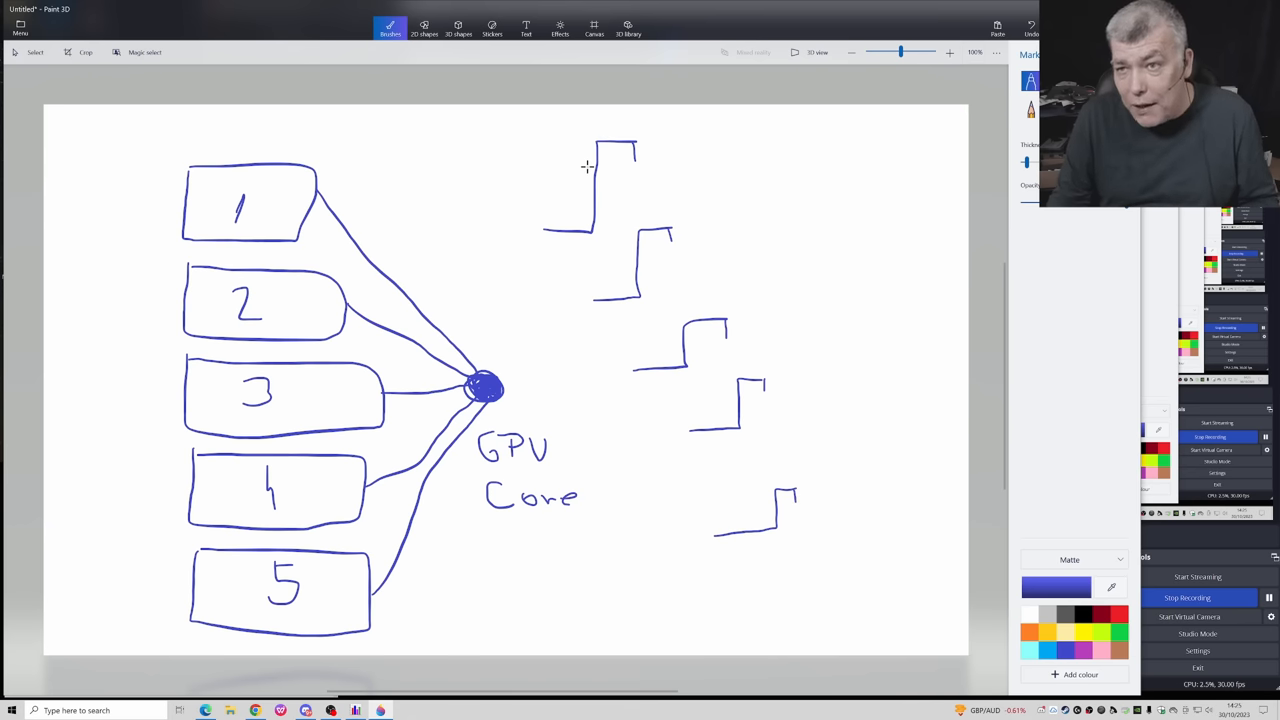
pyautogui.moveTo(288, 284)
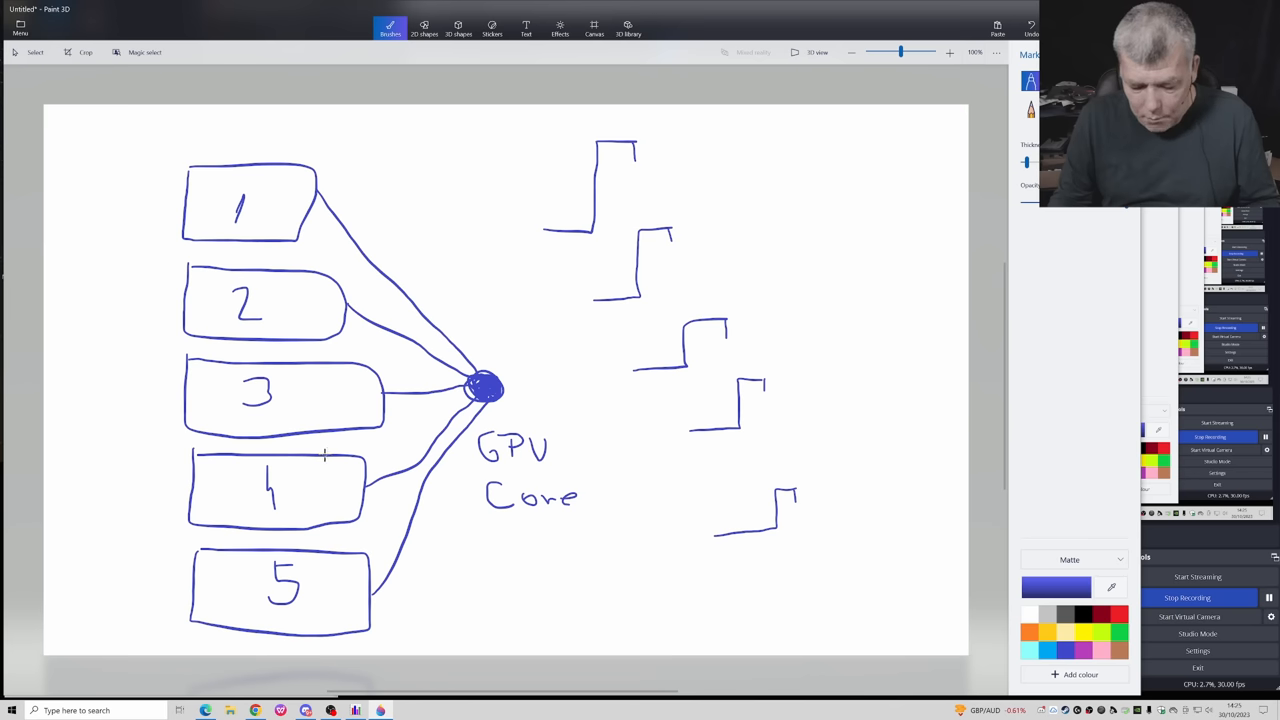
# Step: Cross out phase box 5 in the sketch with a marker stroke
pyautogui.moveTo(350, 540); pyautogui.dragTo(222, 620)
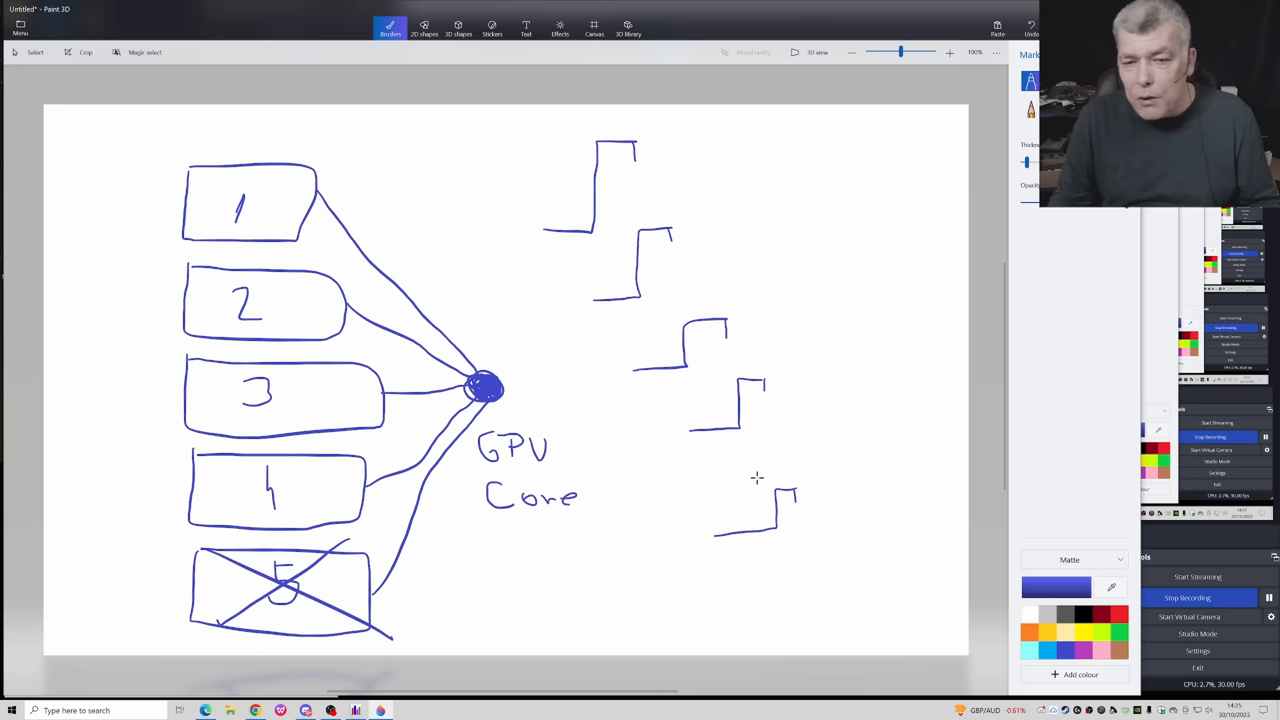
pyautogui.moveTo(796, 480)
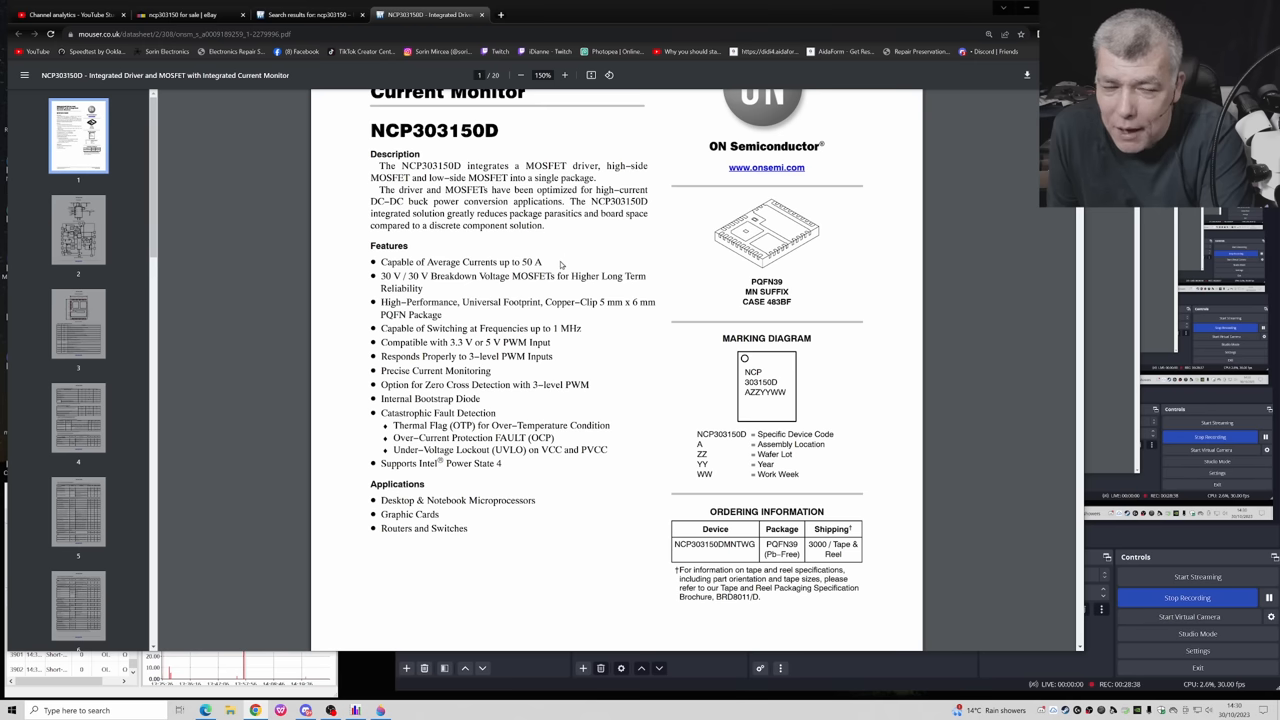
pyautogui.moveTo(556, 264)
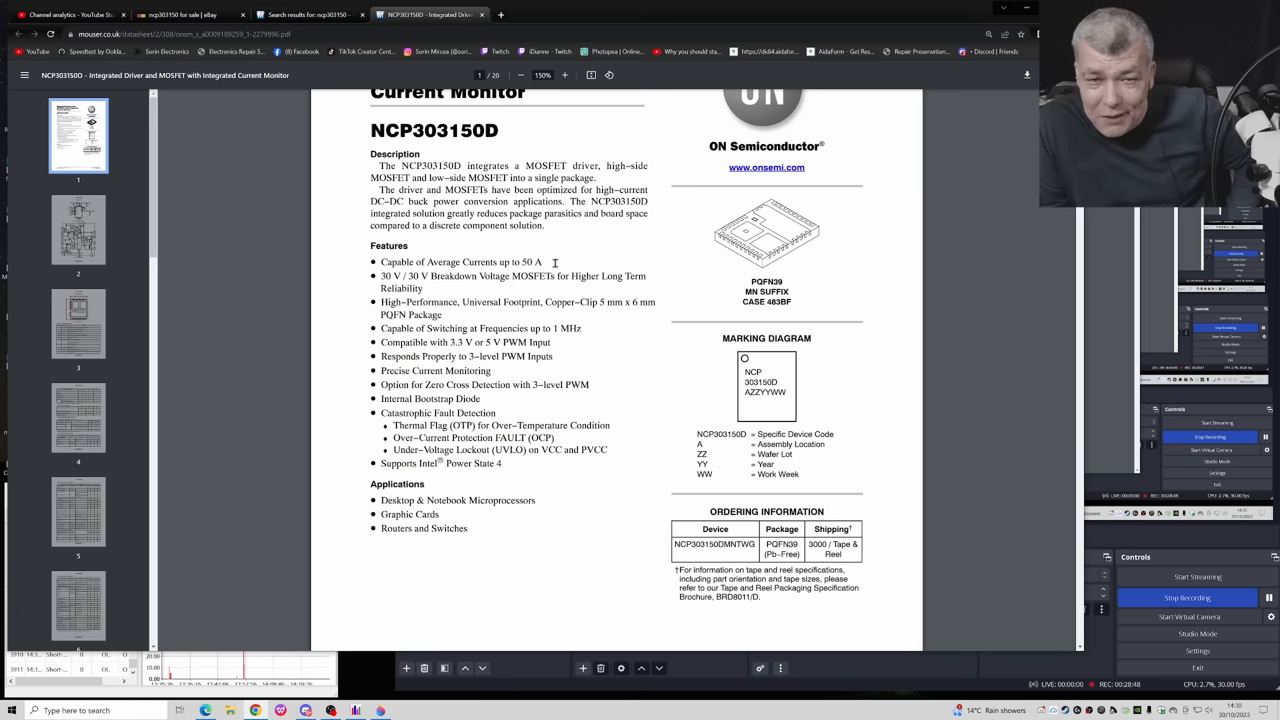
pyautogui.moveTo(600, 282)
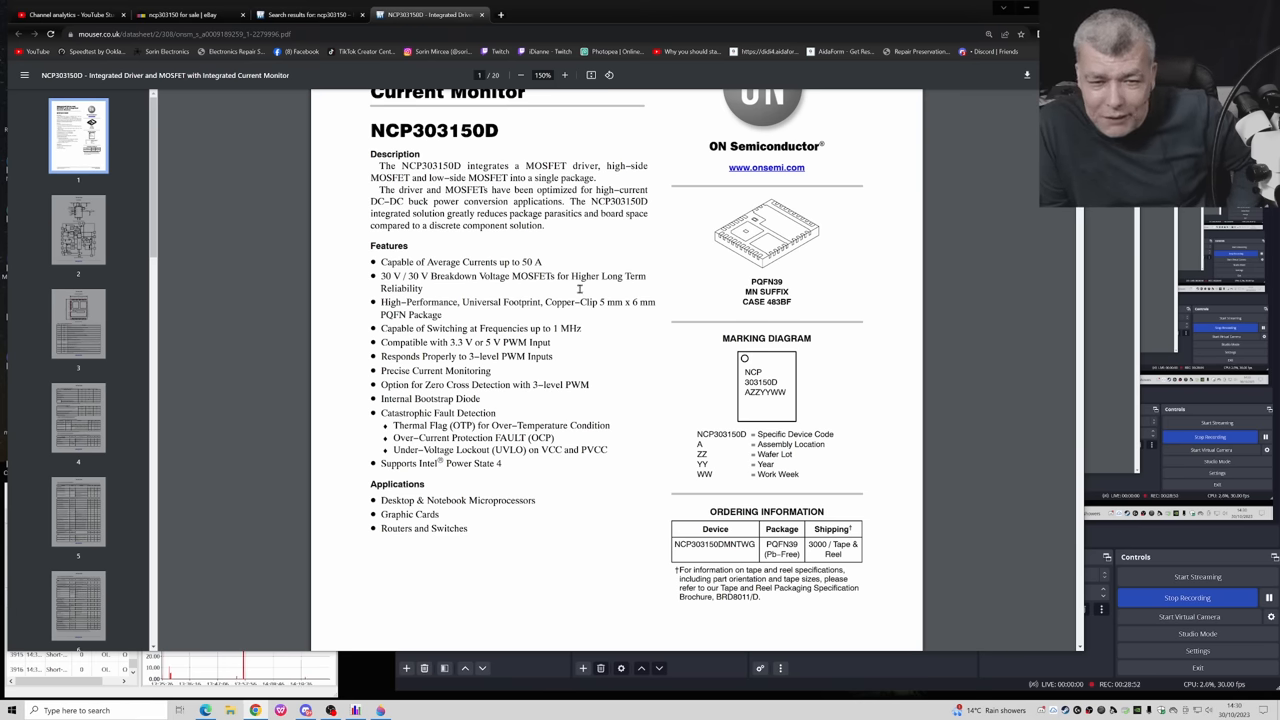
pyautogui.scroll(-3)
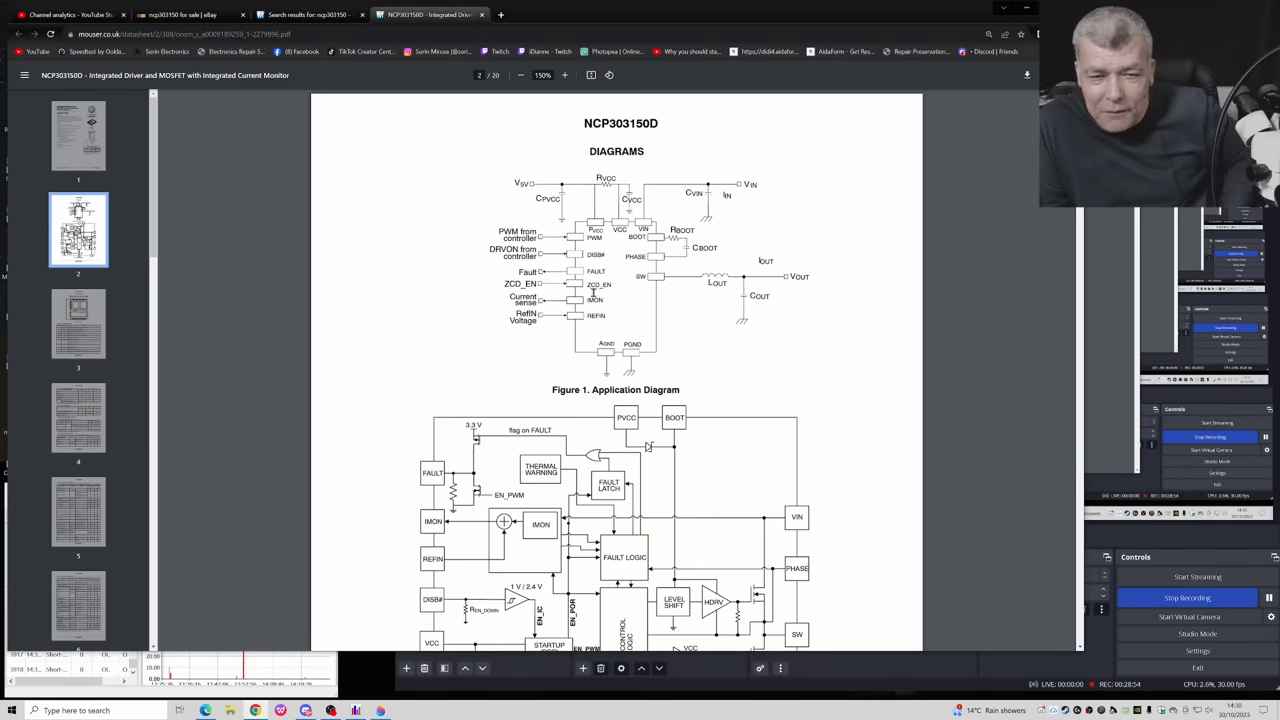
pyautogui.scroll(-3)
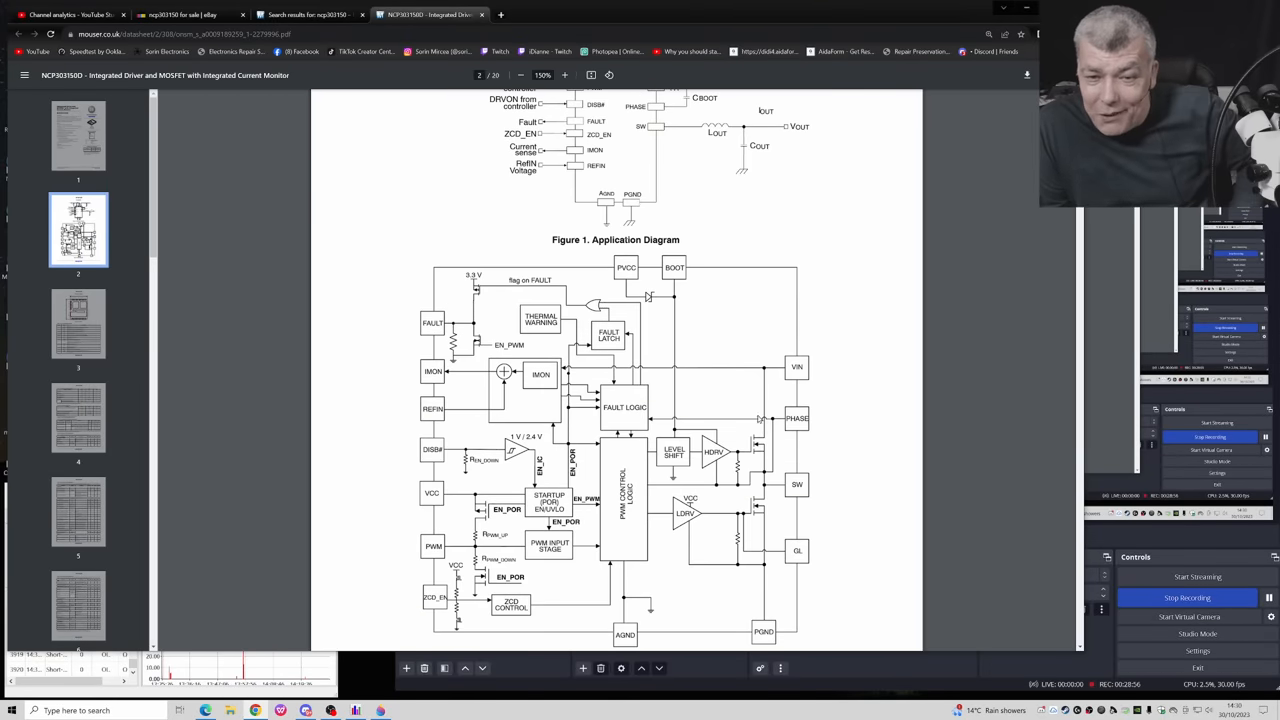
pyautogui.scroll(3)
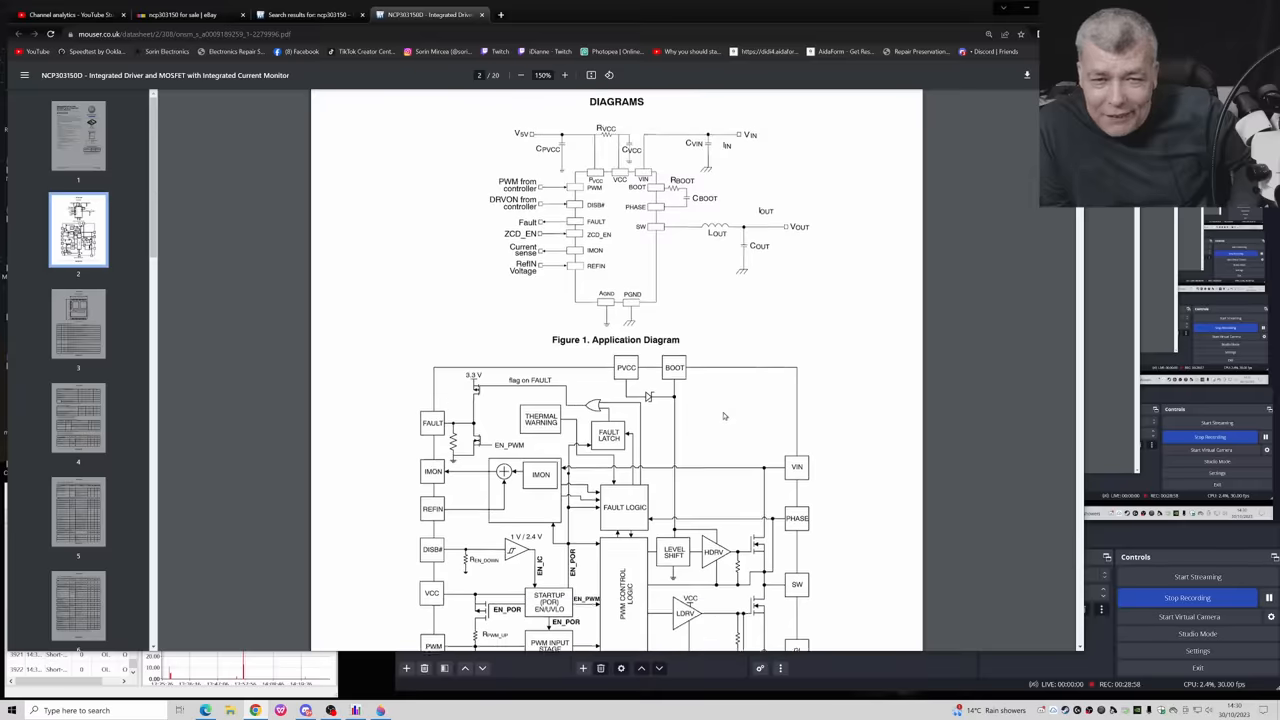
pyautogui.scroll(3)
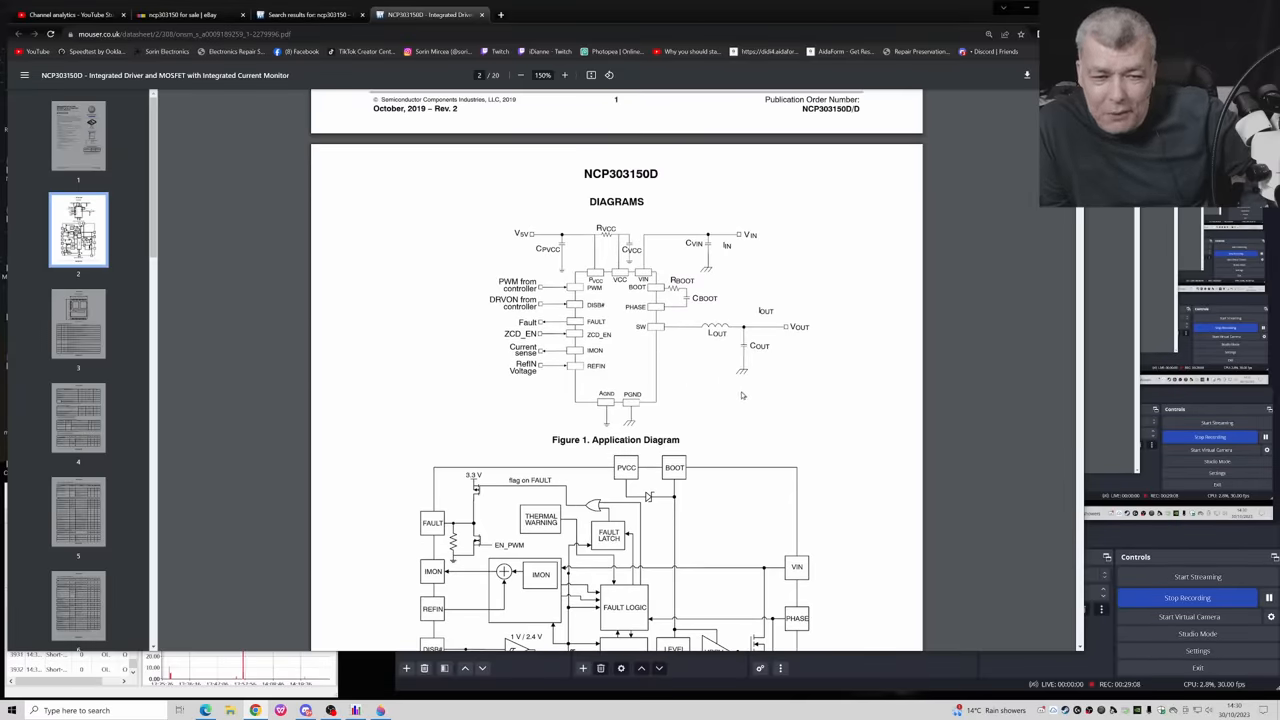
pyautogui.scroll(-3)
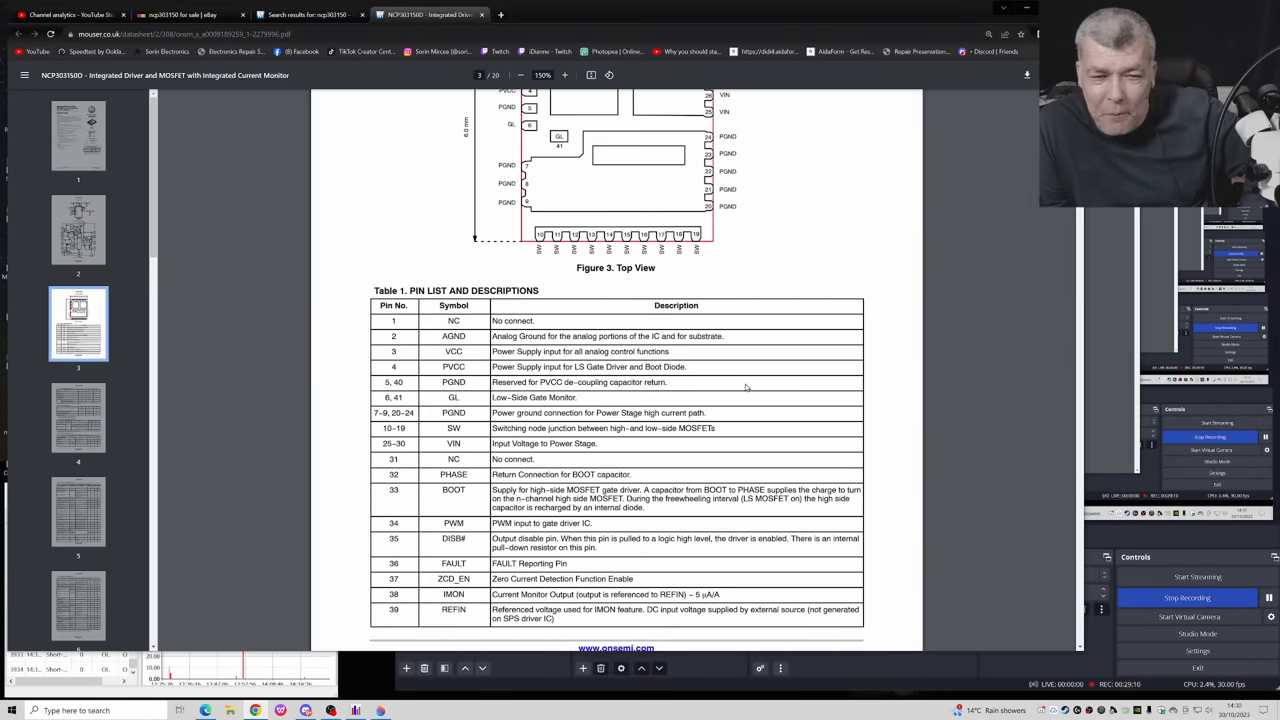
pyautogui.scroll(-3)
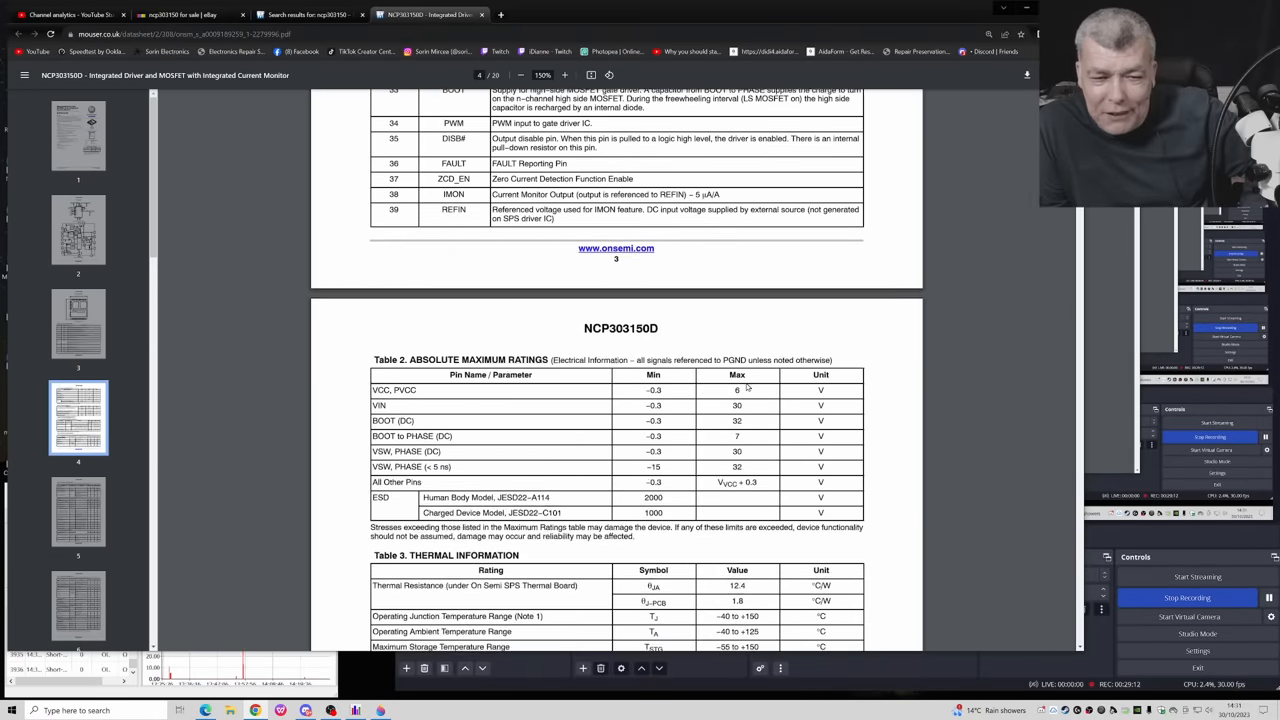
pyautogui.scroll(-3)
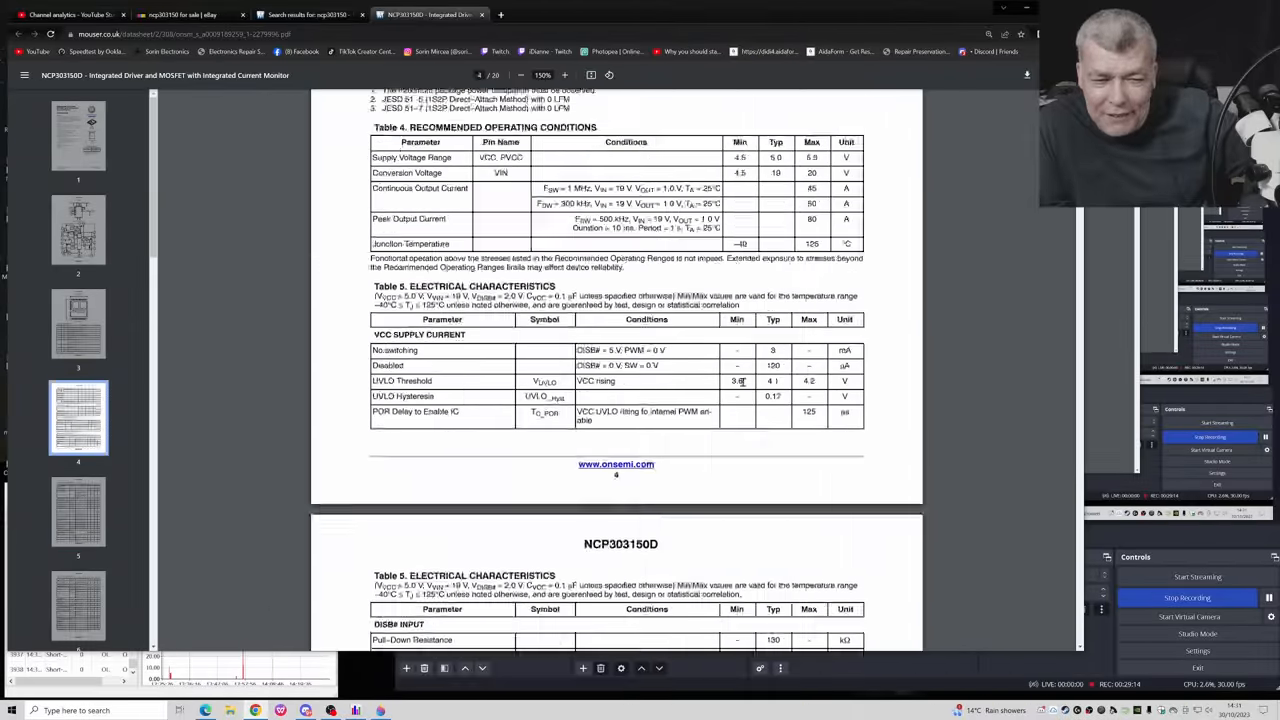
pyautogui.click(78, 230)
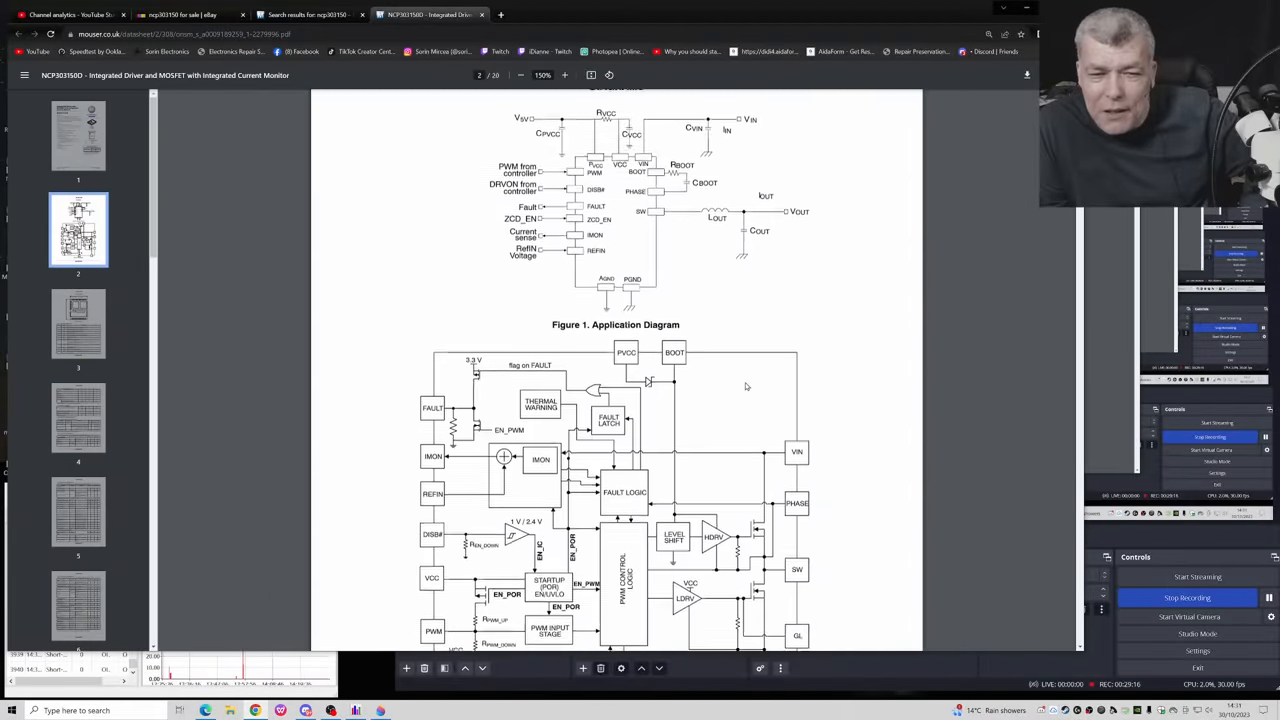
pyautogui.scroll(3)
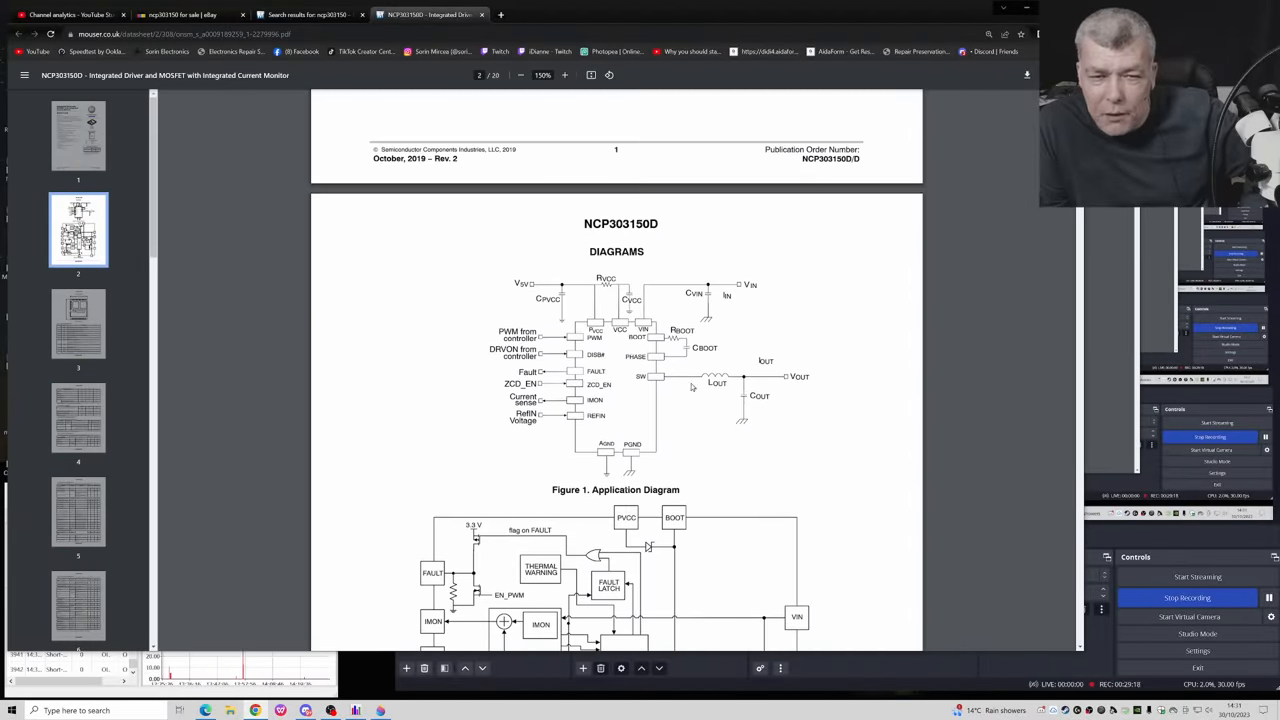
pyautogui.scroll(-3)
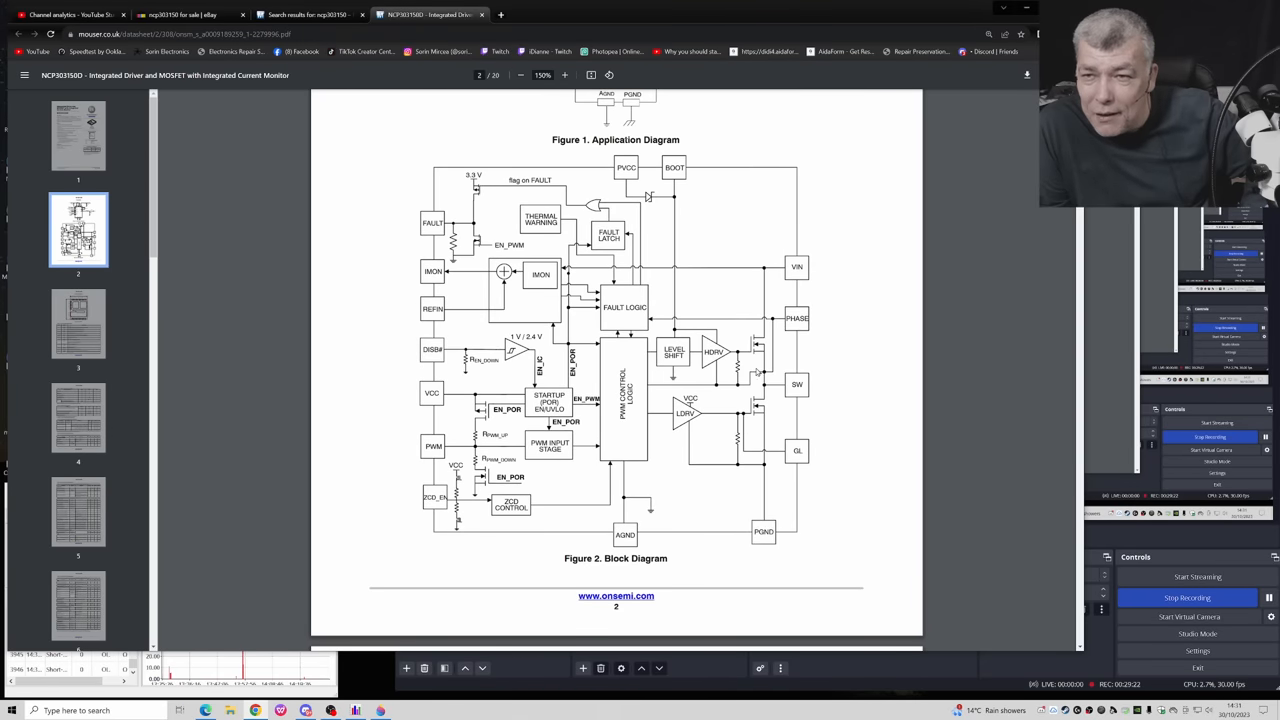
pyautogui.moveTo(772, 410)
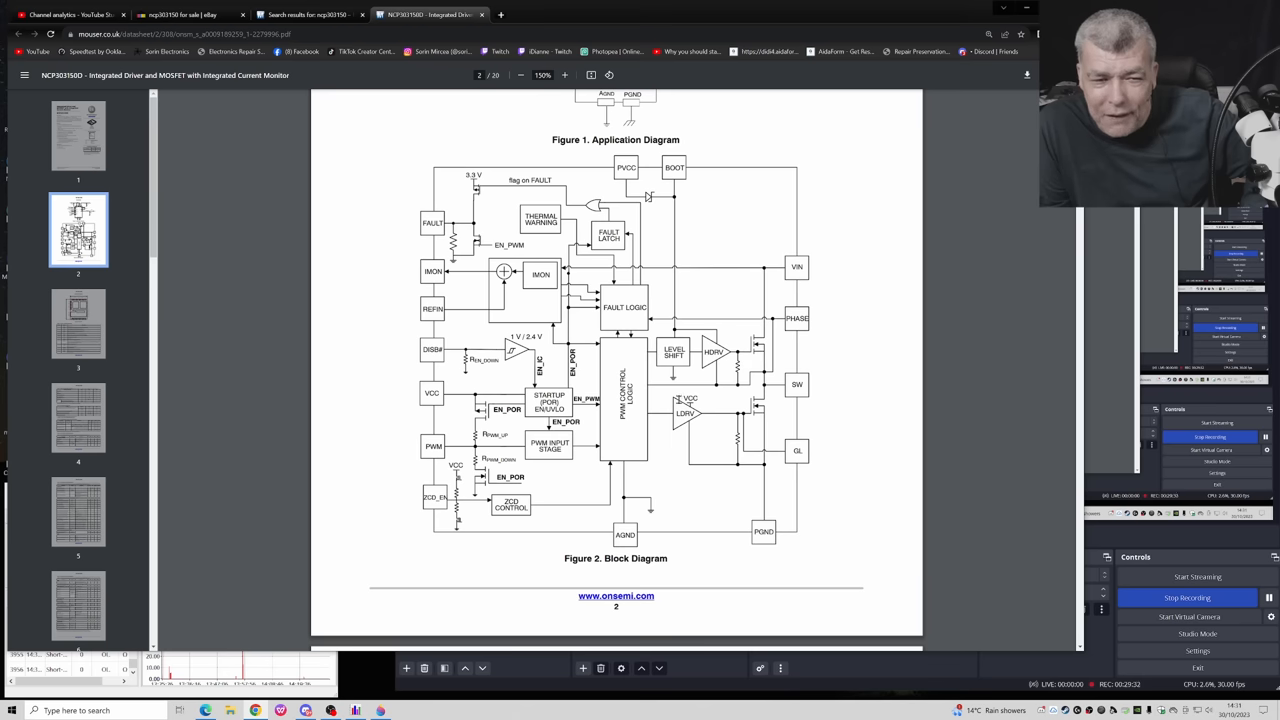
pyautogui.moveTo(728, 284)
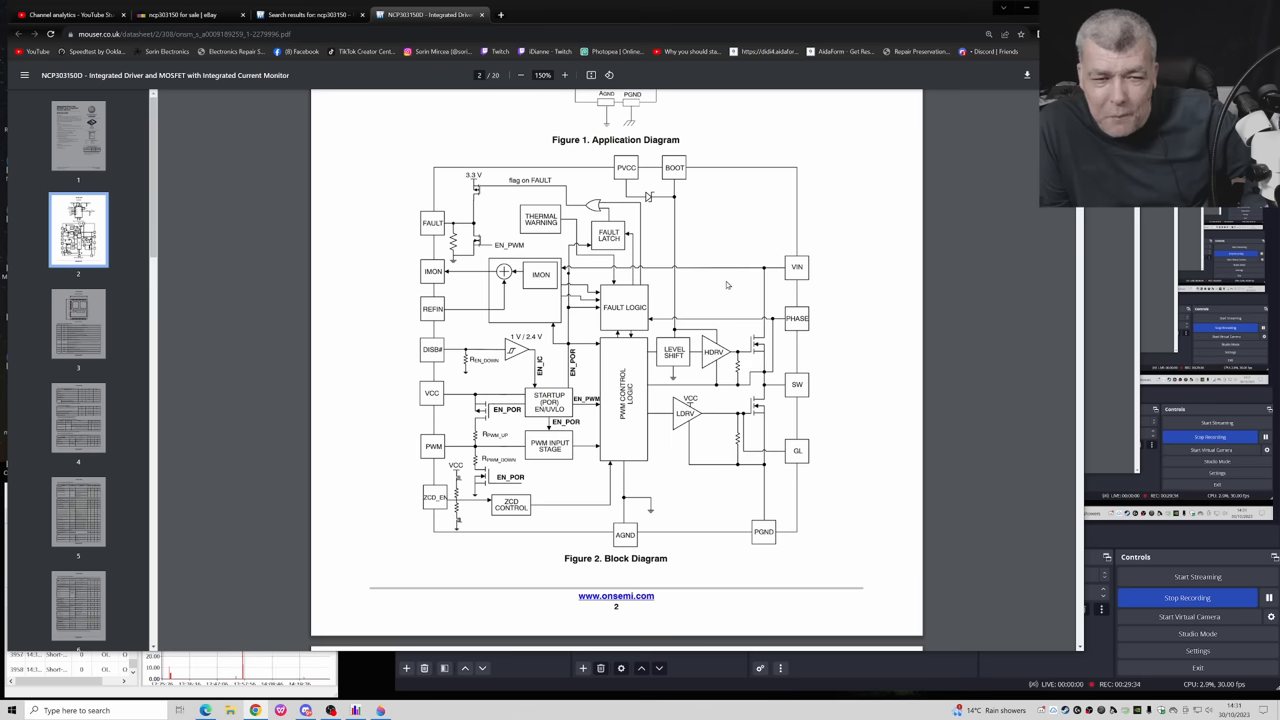
pyautogui.scroll(3)
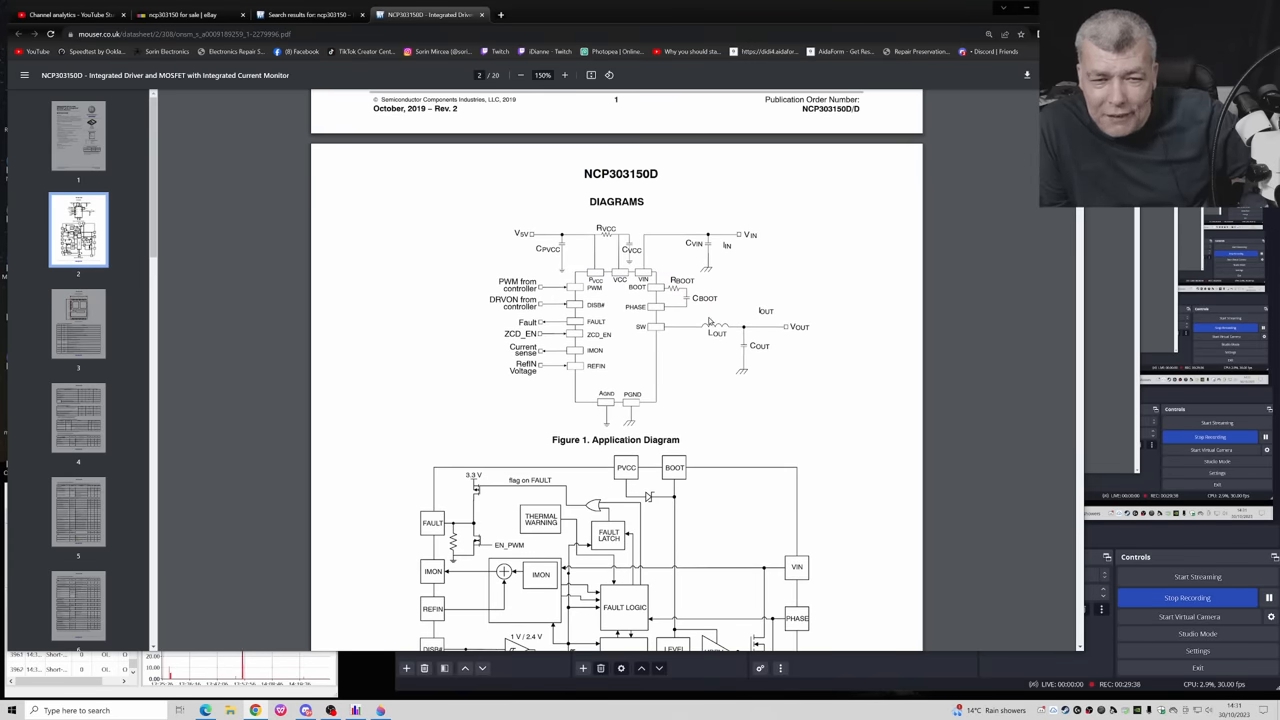
pyautogui.moveTo(684, 336)
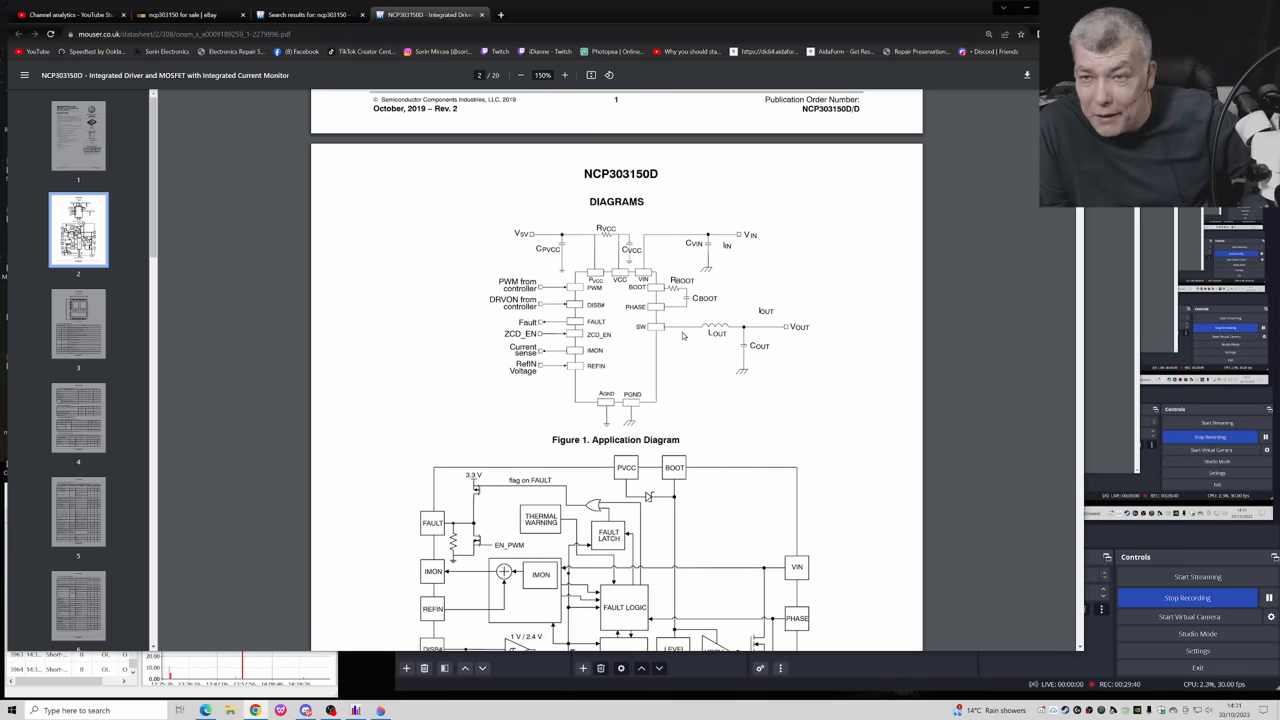
pyautogui.moveTo(570, 250)
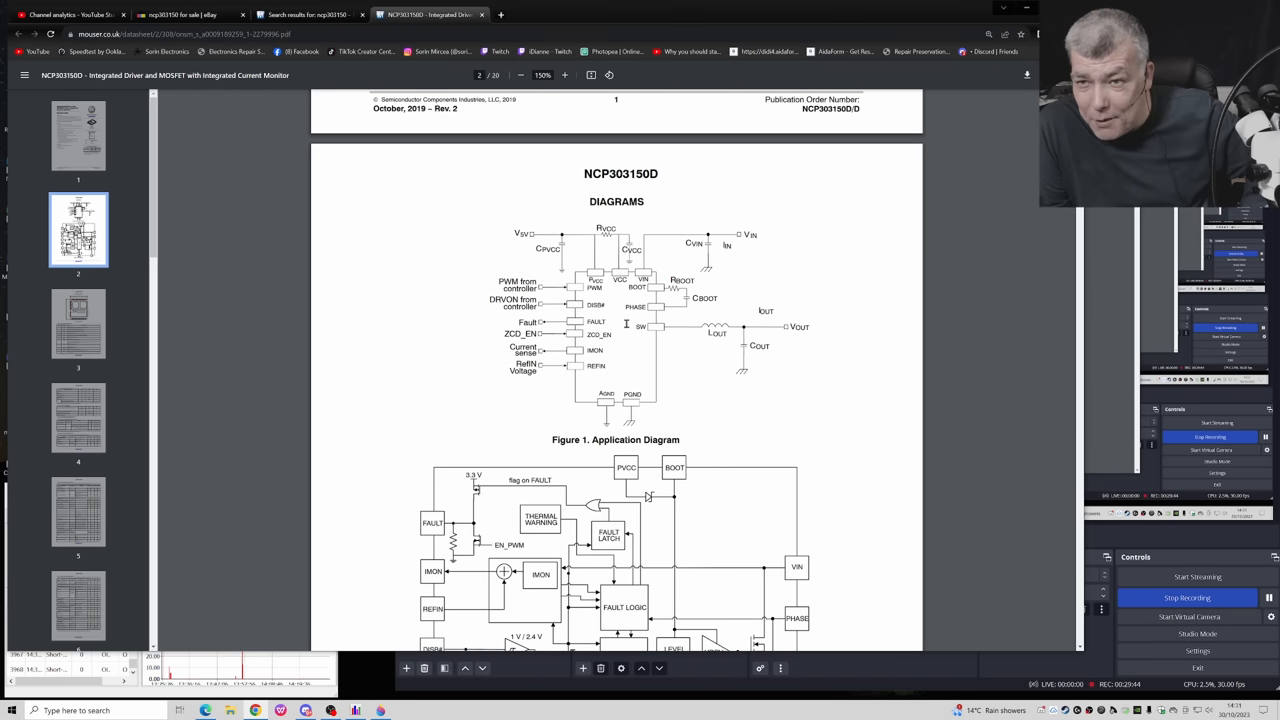
pyautogui.moveTo(690, 360)
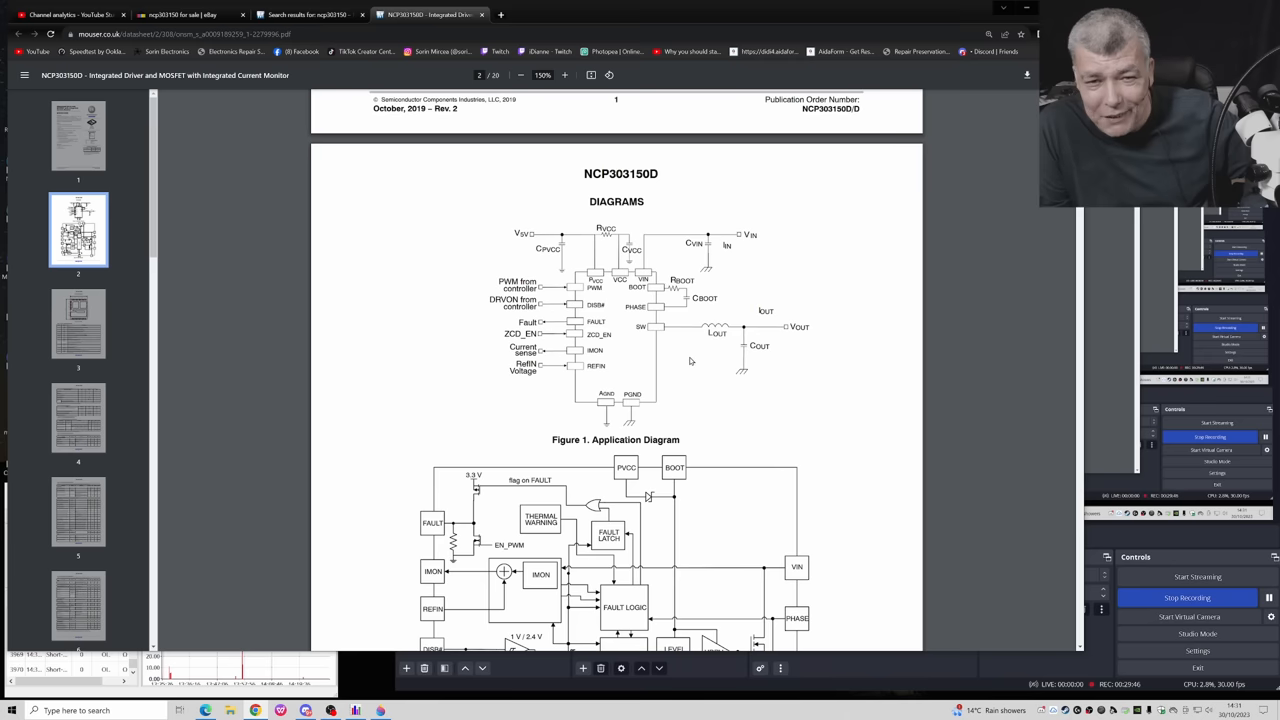
pyautogui.scroll(3)
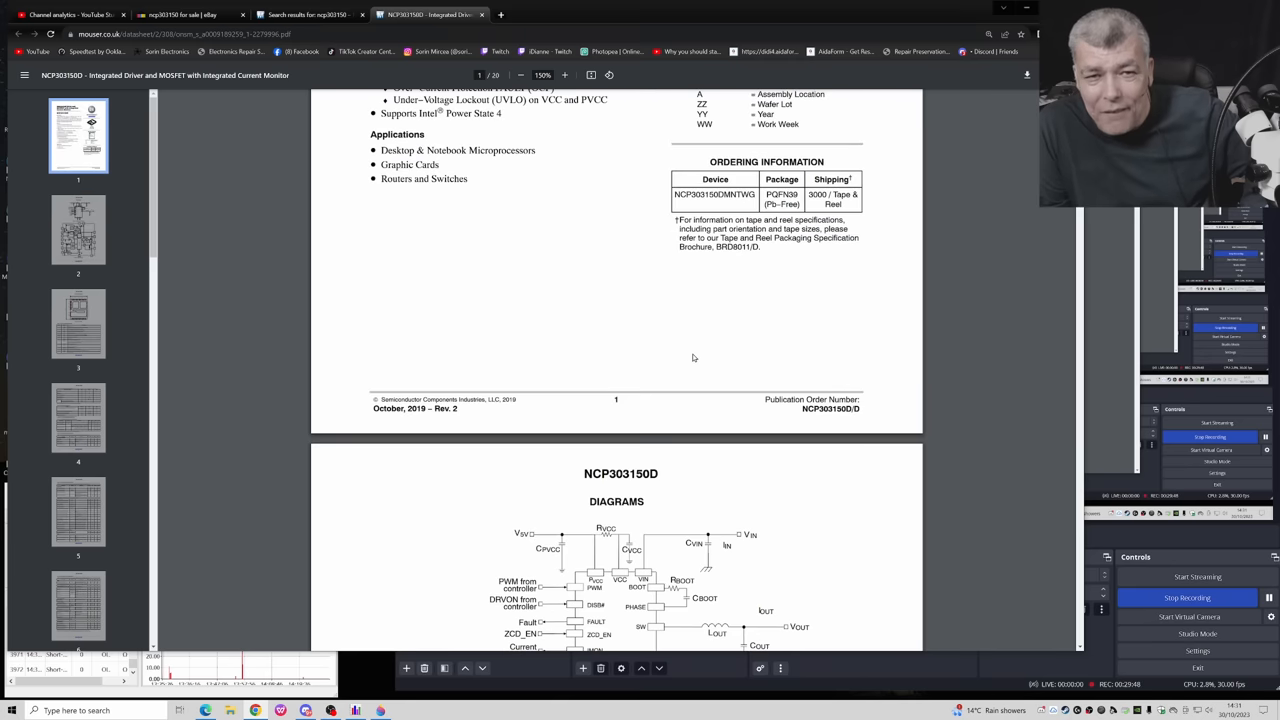
pyautogui.scroll(3)
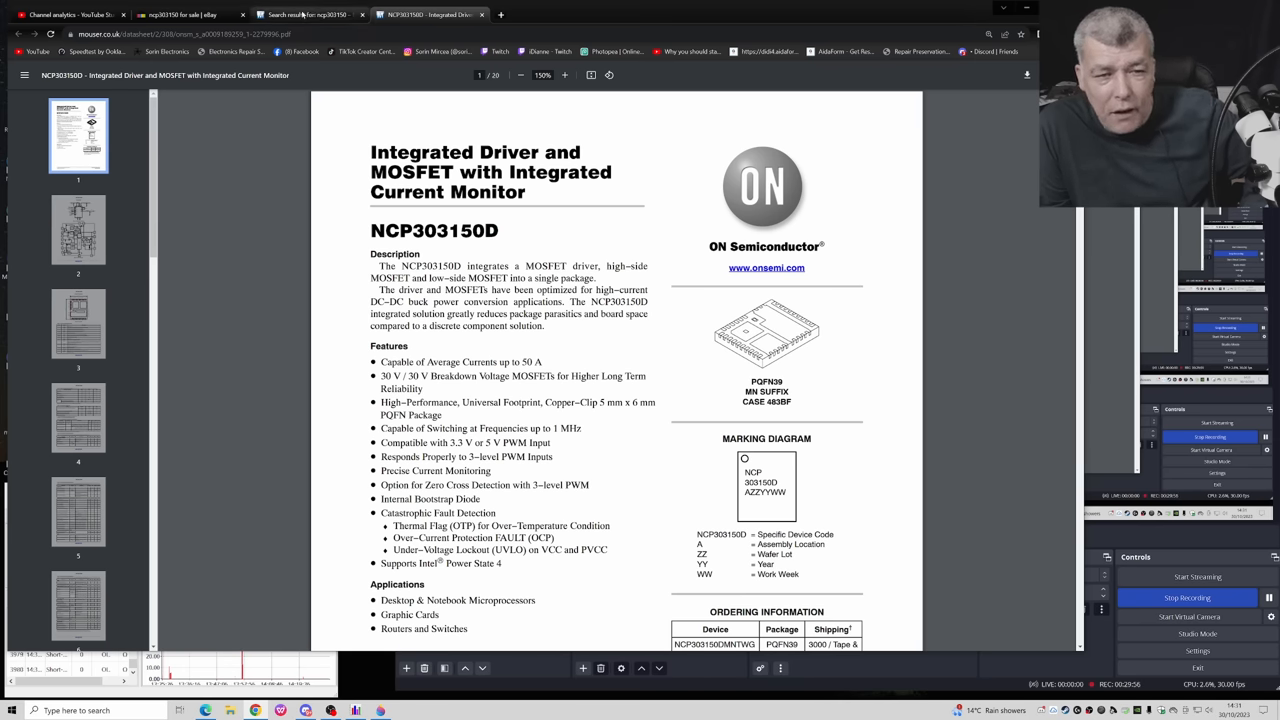
# Step: Switch to the Mouser search results listing the two NCP303150D part entries
pyautogui.click(304, 14)
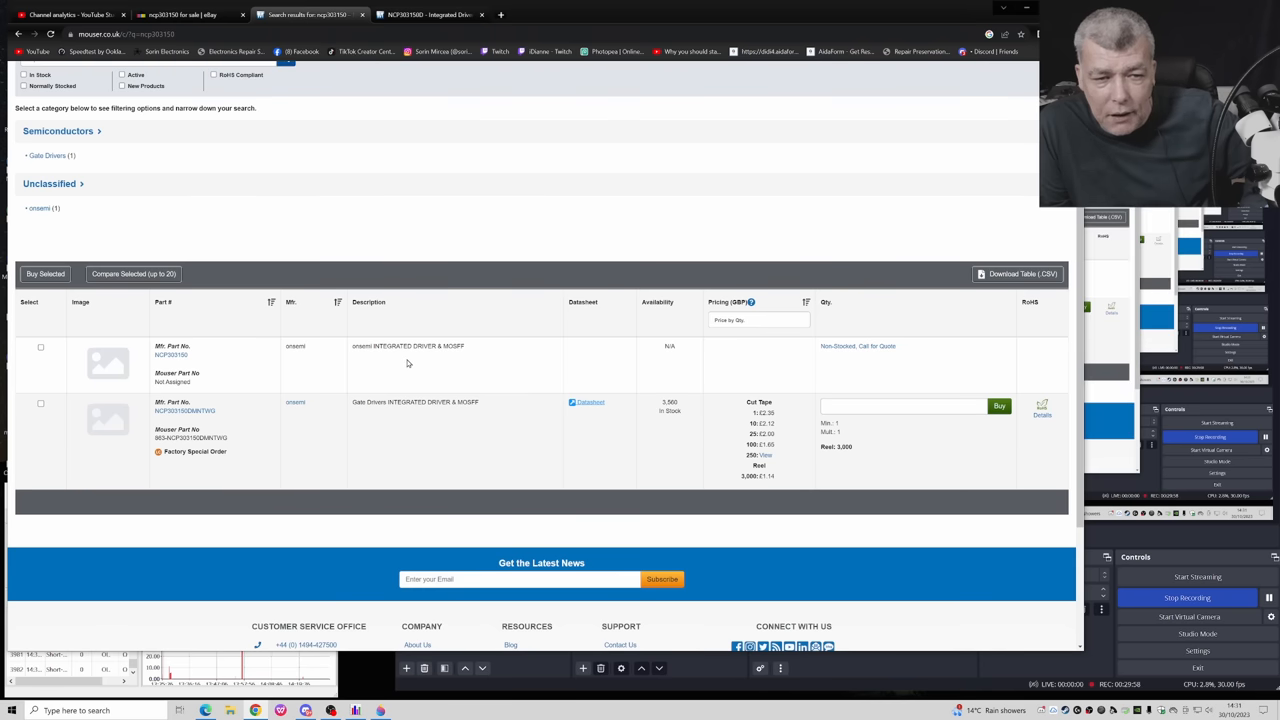
pyautogui.moveTo(212, 400)
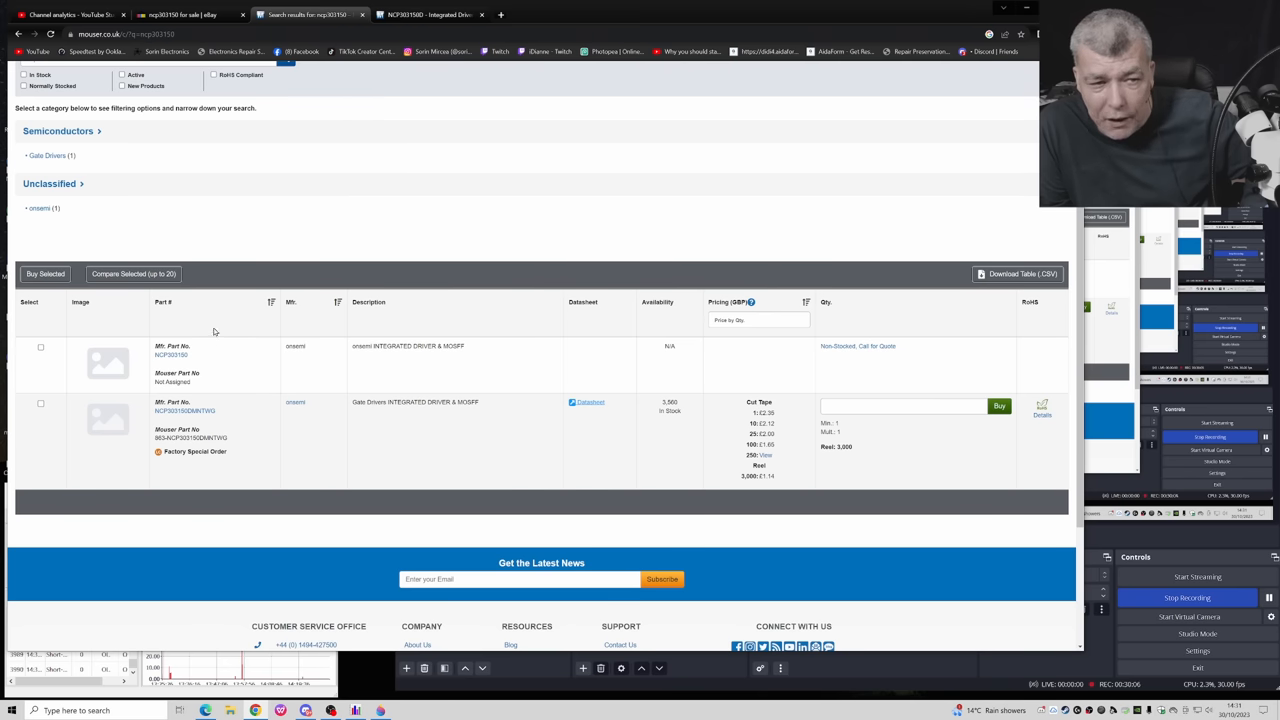
pyautogui.moveTo(200, 346)
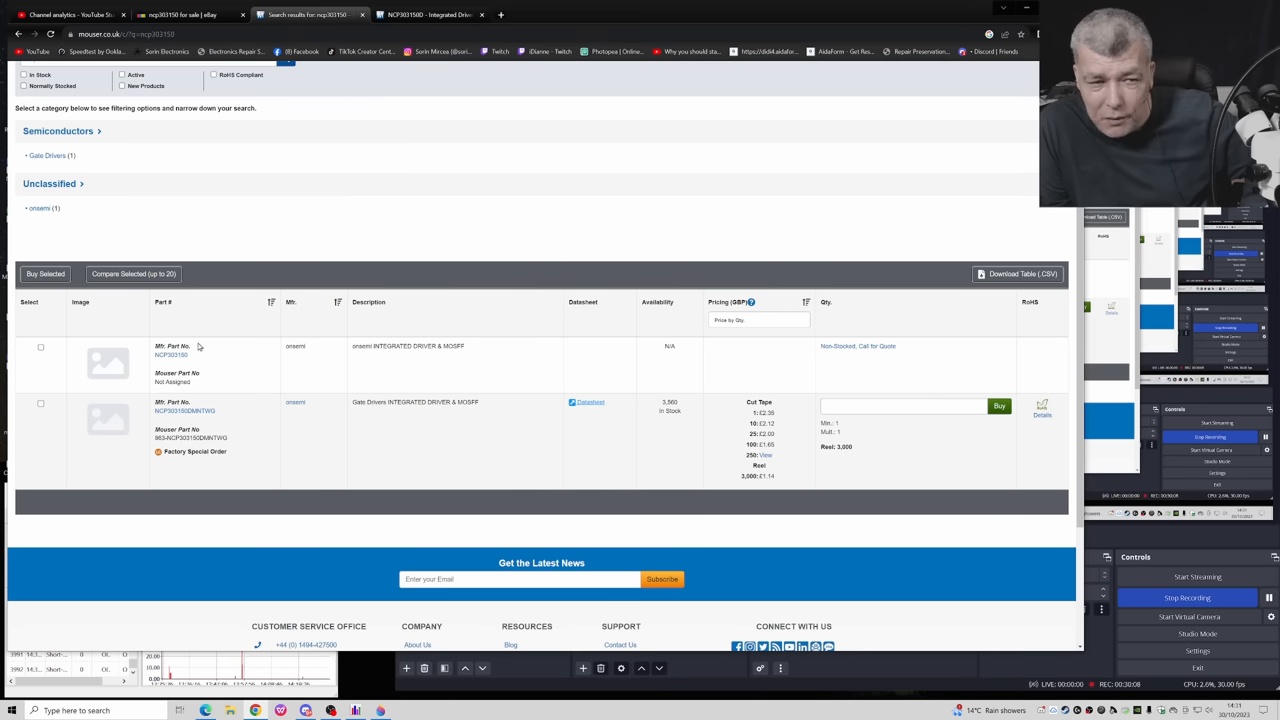
pyautogui.moveTo(844, 364)
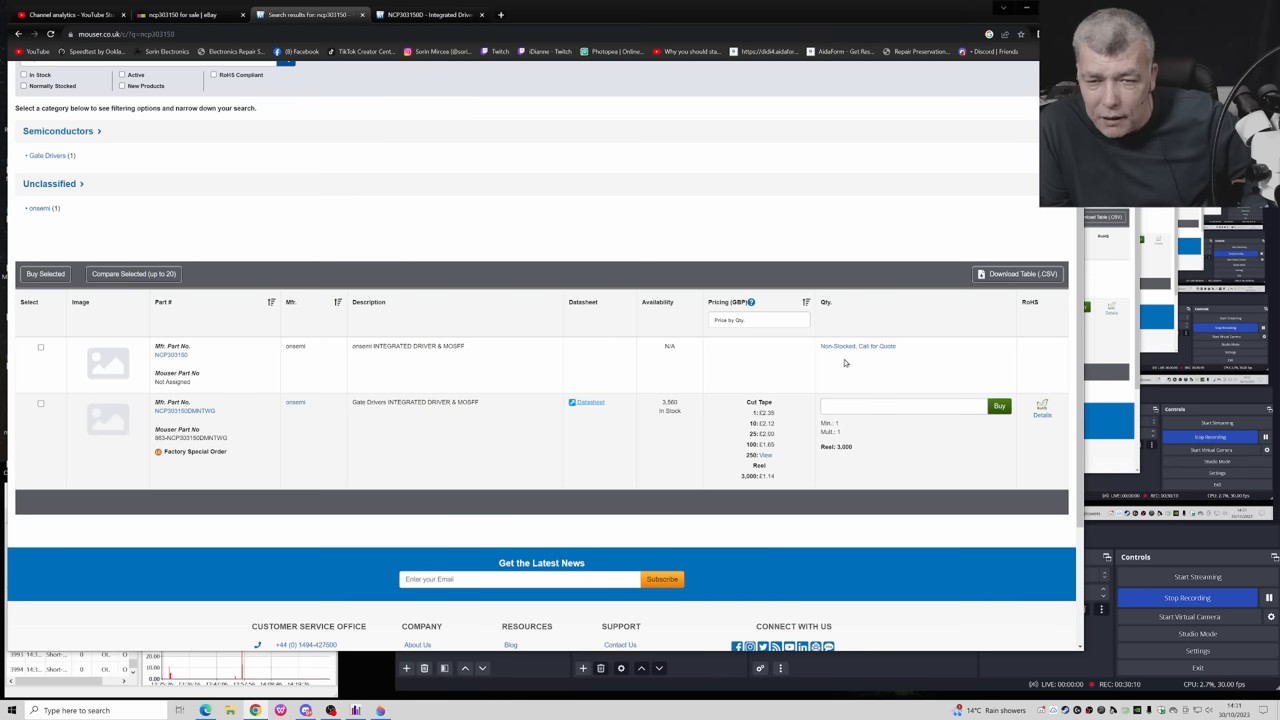
pyautogui.moveTo(904, 364)
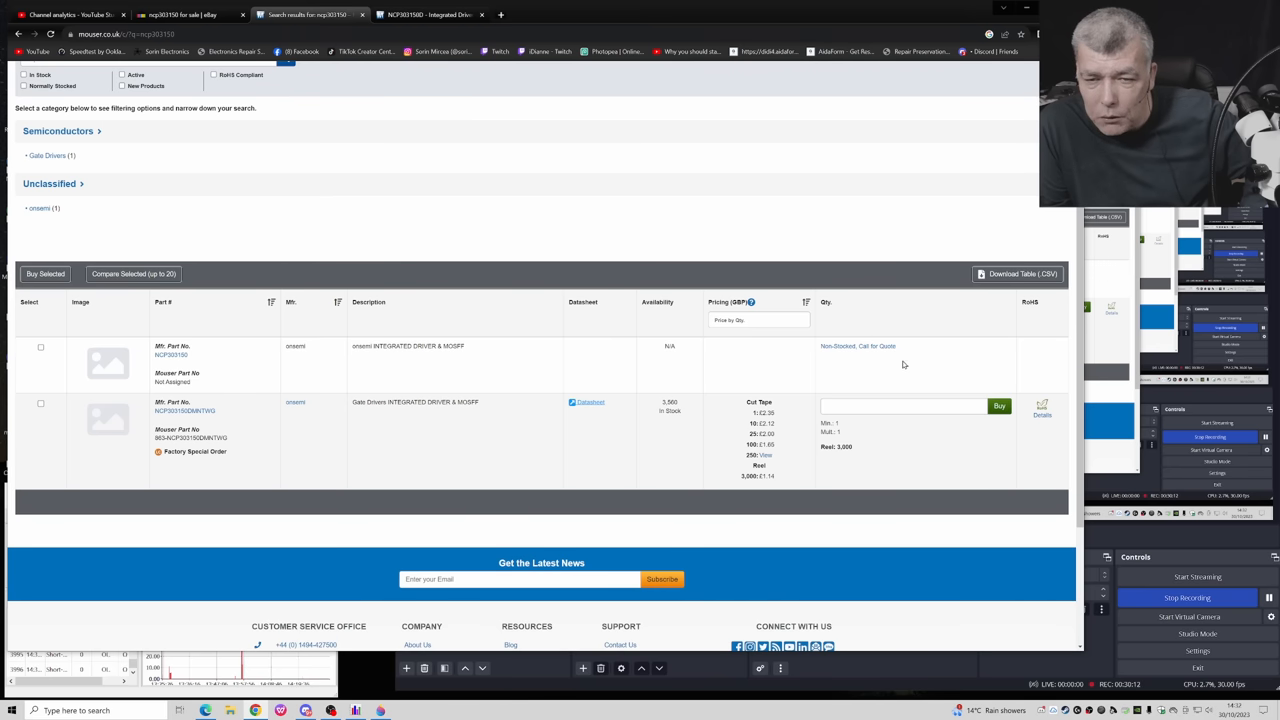
pyautogui.moveTo(444, 440)
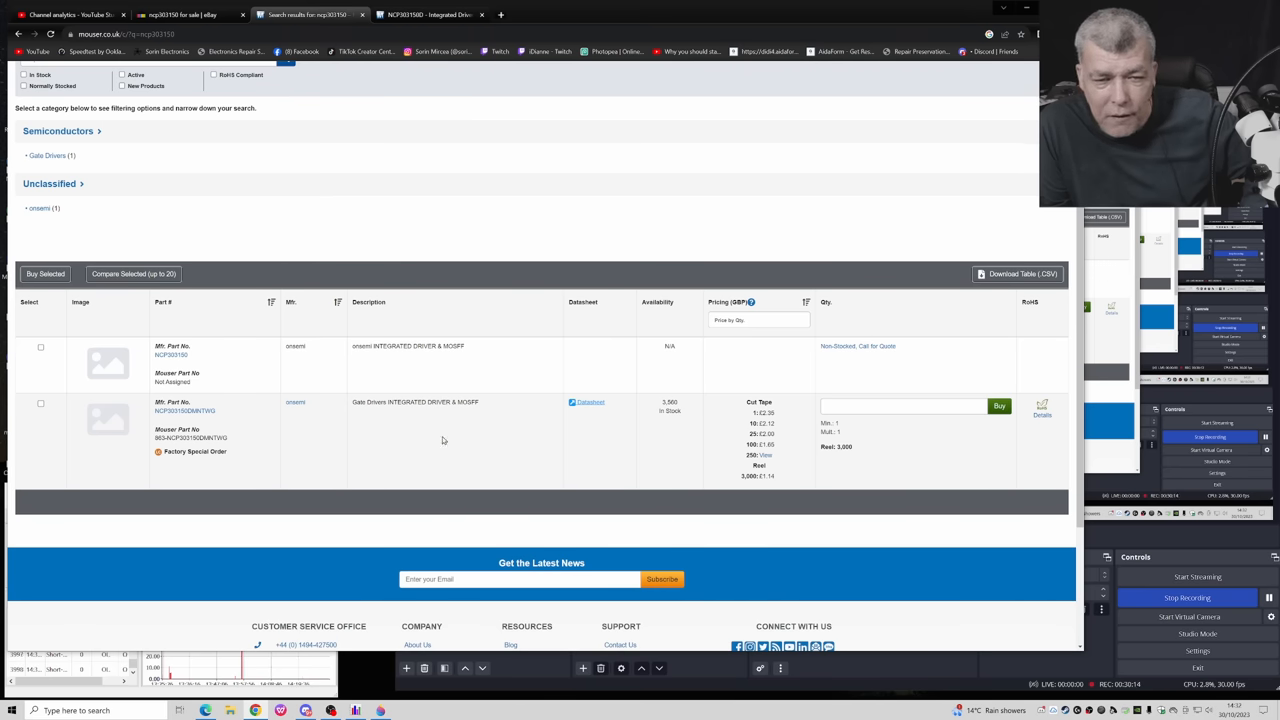
pyautogui.moveTo(784, 416)
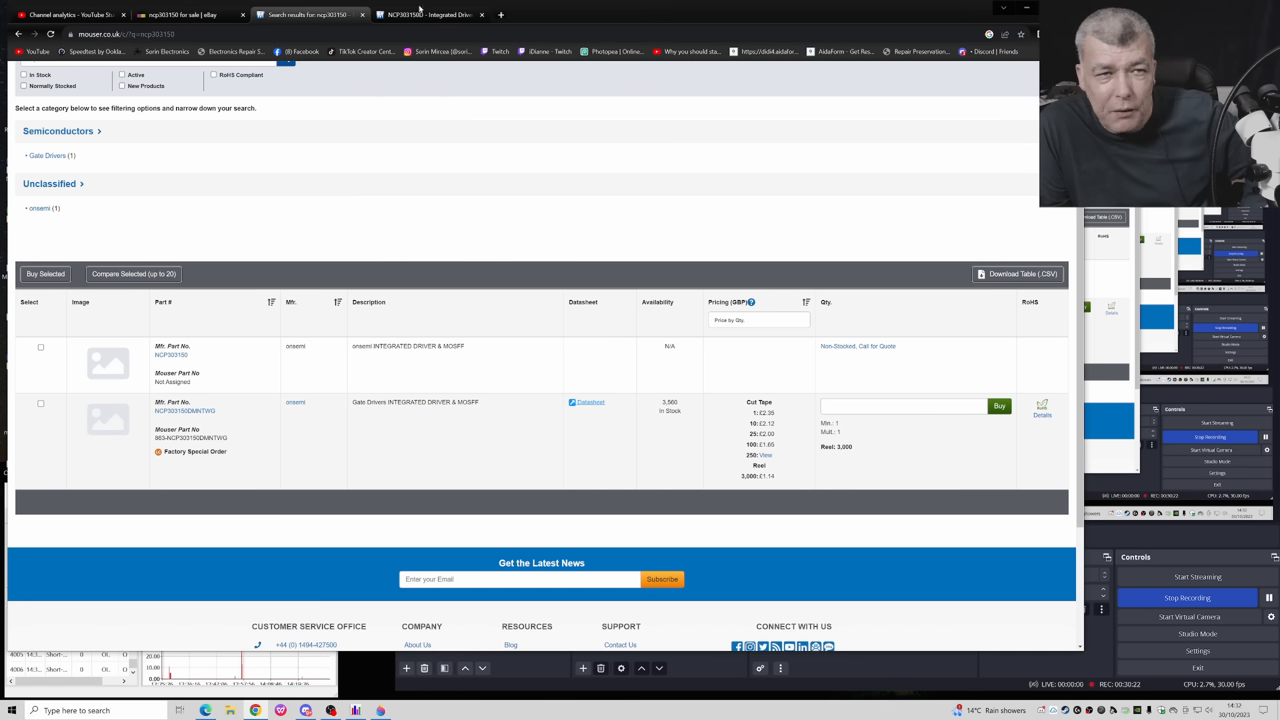
# Step: Switch to the eBay ncp303150 results and scroll through the three listings, then back to the top
pyautogui.click(180, 14)
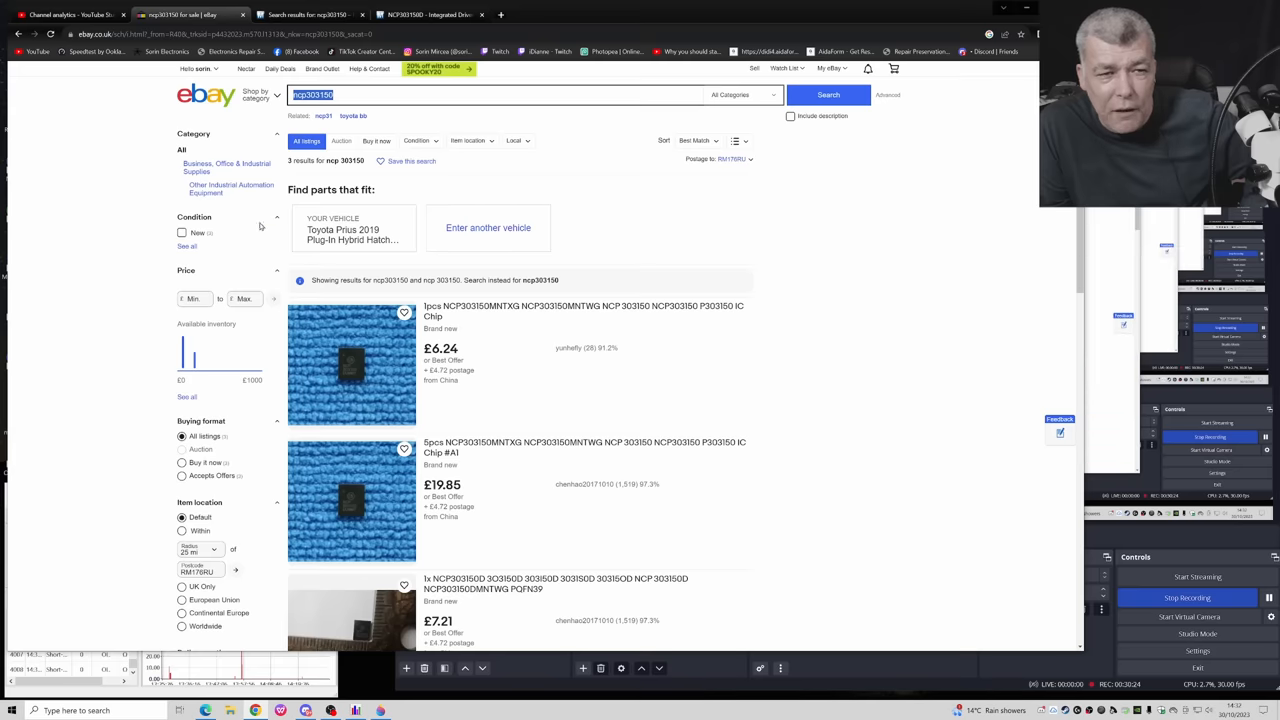
pyautogui.moveTo(480, 310)
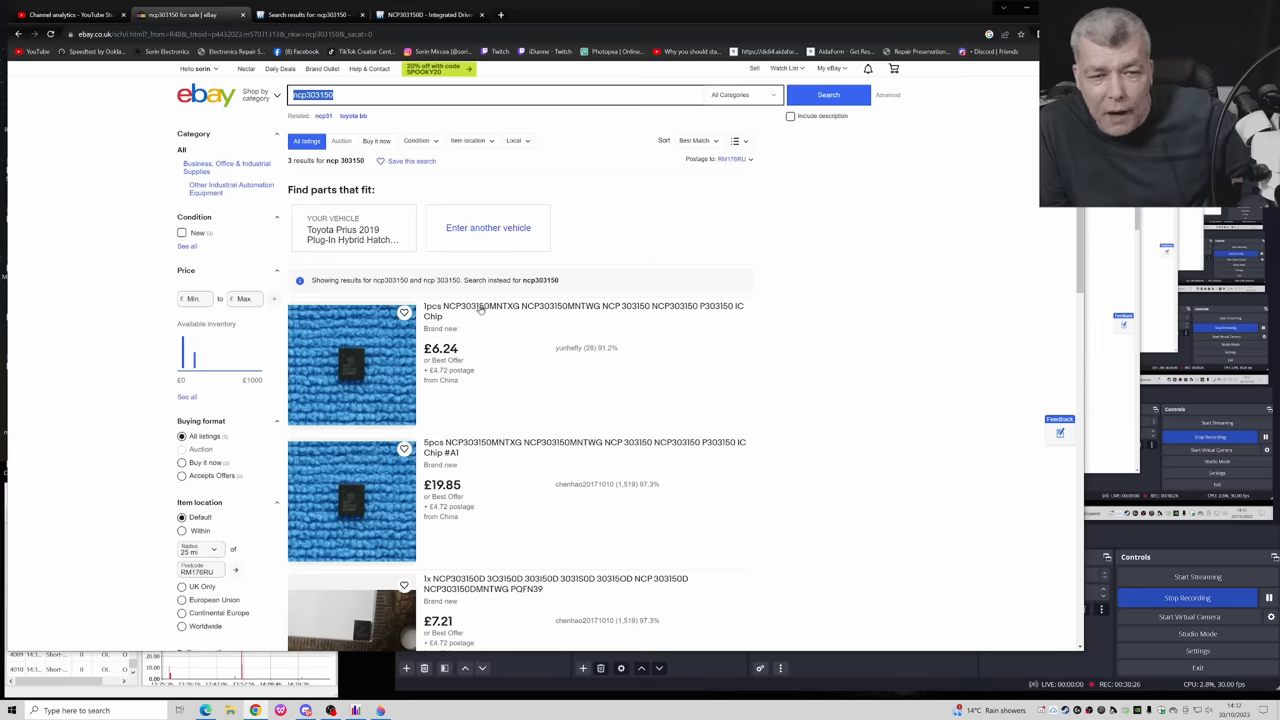
pyautogui.moveTo(488, 318)
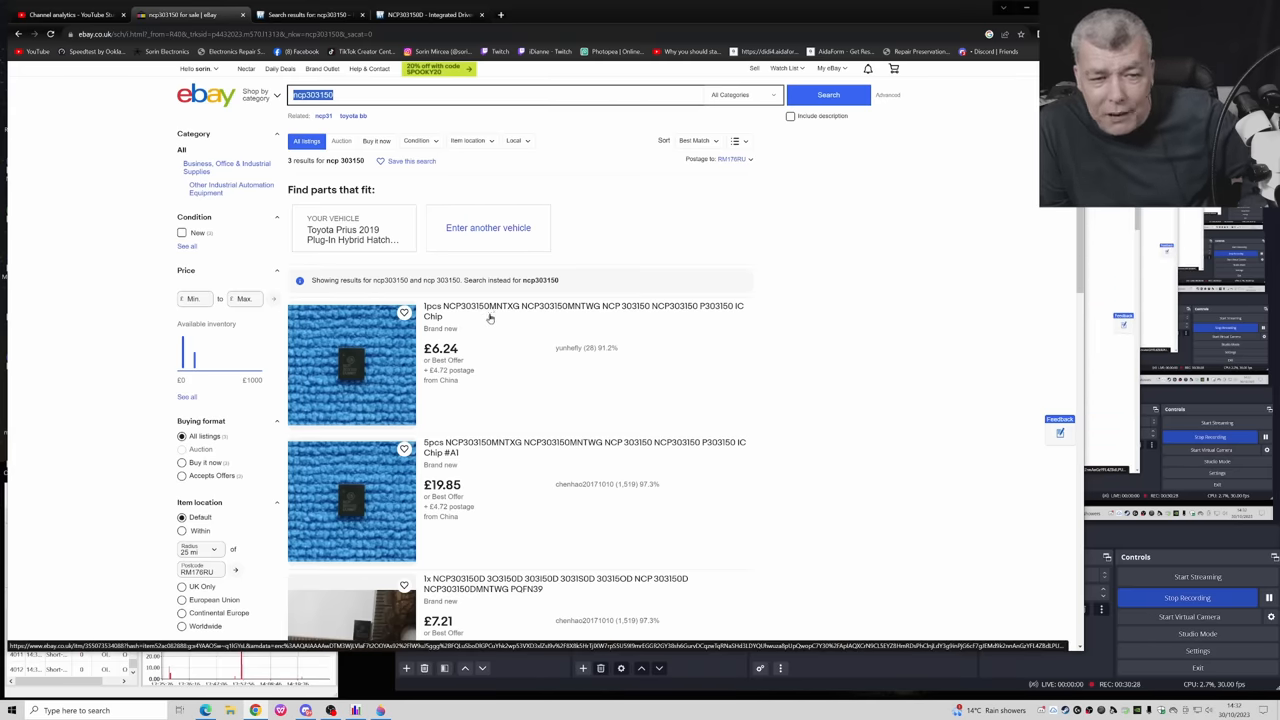
pyautogui.moveTo(492, 356)
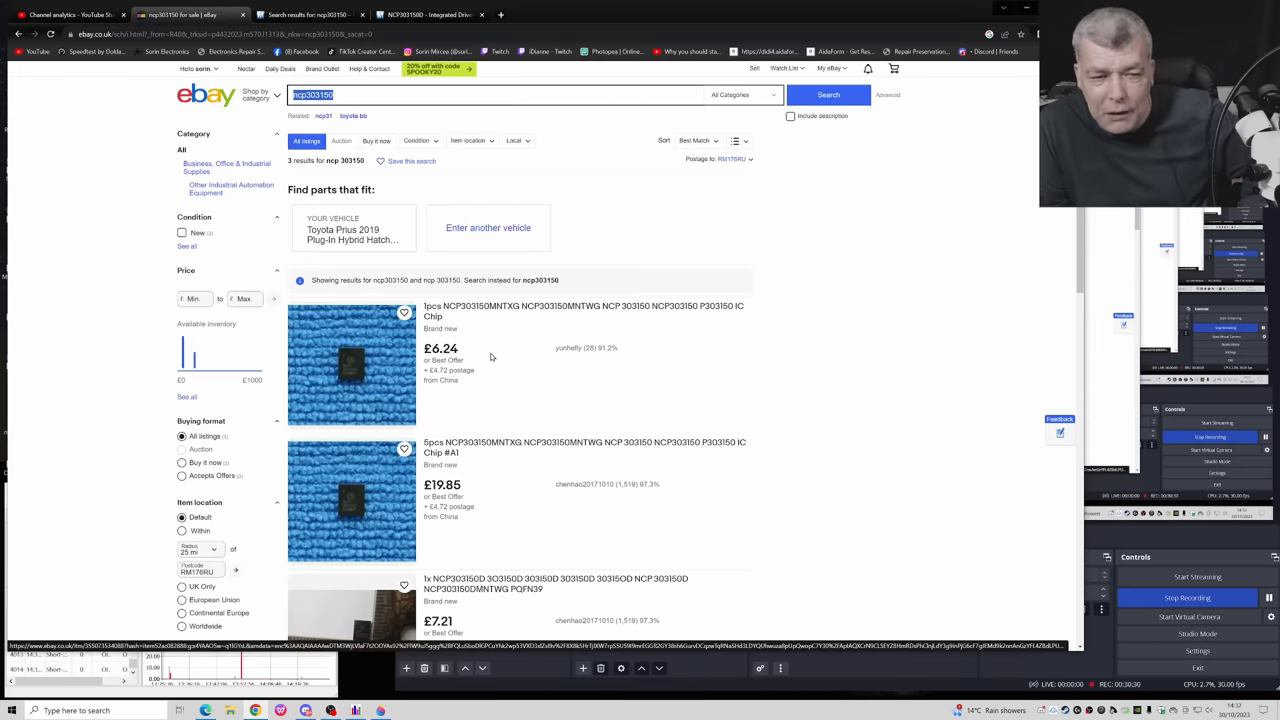
pyautogui.scroll(-3)
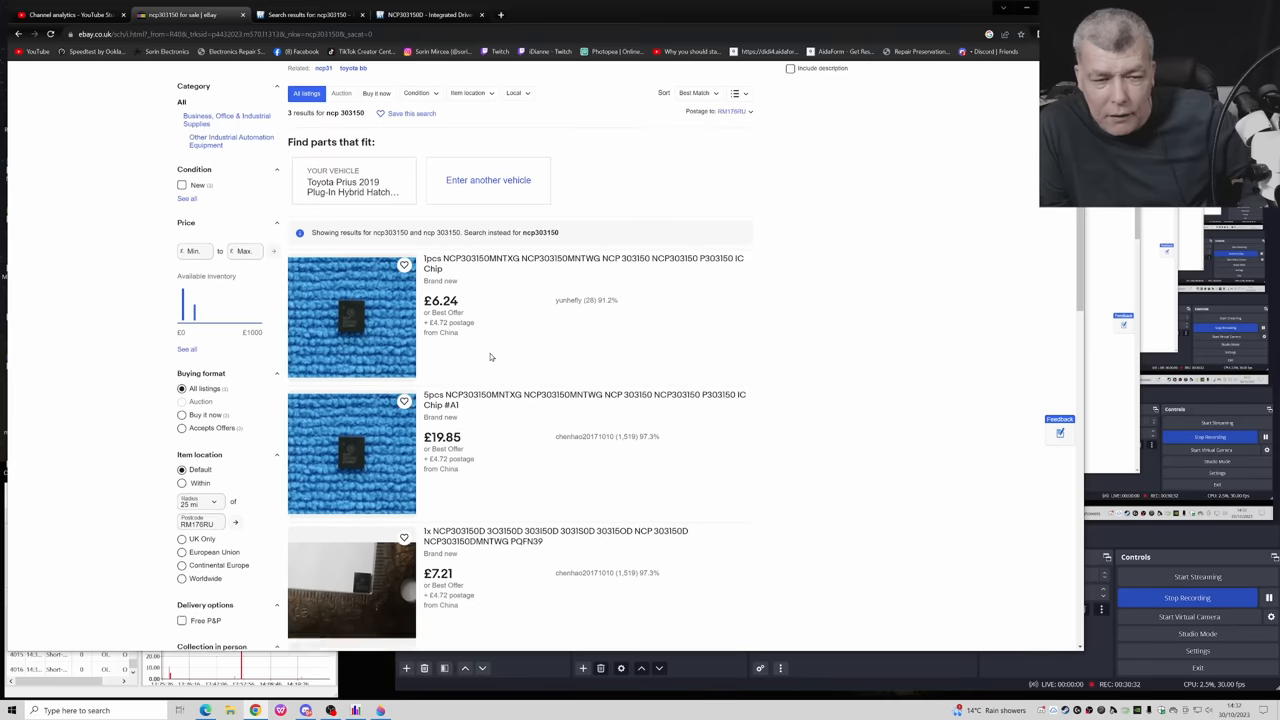
pyautogui.scroll(-3)
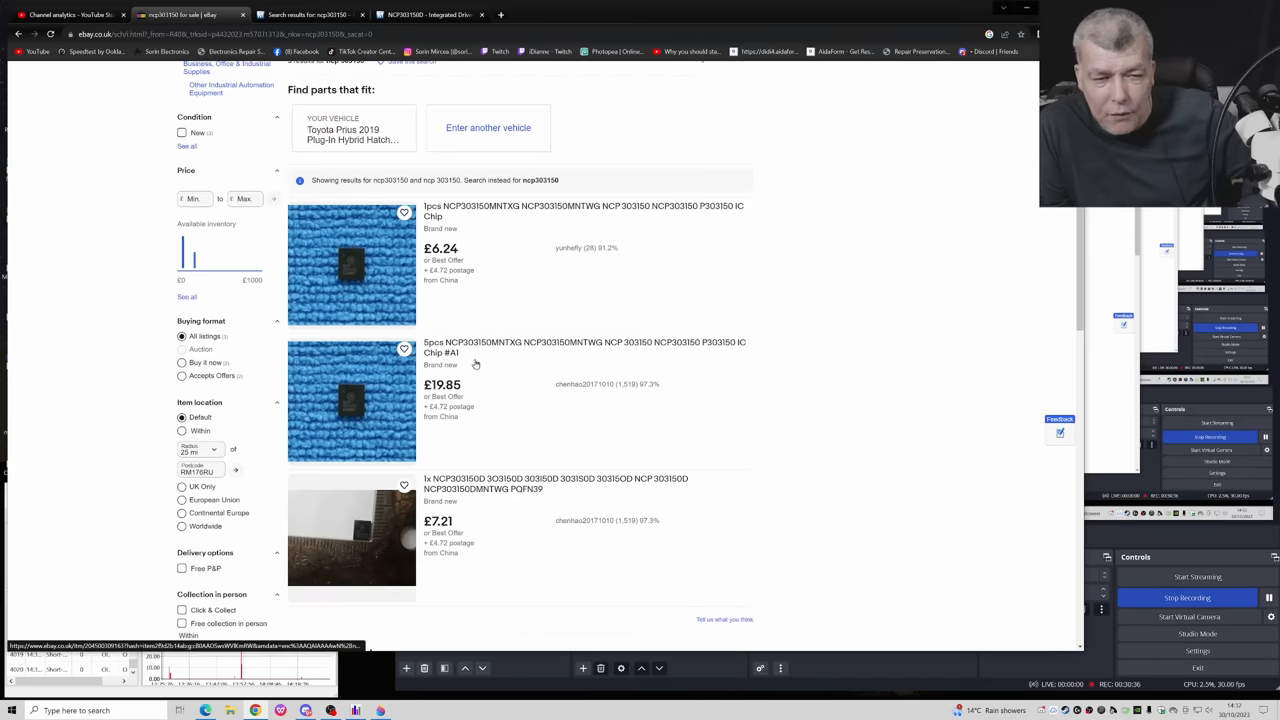
pyautogui.scroll(-3)
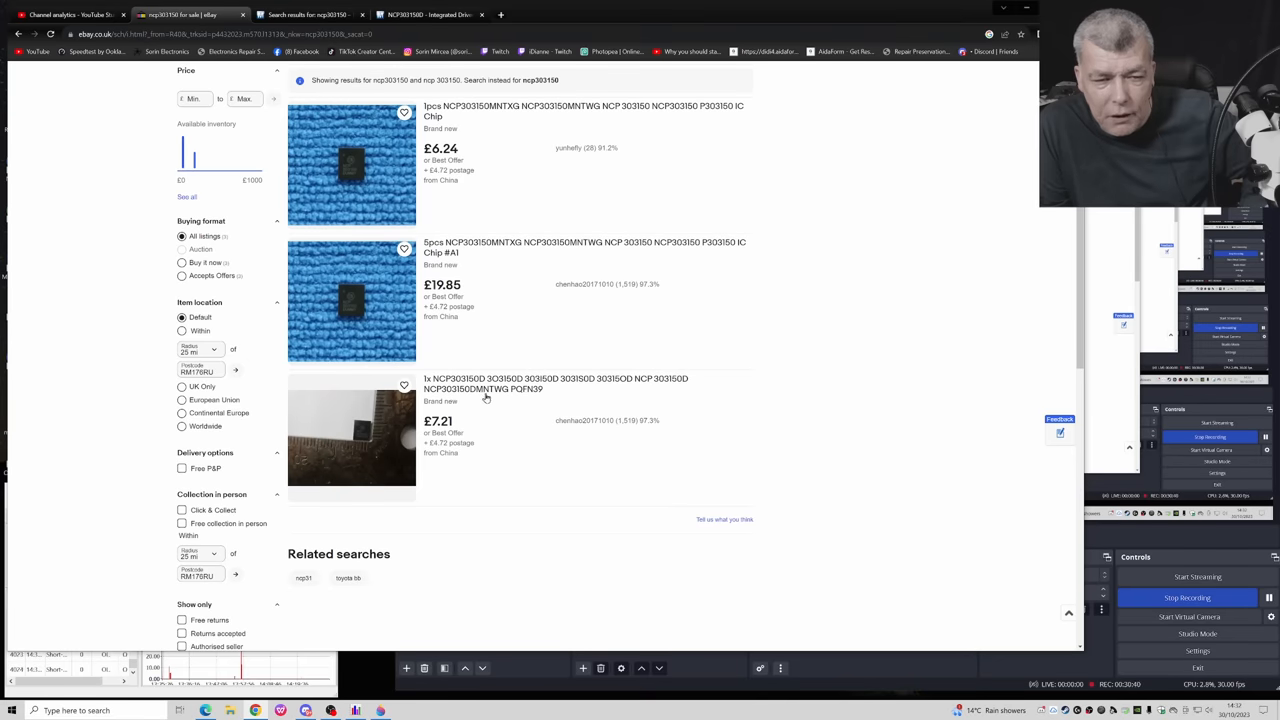
pyautogui.moveTo(490, 408)
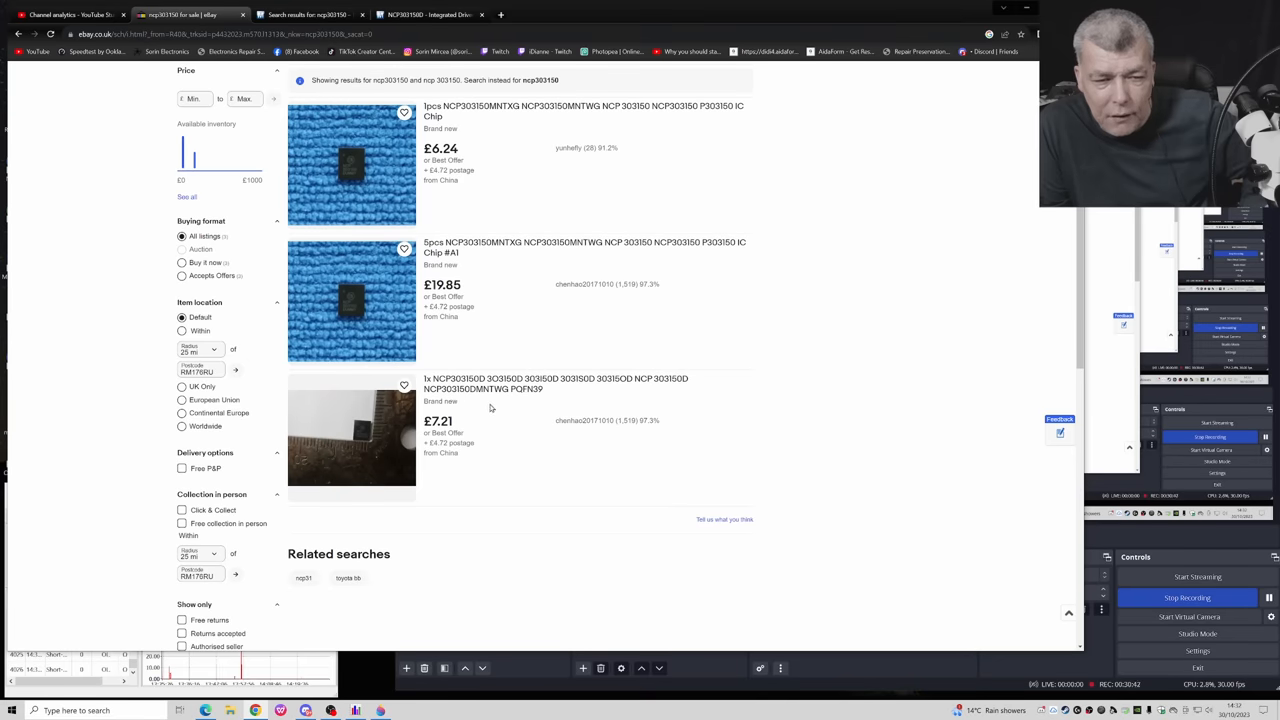
pyautogui.moveTo(464, 426)
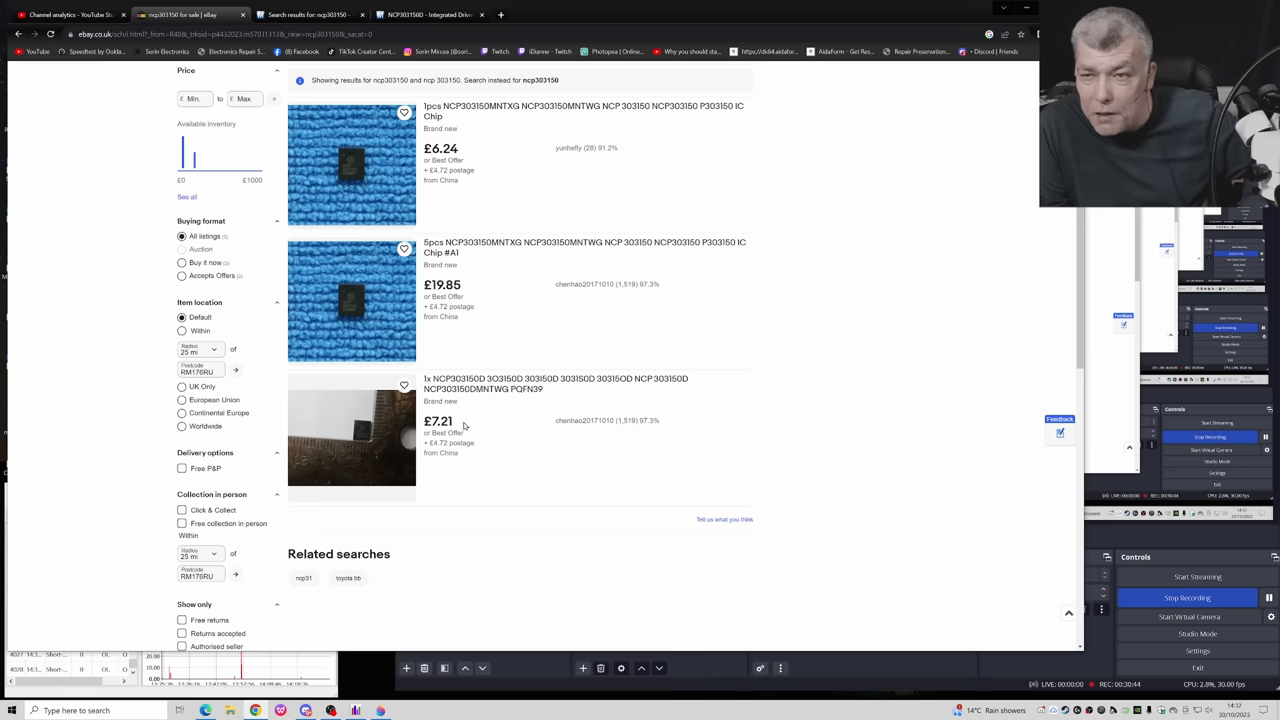
pyautogui.moveTo(472, 412)
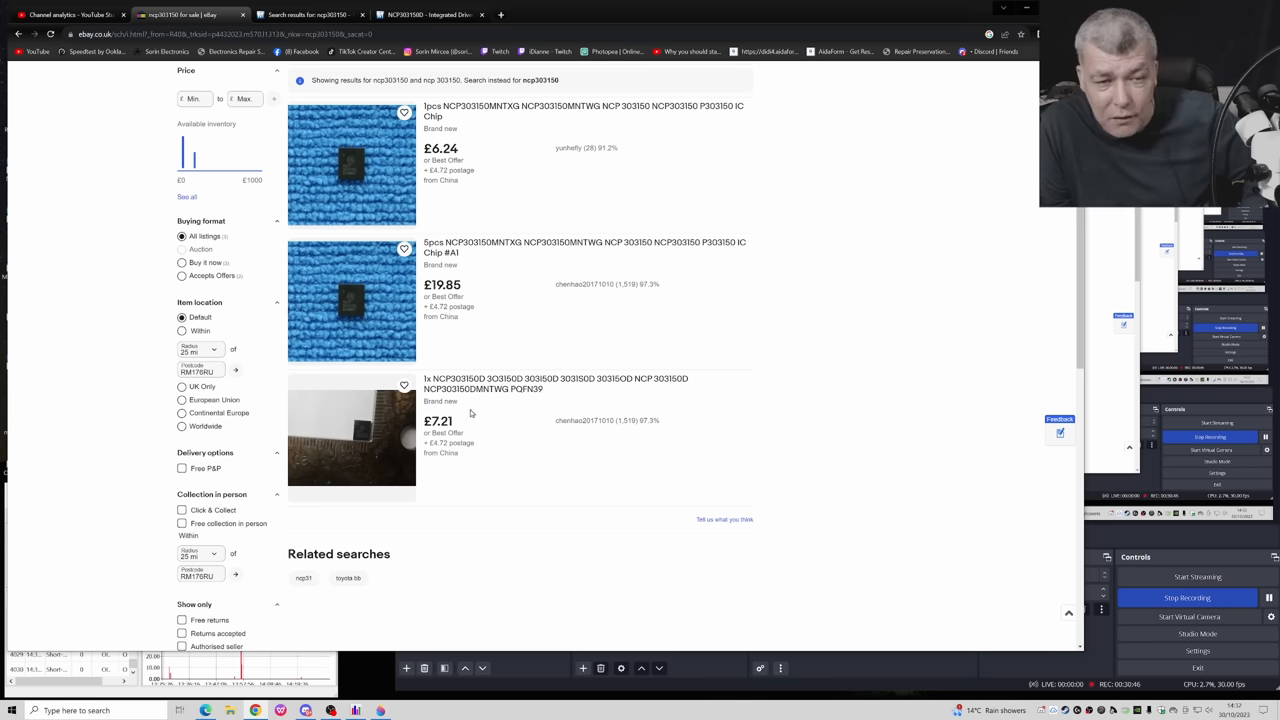
pyautogui.scroll(3)
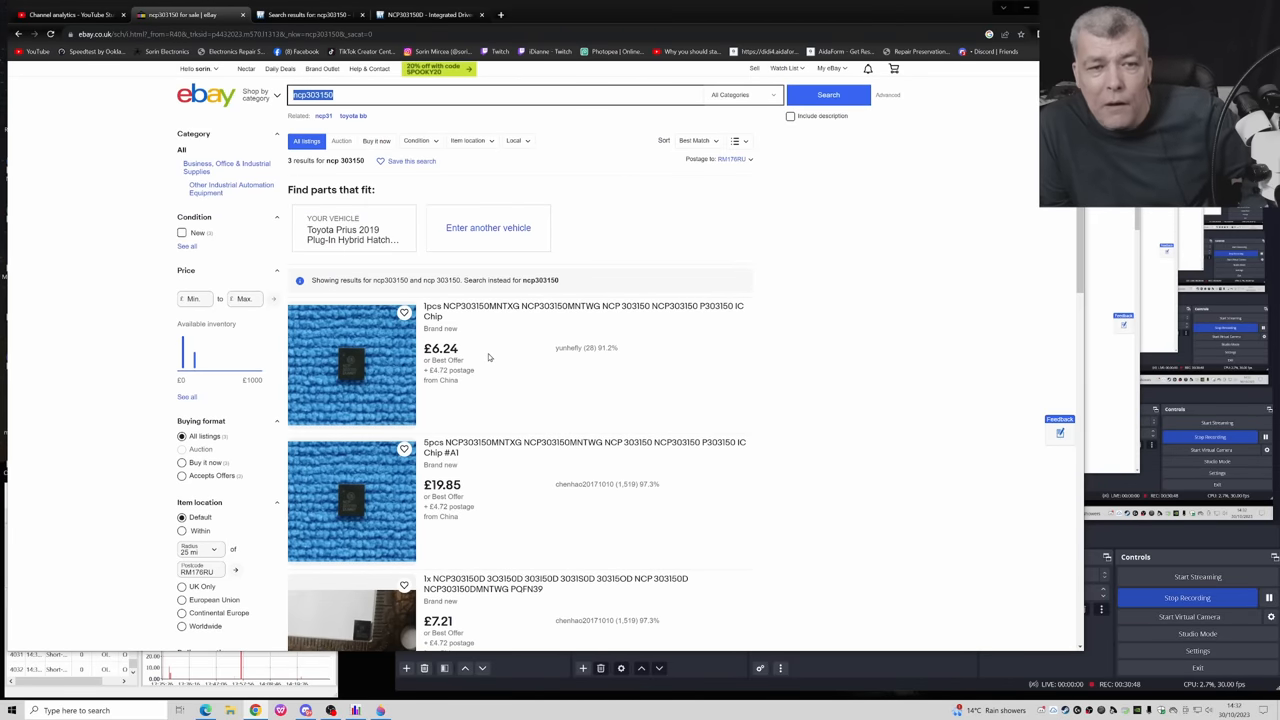
pyautogui.moveTo(424, 304)
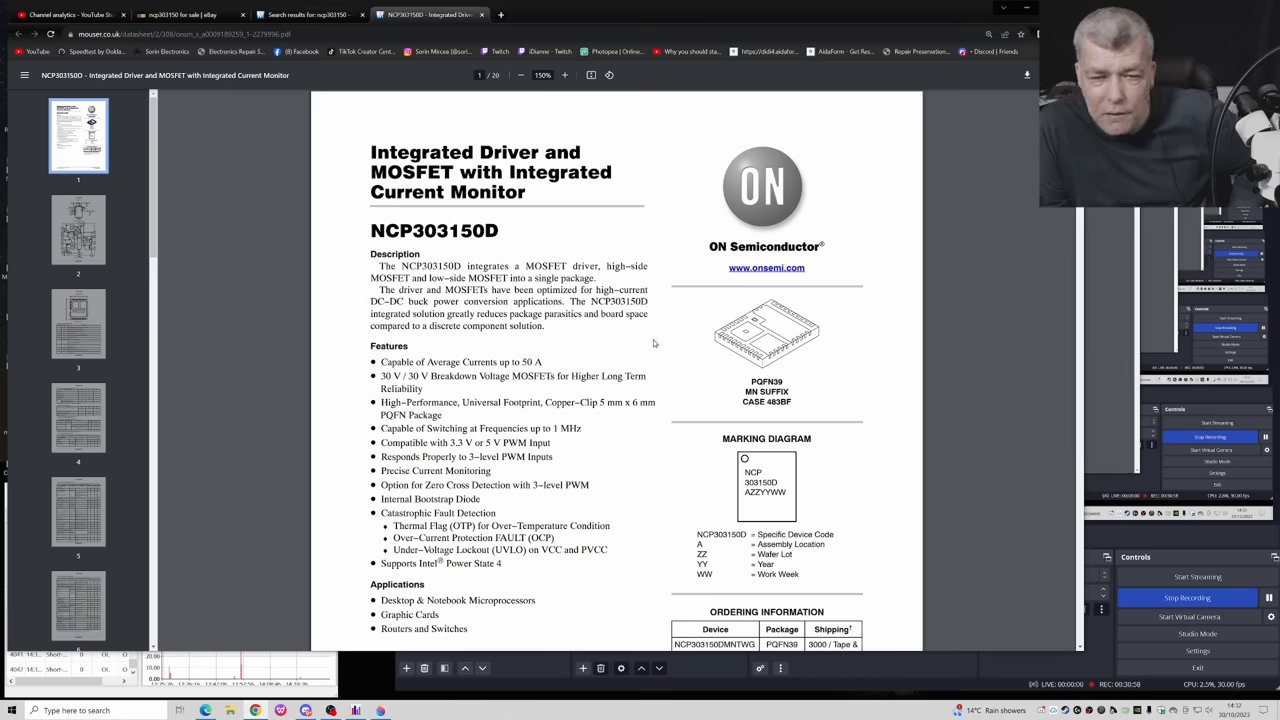
# Step: Scroll down the NCP303150D datasheet first page over its features, then back up
pyautogui.scroll(-3)
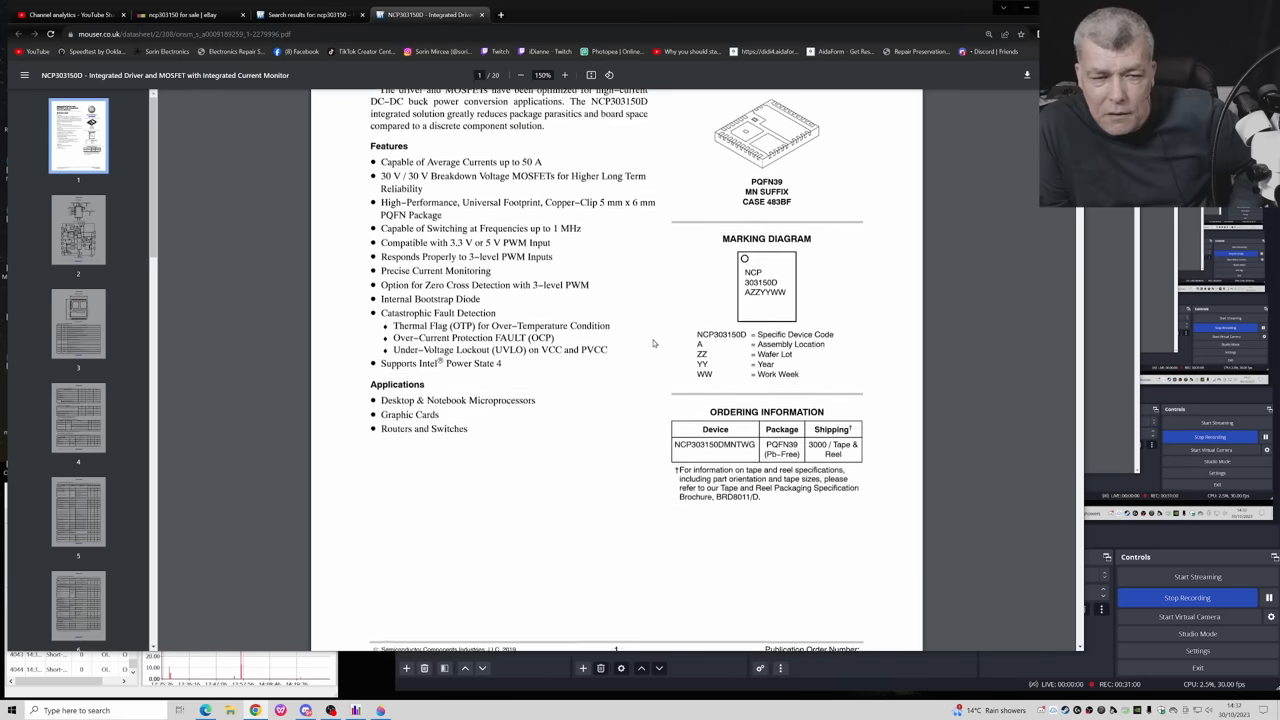
pyautogui.scroll(-3)
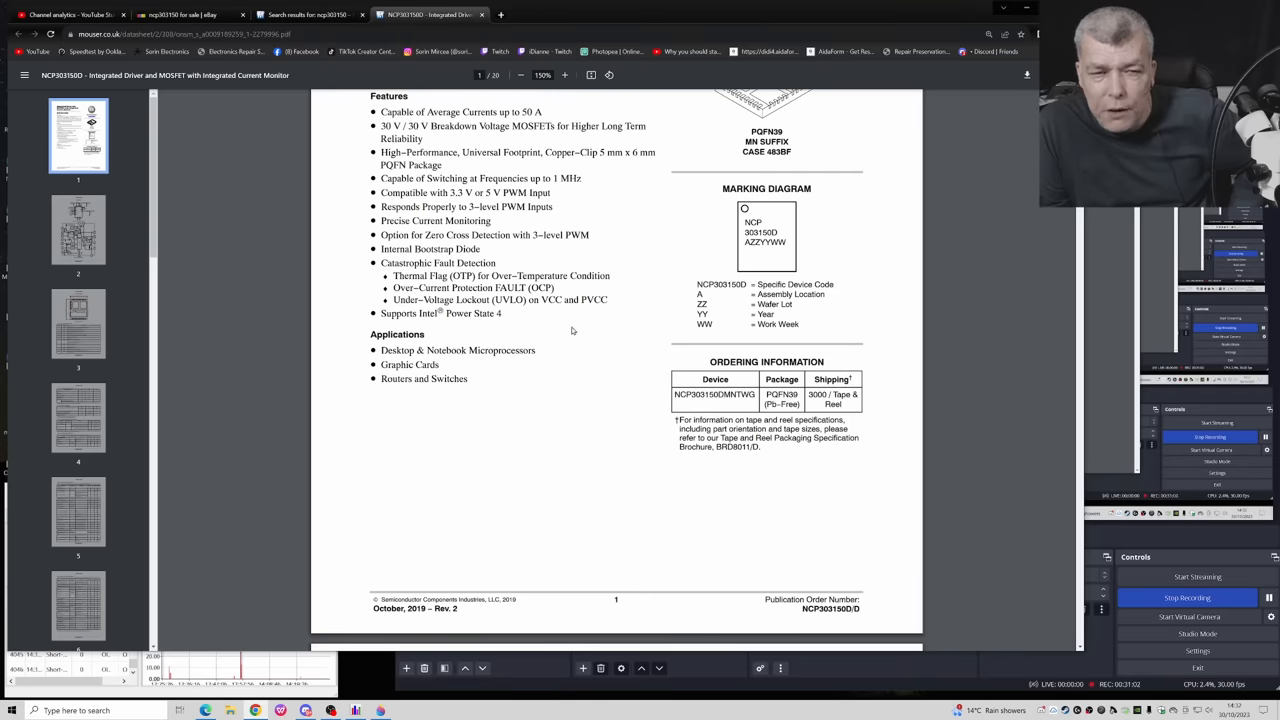
pyautogui.scroll(3)
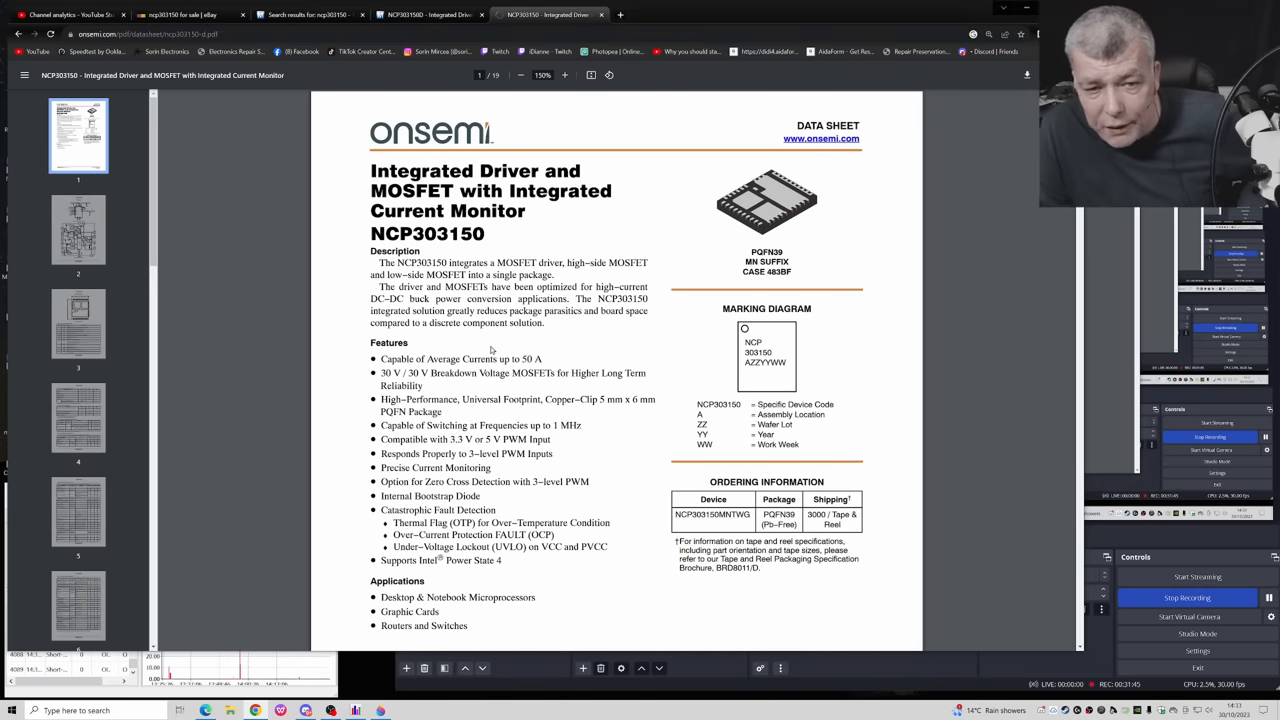
# Step: Scroll to the bottom of page 1 of the onsemi NCP303150 datasheet
pyautogui.scroll(-3)
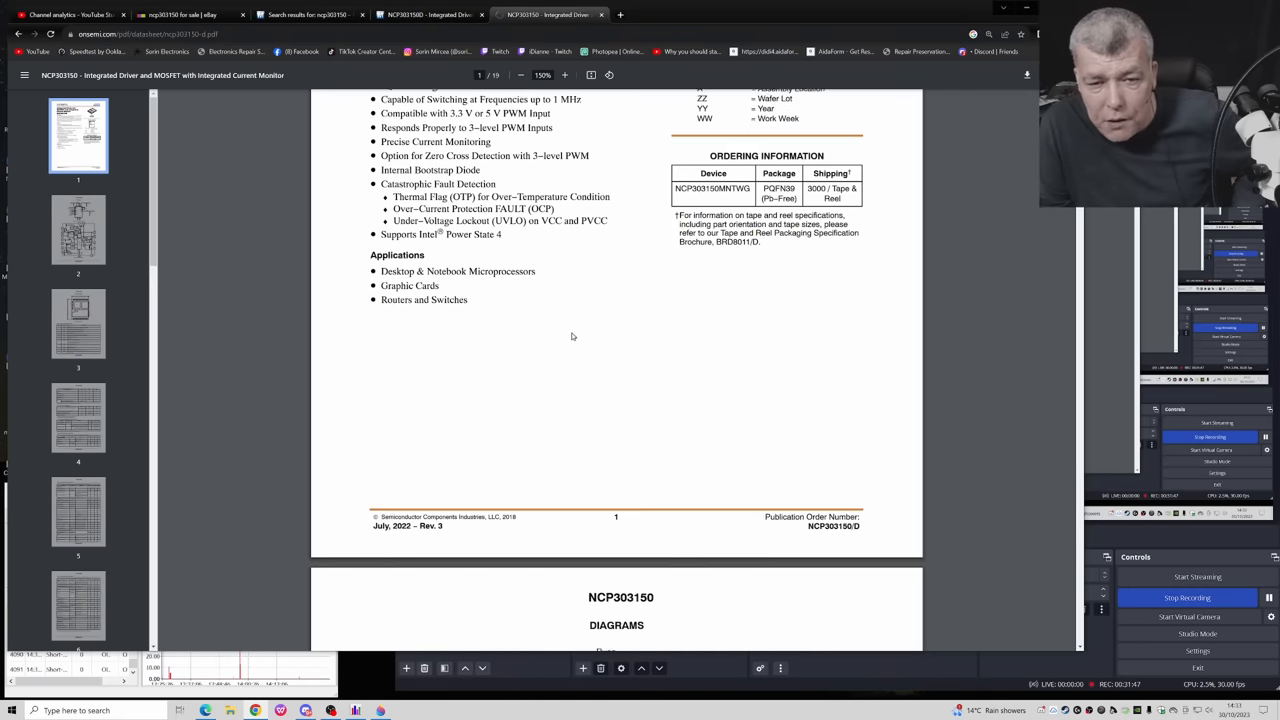
pyautogui.scroll(-3)
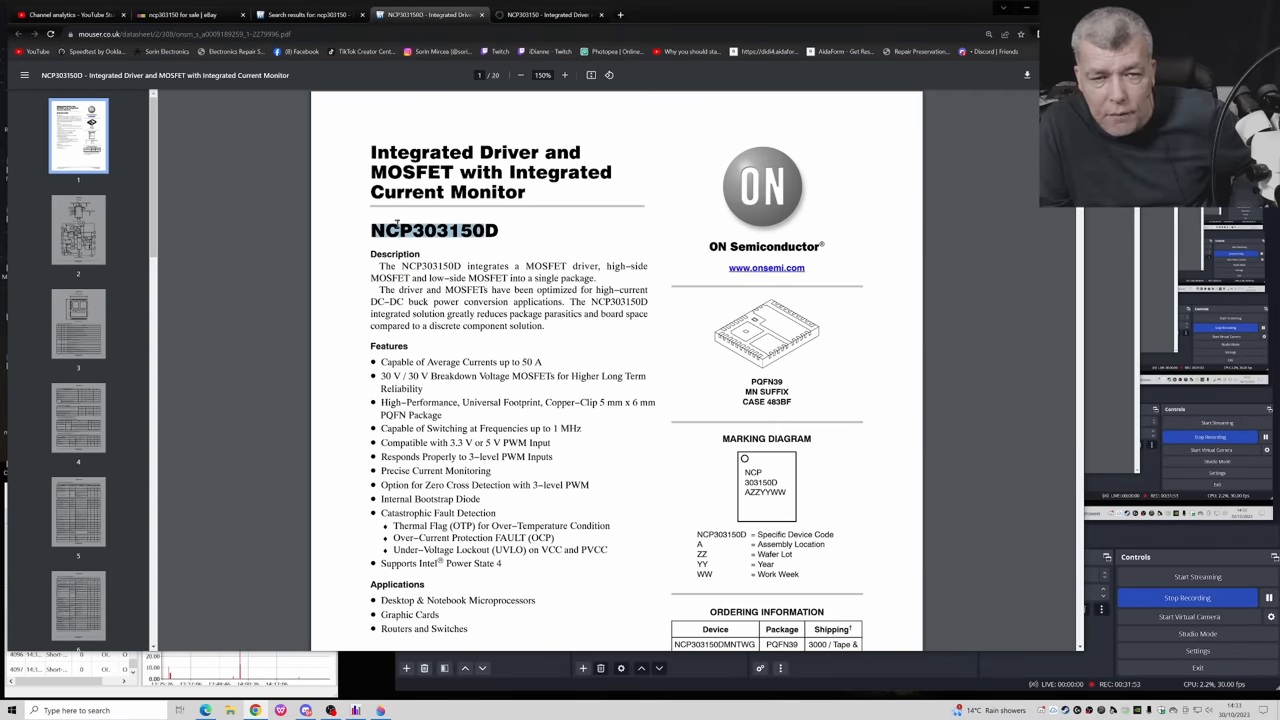
# Step: Scroll through the NCP303150D electrical and typical characteristics, then return to the NCP303150 datasheet
pyautogui.scroll(-3)
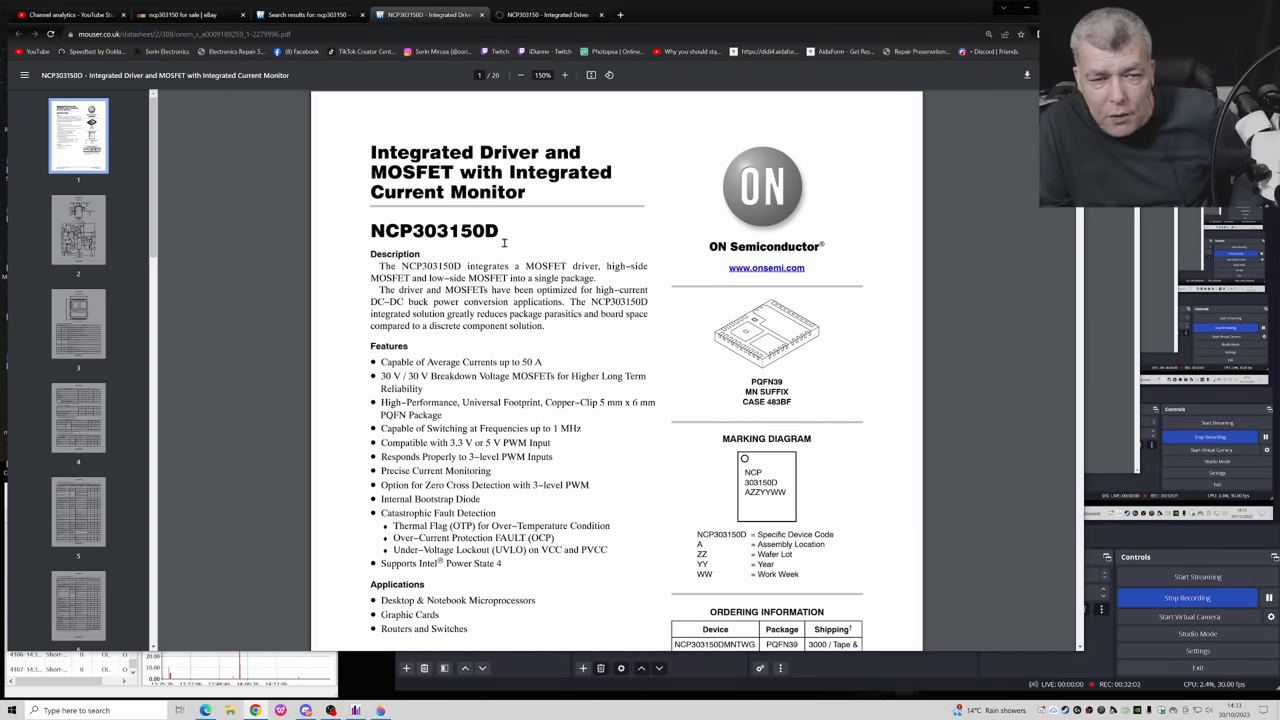
pyautogui.scroll(-3)
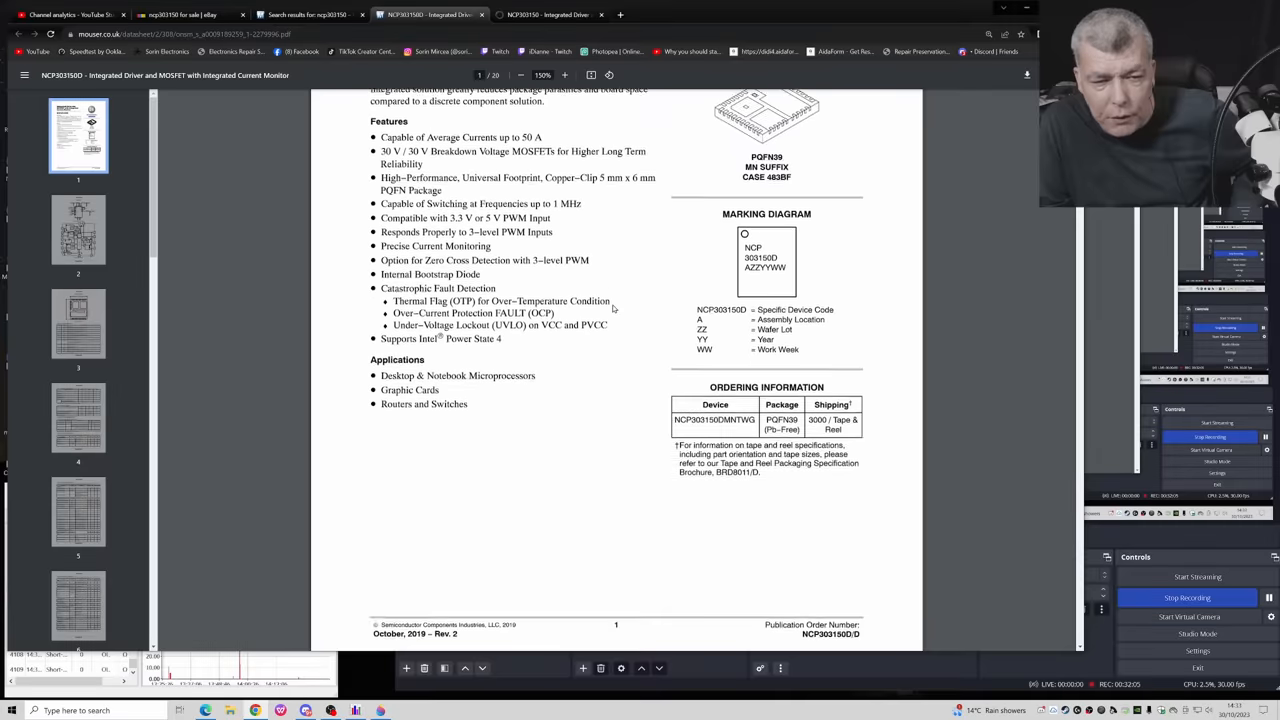
pyautogui.scroll(-3)
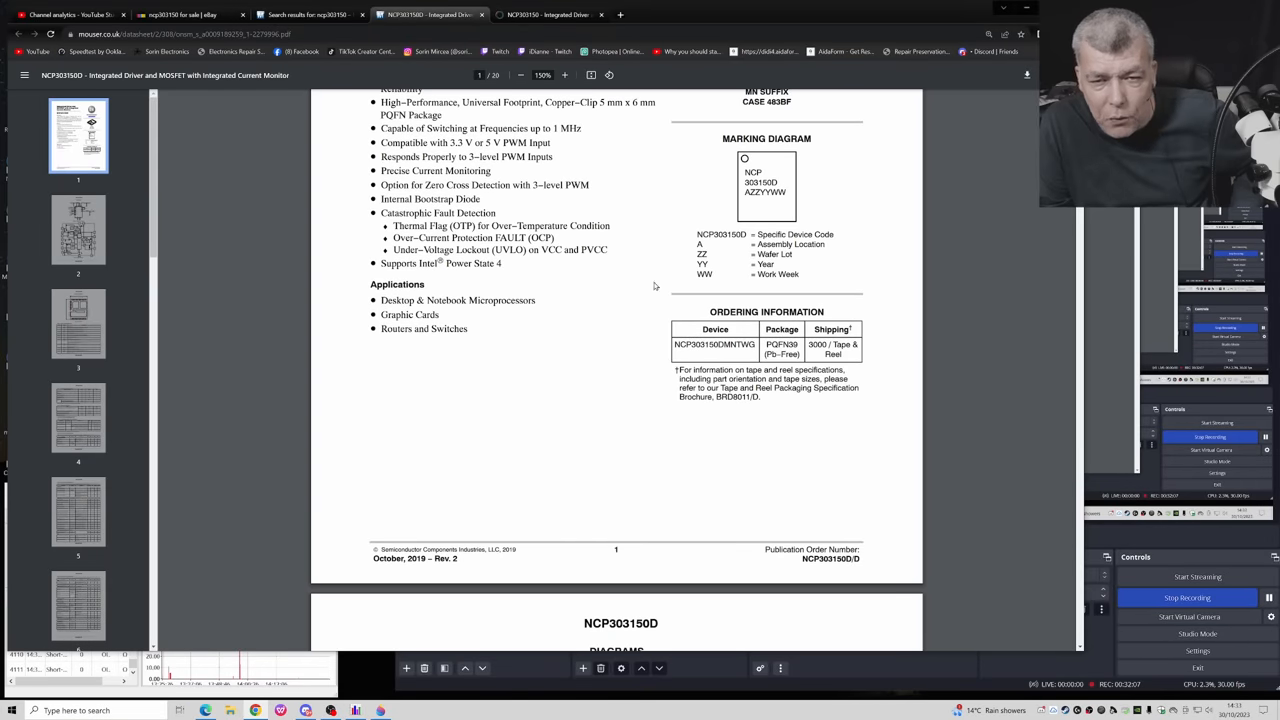
pyautogui.moveTo(564, 348)
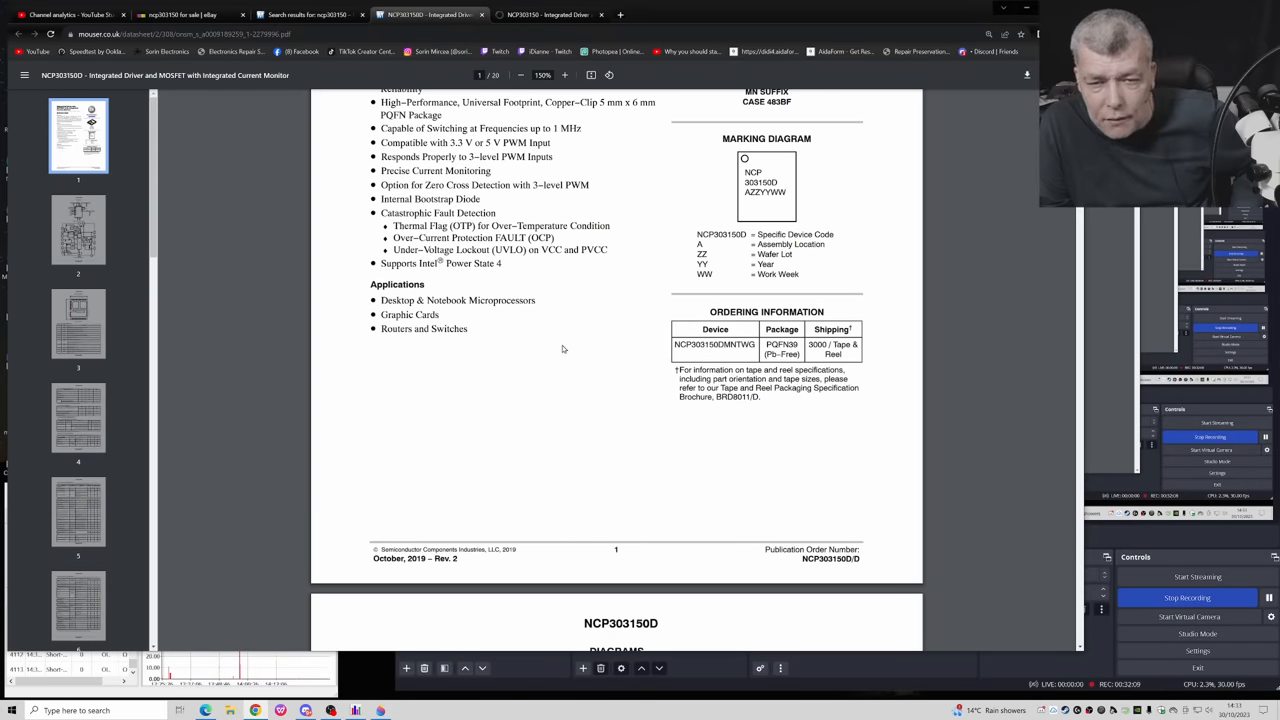
pyautogui.scroll(-3)
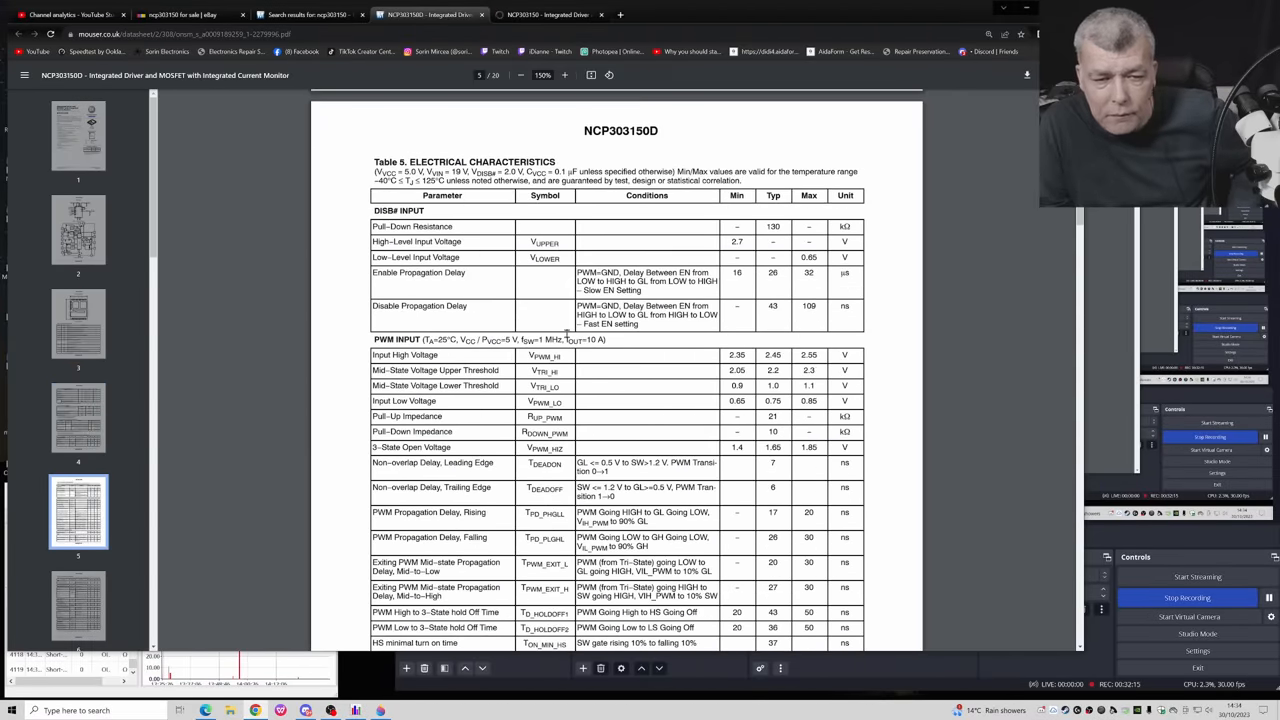
pyautogui.scroll(-3)
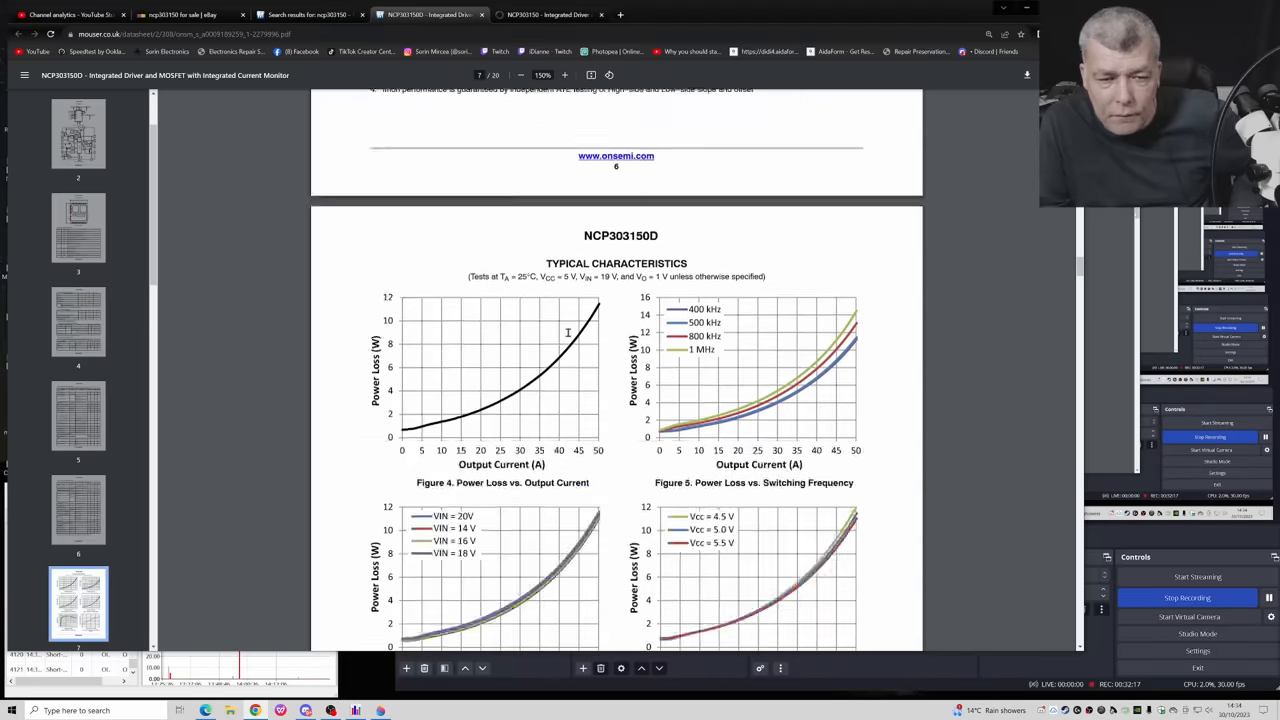
pyautogui.click(548, 14)
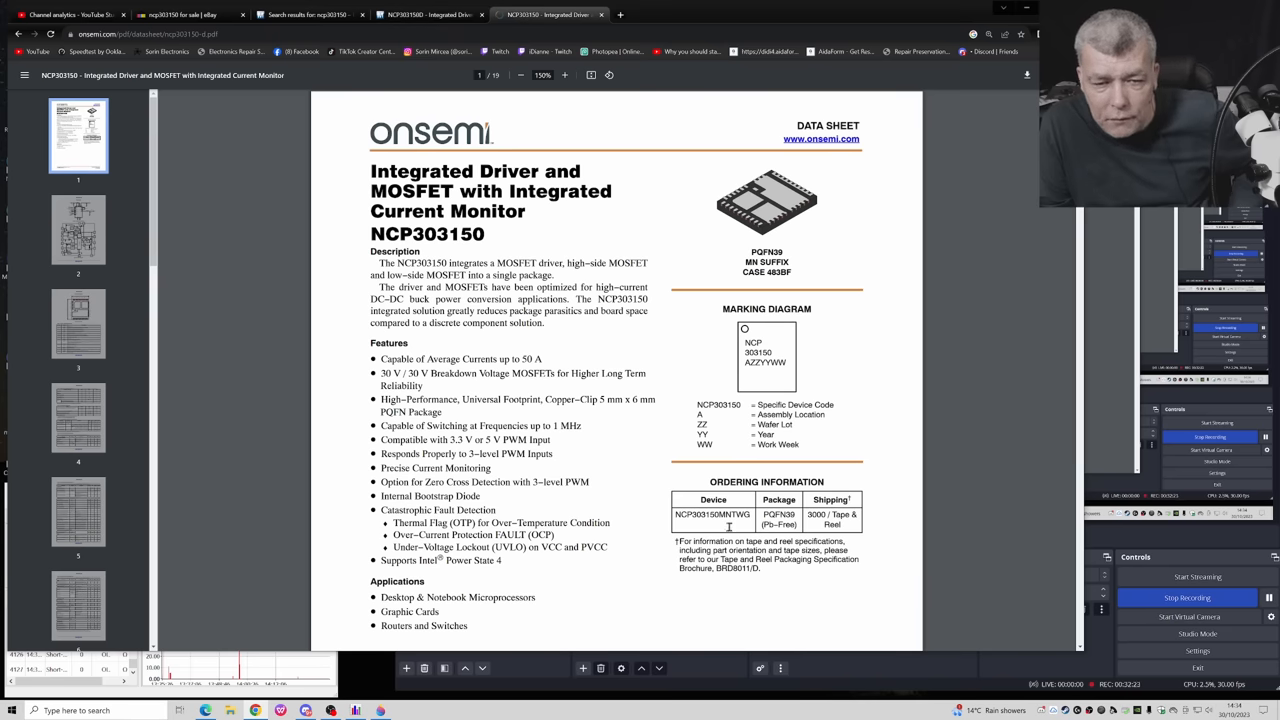
pyautogui.scroll(-3)
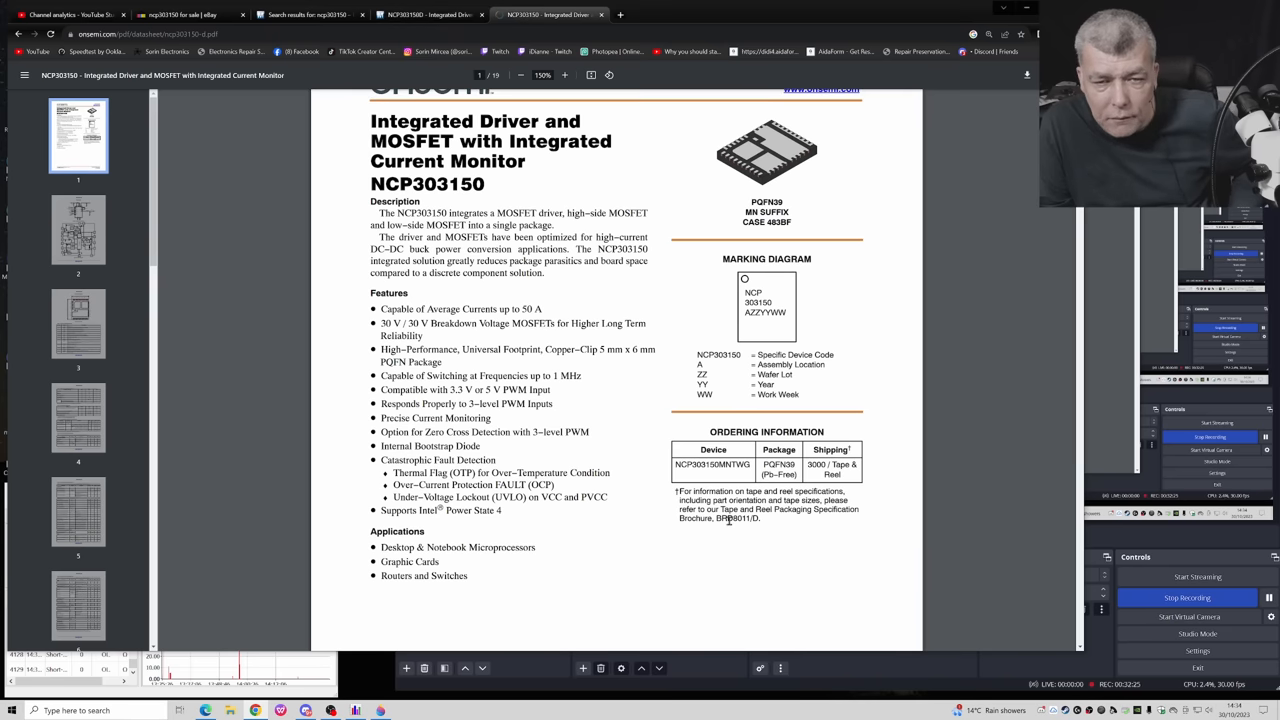
pyautogui.scroll(-3)
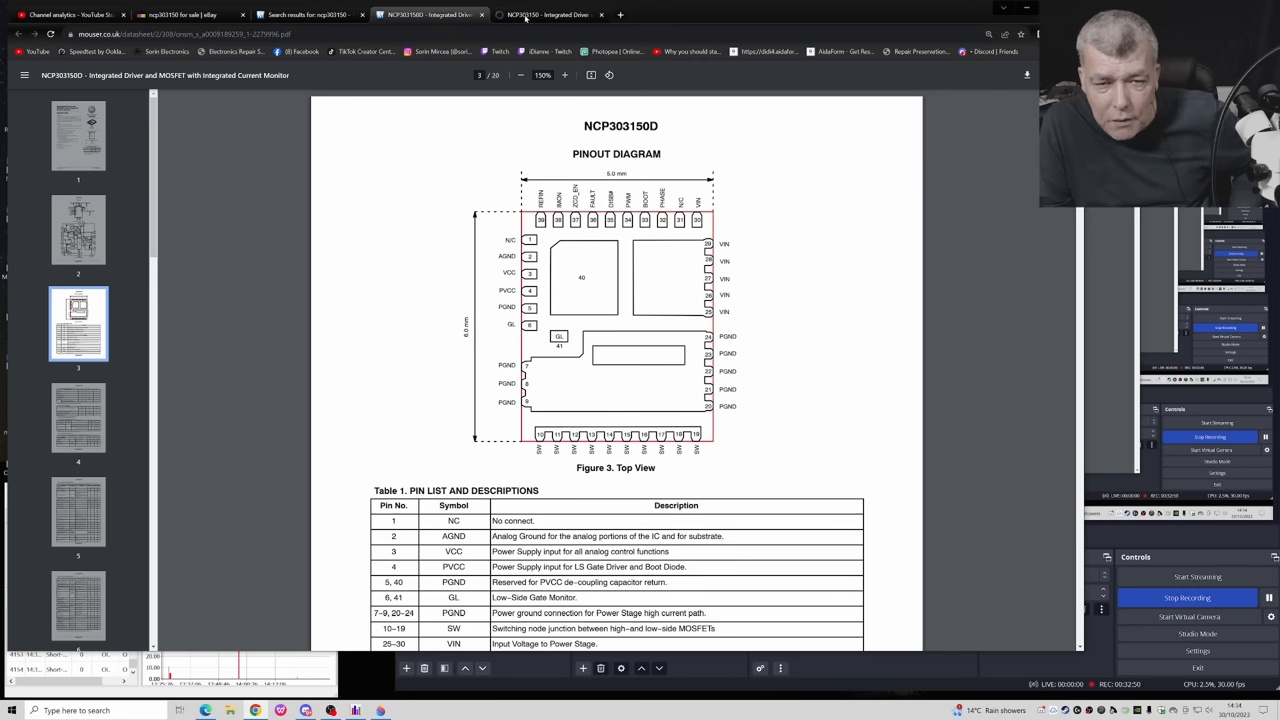
pyautogui.click(548, 14)
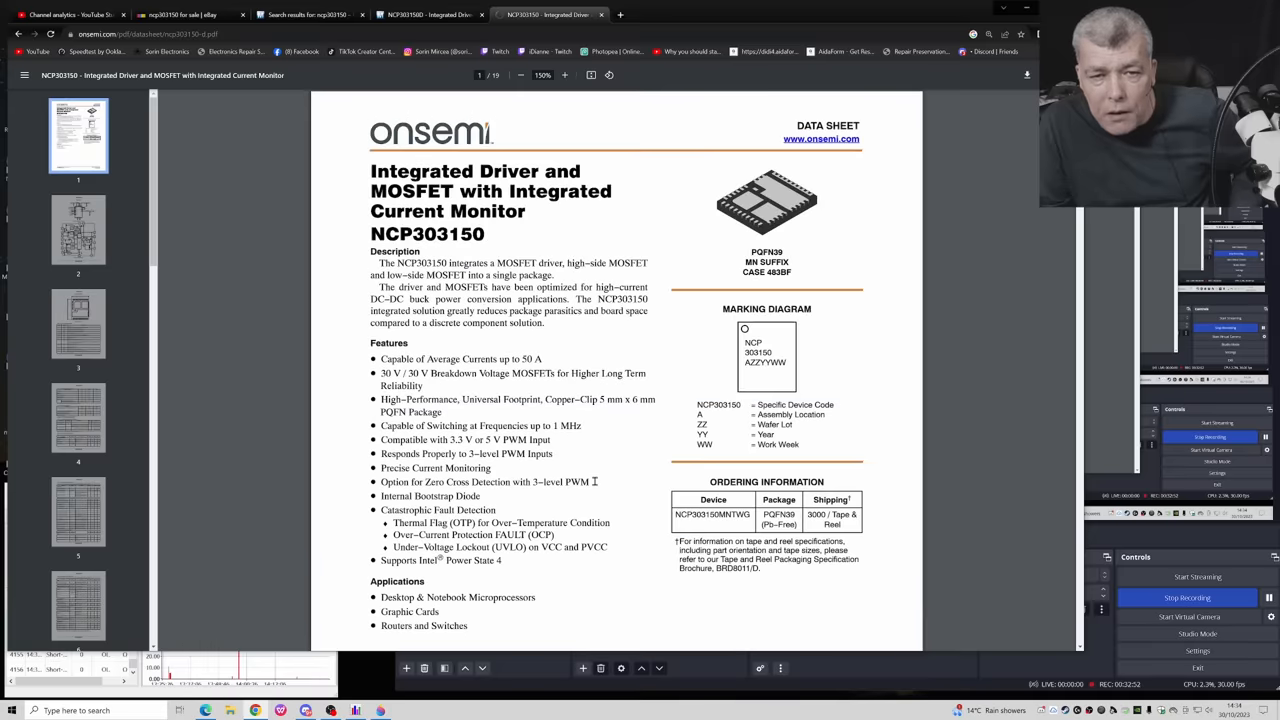
pyautogui.moveTo(518, 280)
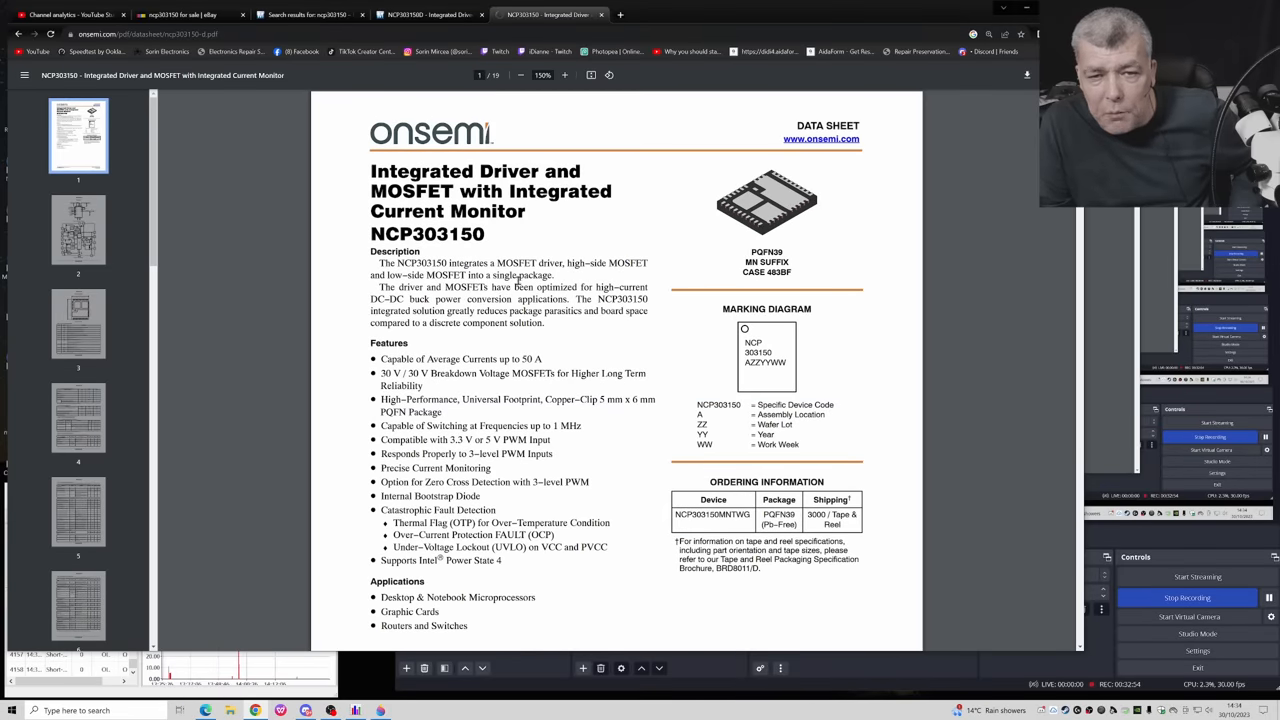